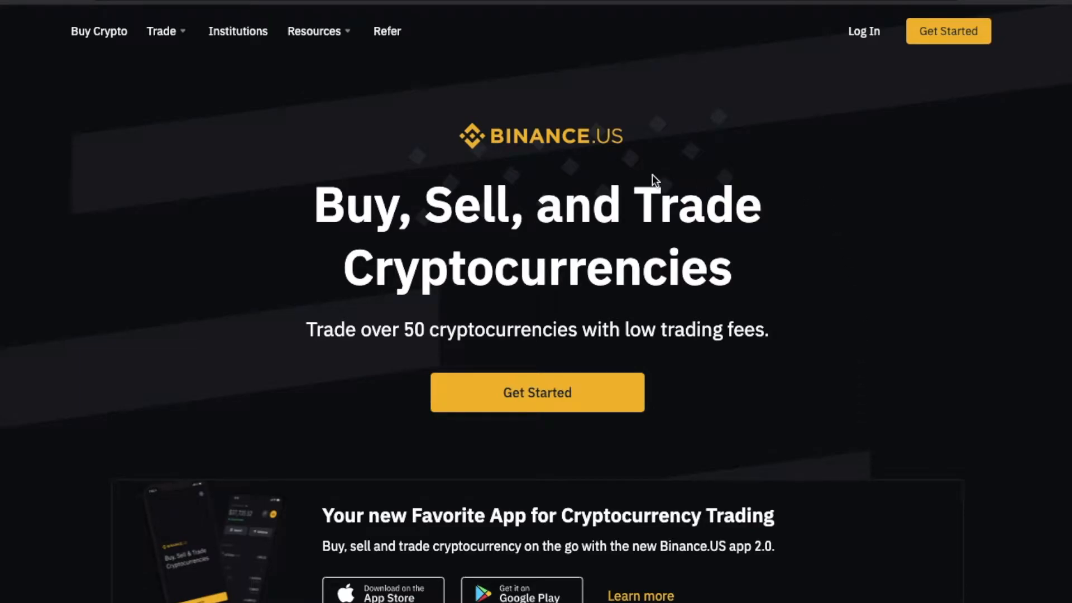
{"action": "mouse_move", "coordinate": [552, 176]}
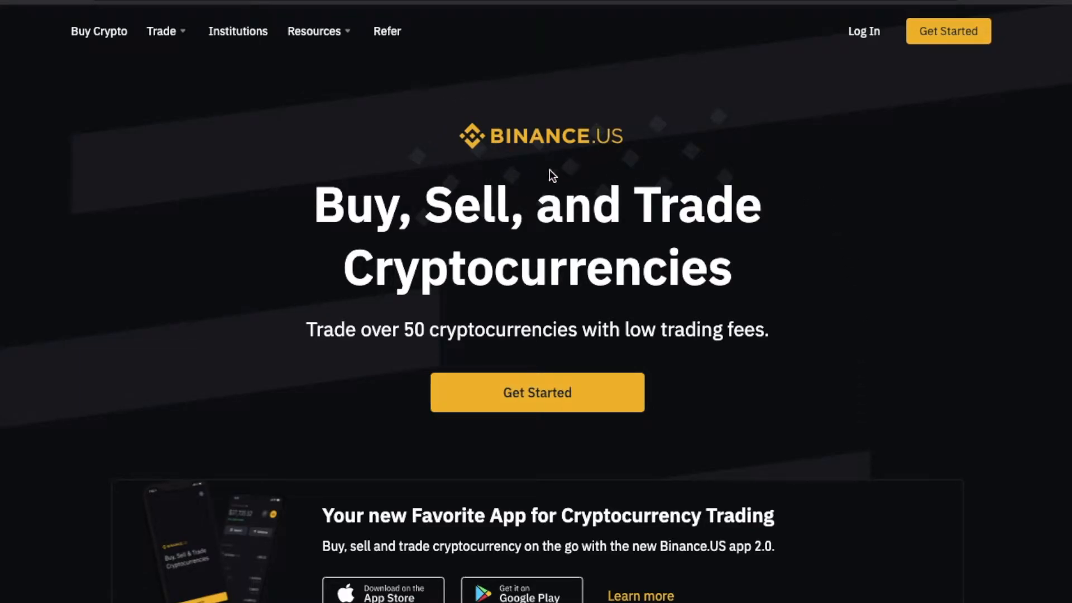
{"action": "mouse_move", "coordinate": [698, 140]}
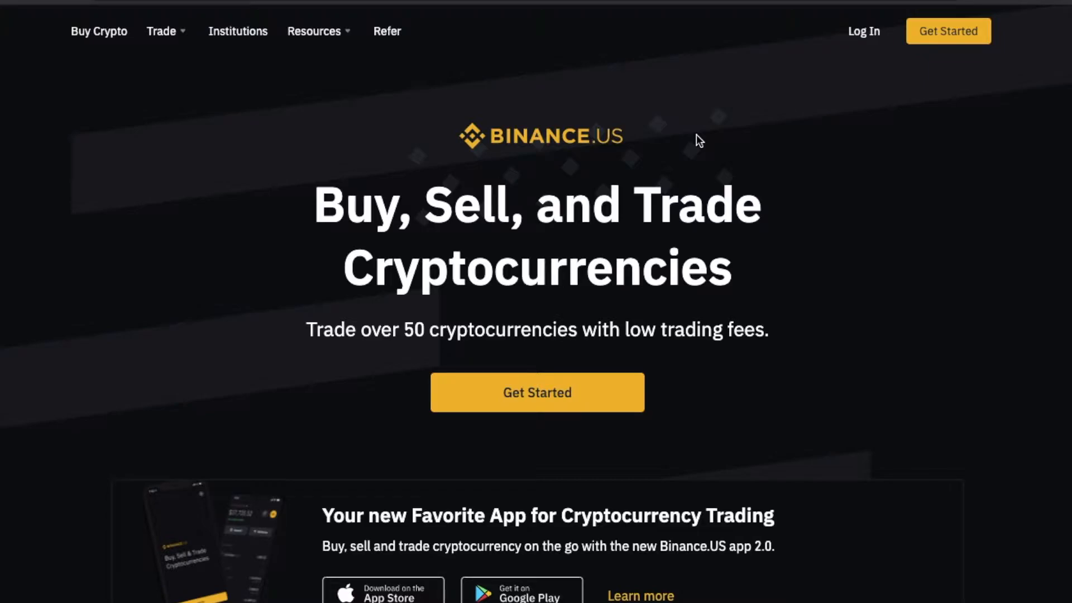
{"action": "mouse_move", "coordinate": [522, 182]}
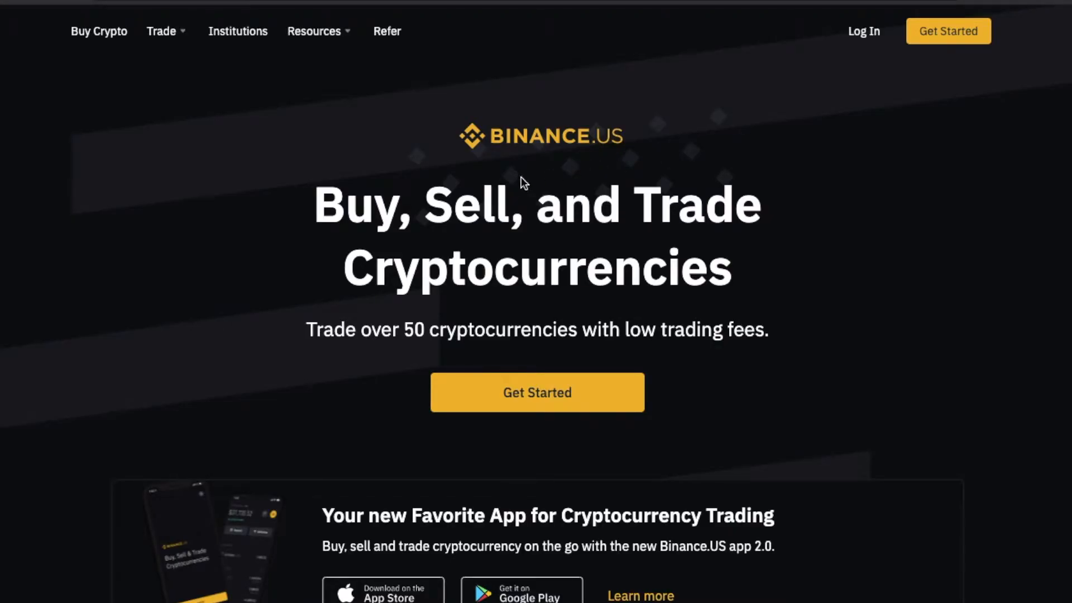
{"action": "mouse_move", "coordinate": [579, 180]}
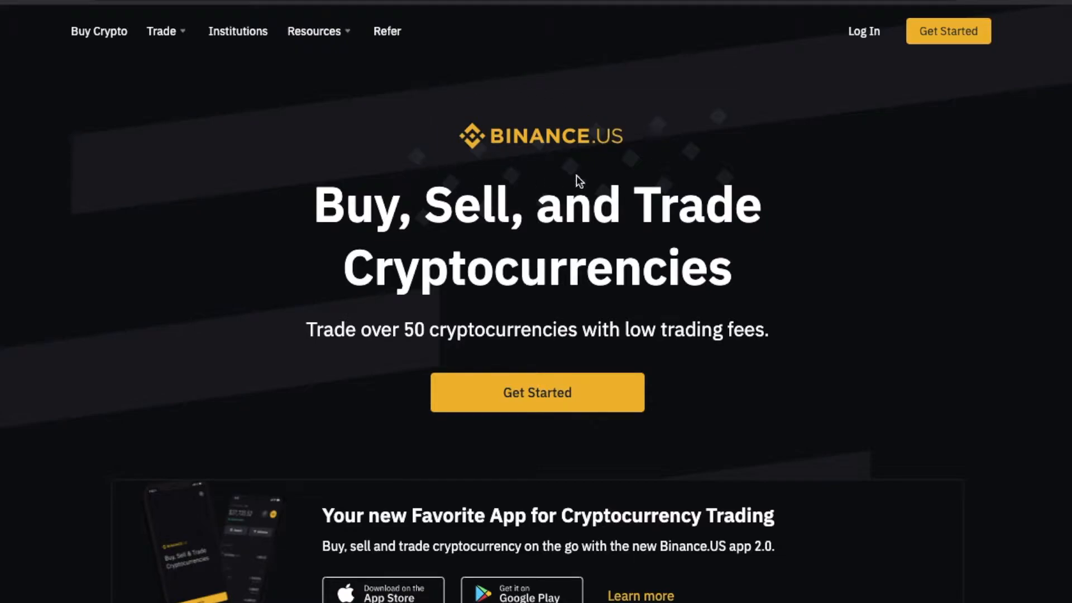
{"action": "mouse_move", "coordinate": [417, 120]}
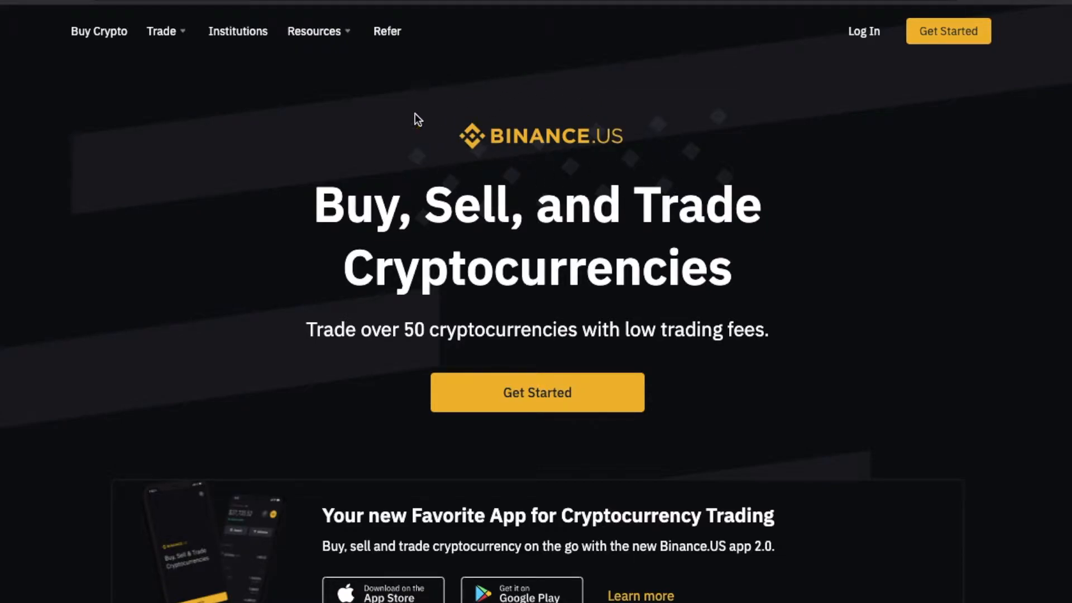
{"action": "mouse_move", "coordinate": [636, 170]}
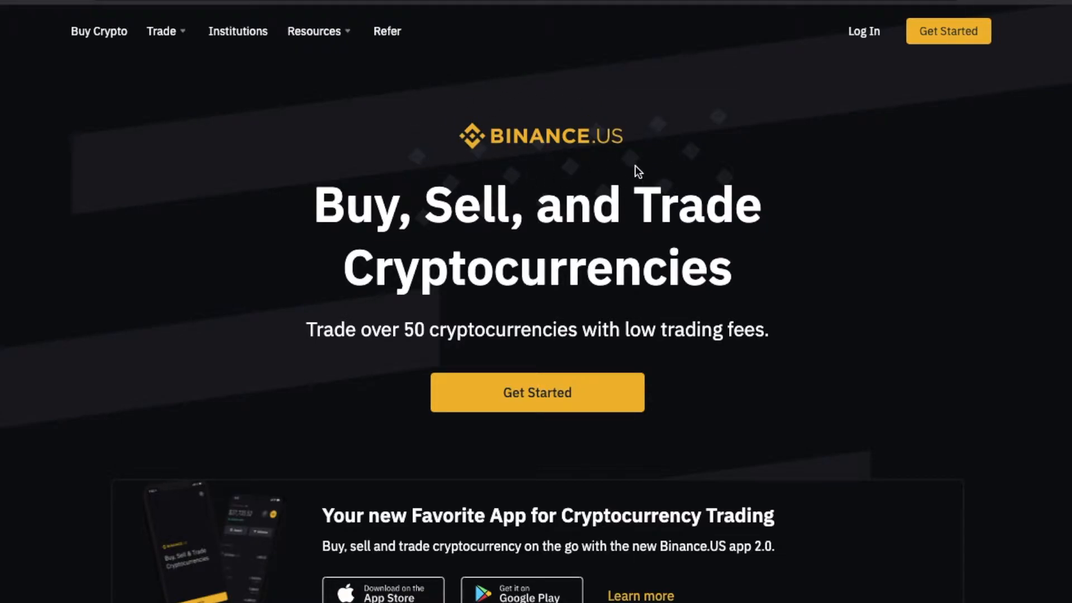
{"action": "mouse_move", "coordinate": [454, 141]}
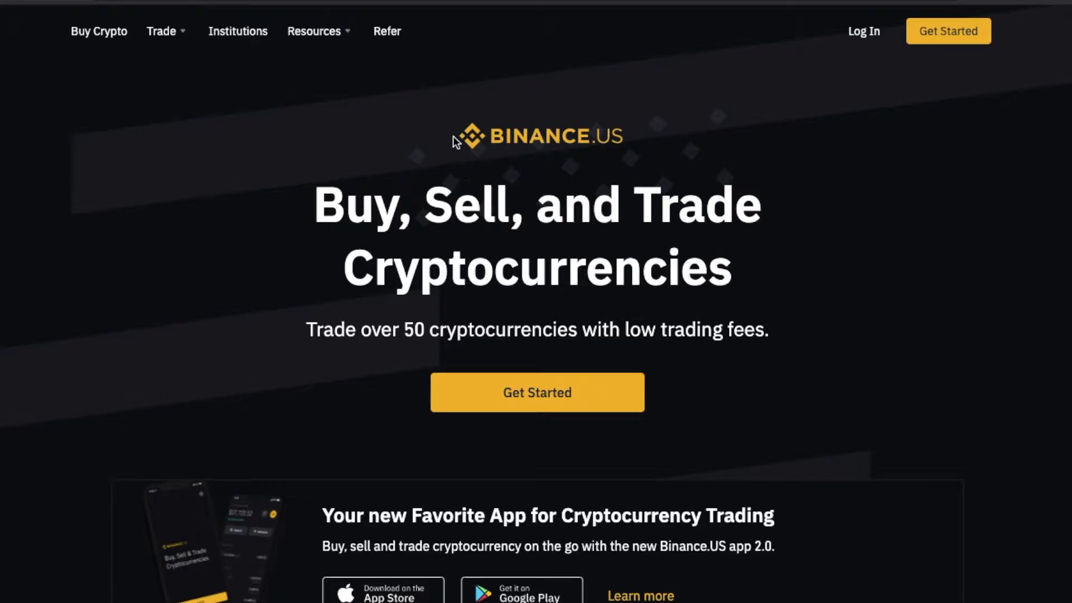
{"action": "mouse_move", "coordinate": [439, 103]}
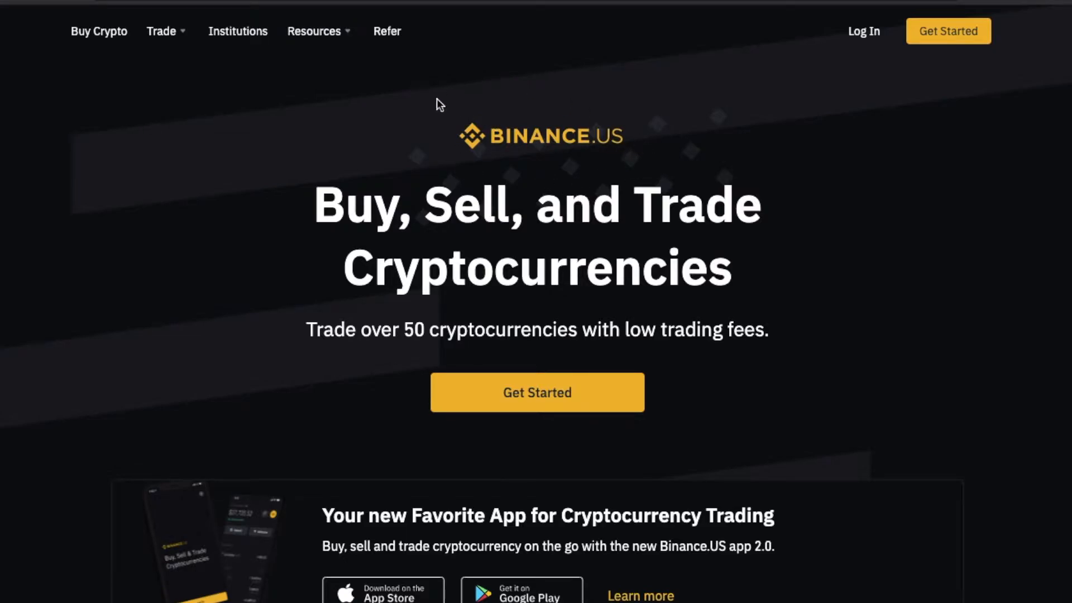
{"action": "mouse_move", "coordinate": [554, 180]}
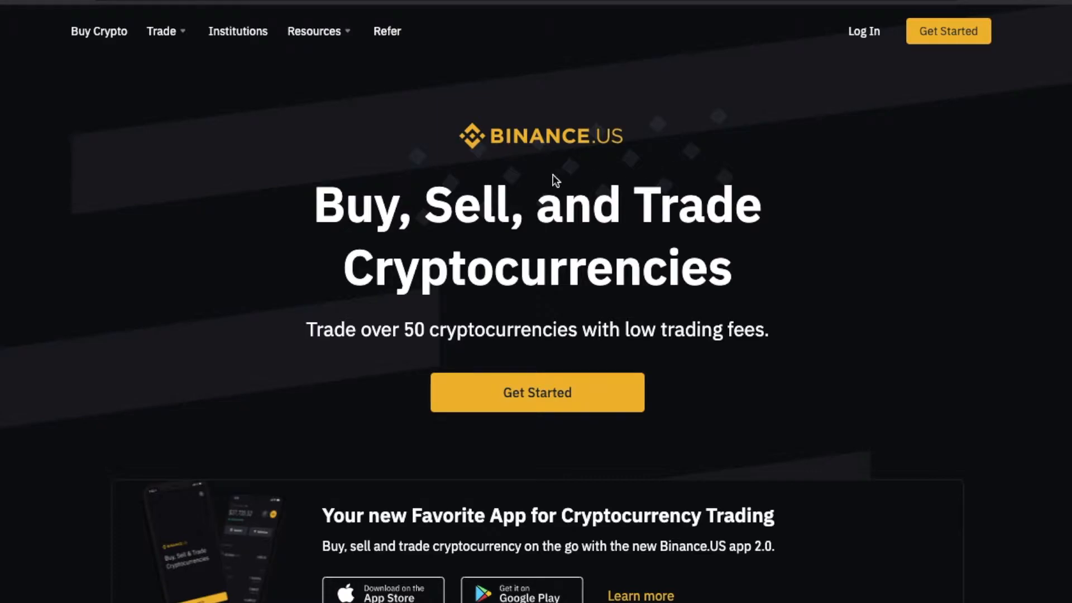
{"action": "mouse_move", "coordinate": [667, 140]}
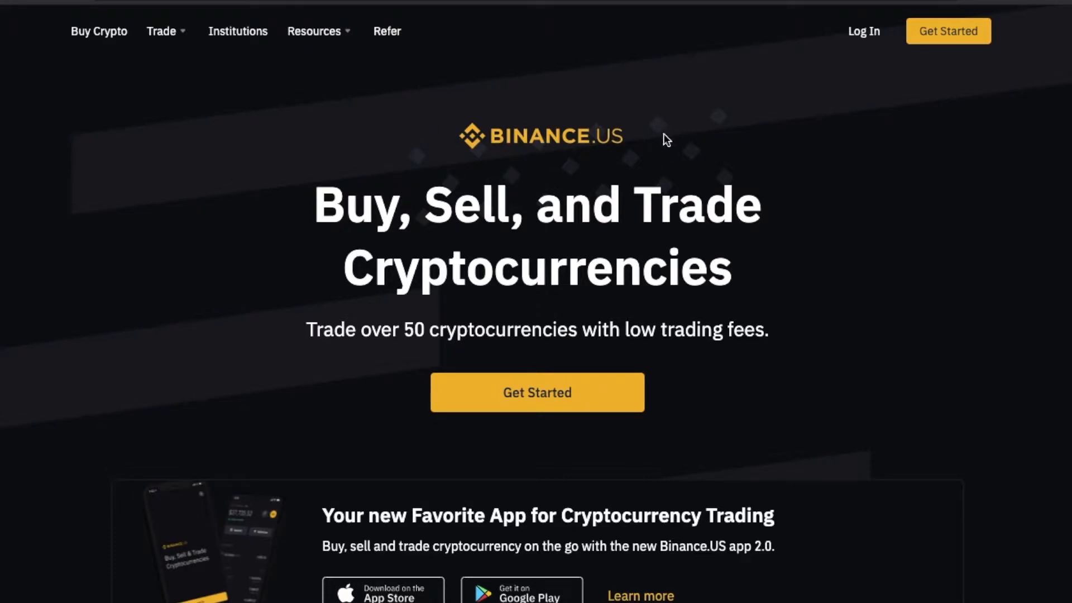
{"action": "mouse_move", "coordinate": [476, 180]}
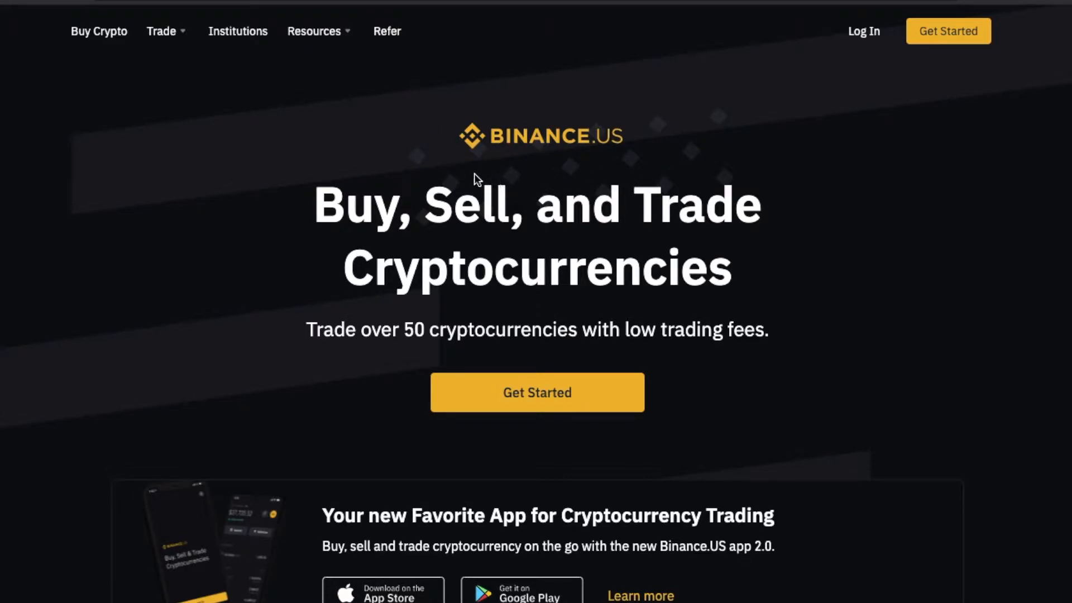
{"action": "mouse_move", "coordinate": [553, 174]}
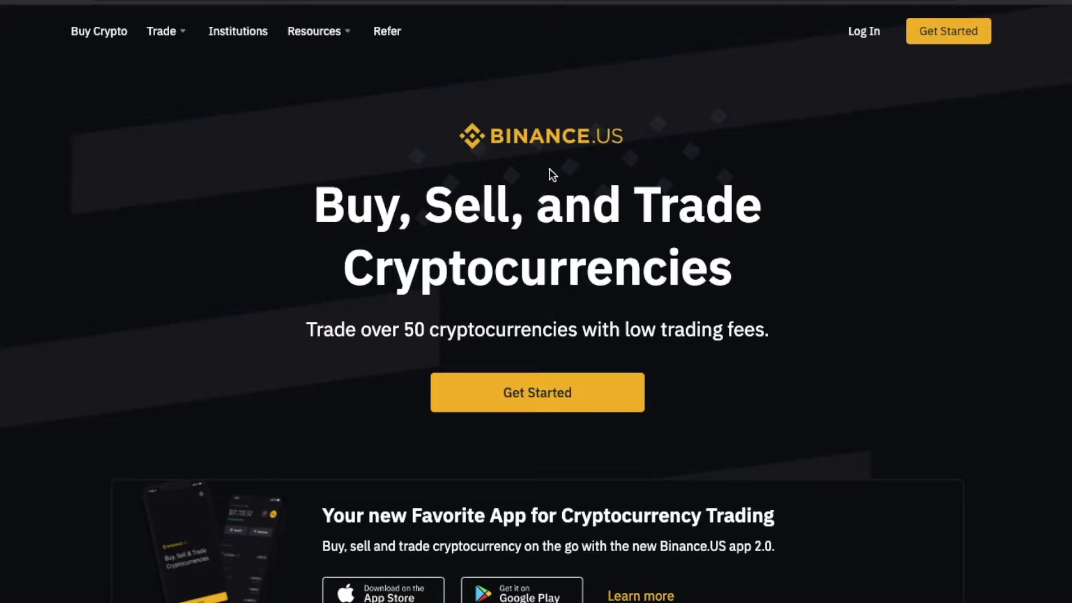
{"action": "mouse_move", "coordinate": [509, 162]}
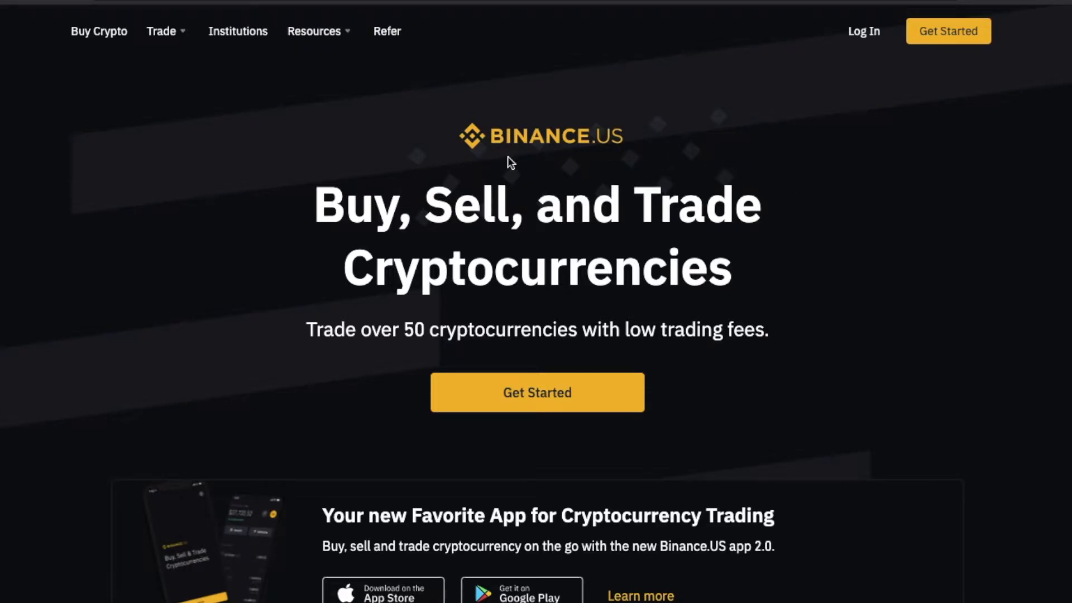
{"action": "mouse_move", "coordinate": [726, 229]}
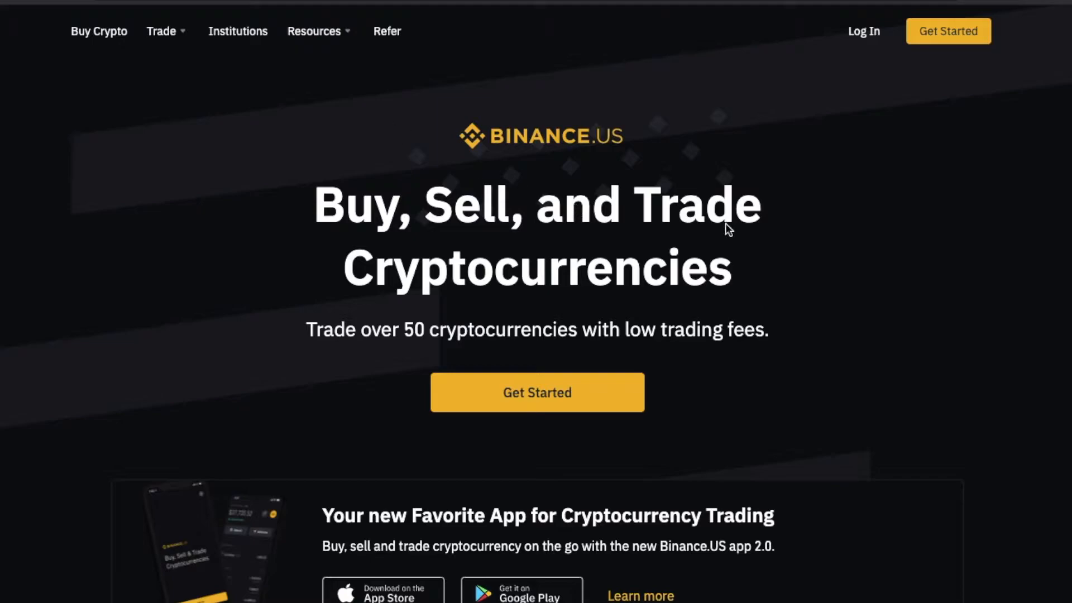
{"action": "mouse_move", "coordinate": [709, 189]}
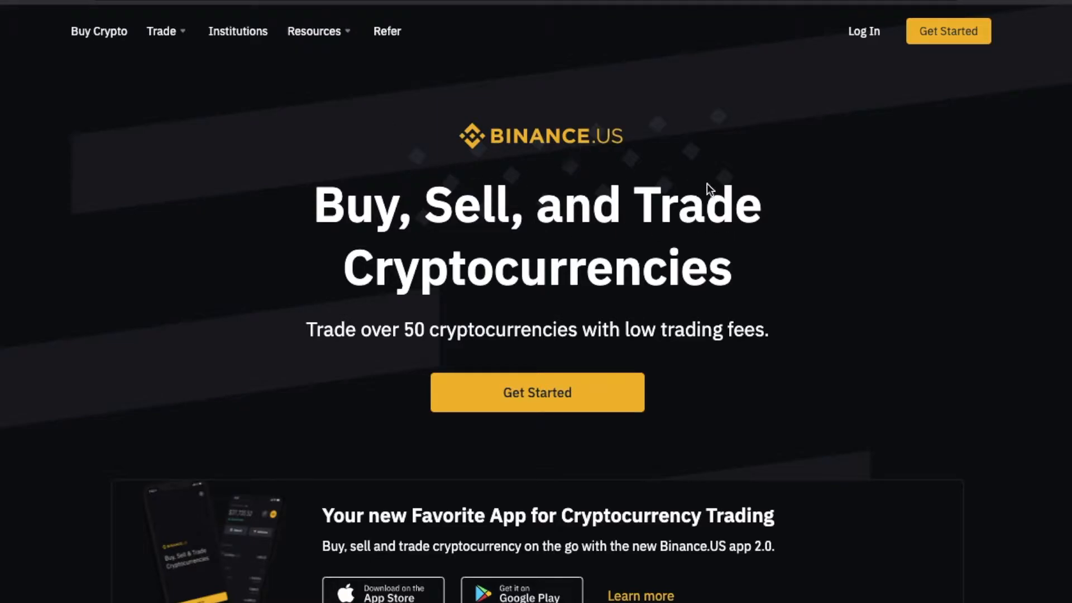
{"action": "mouse_move", "coordinate": [718, 214]}
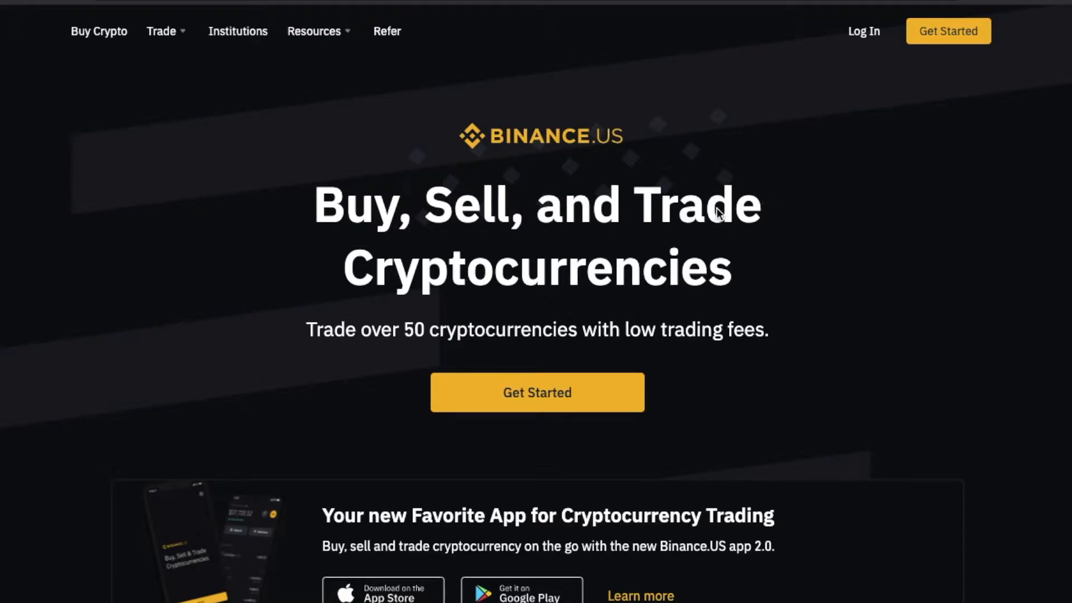
{"action": "mouse_move", "coordinate": [516, 71]}
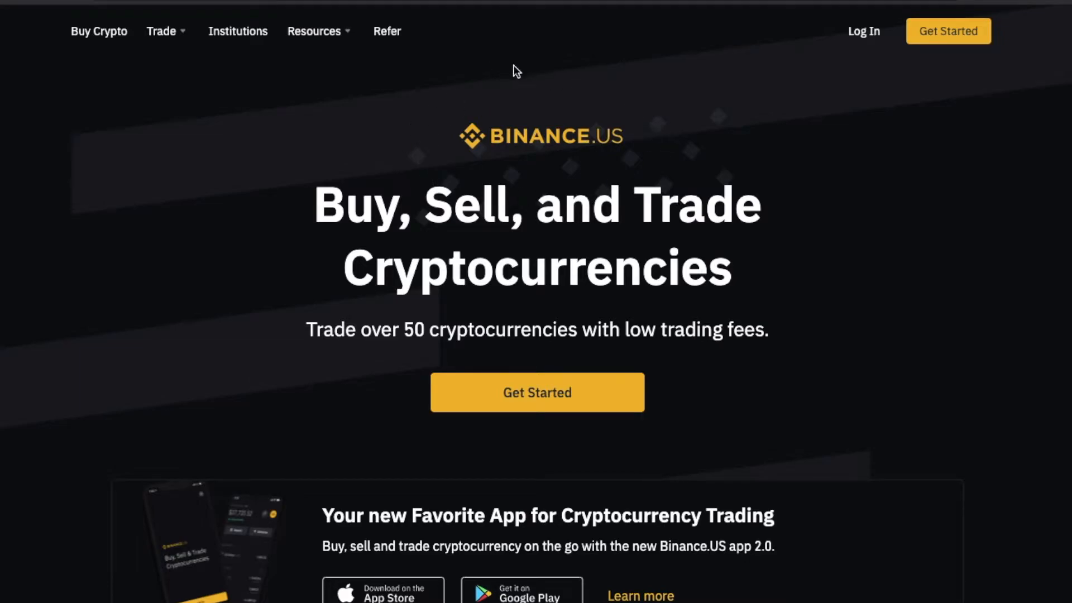
{"action": "mouse_move", "coordinate": [474, 104]}
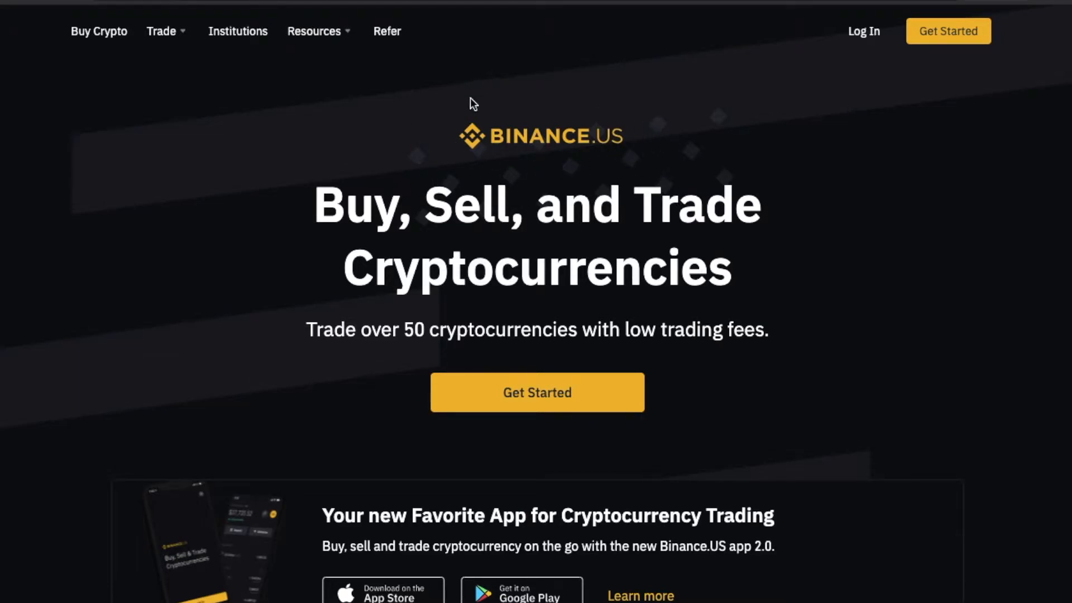
{"action": "mouse_move", "coordinate": [691, 168]}
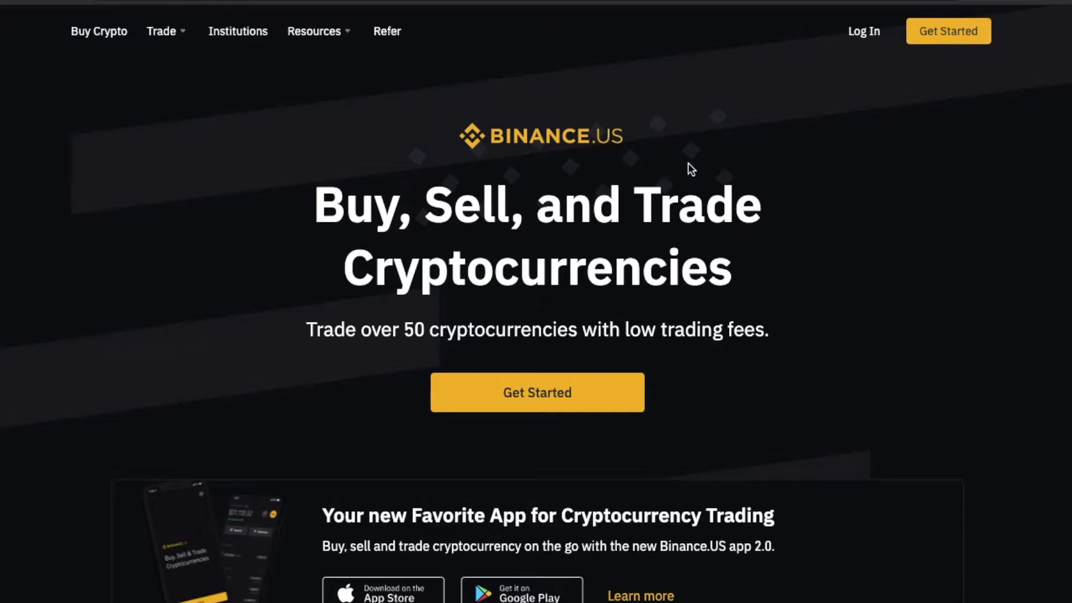
{"action": "mouse_move", "coordinate": [888, 381]}
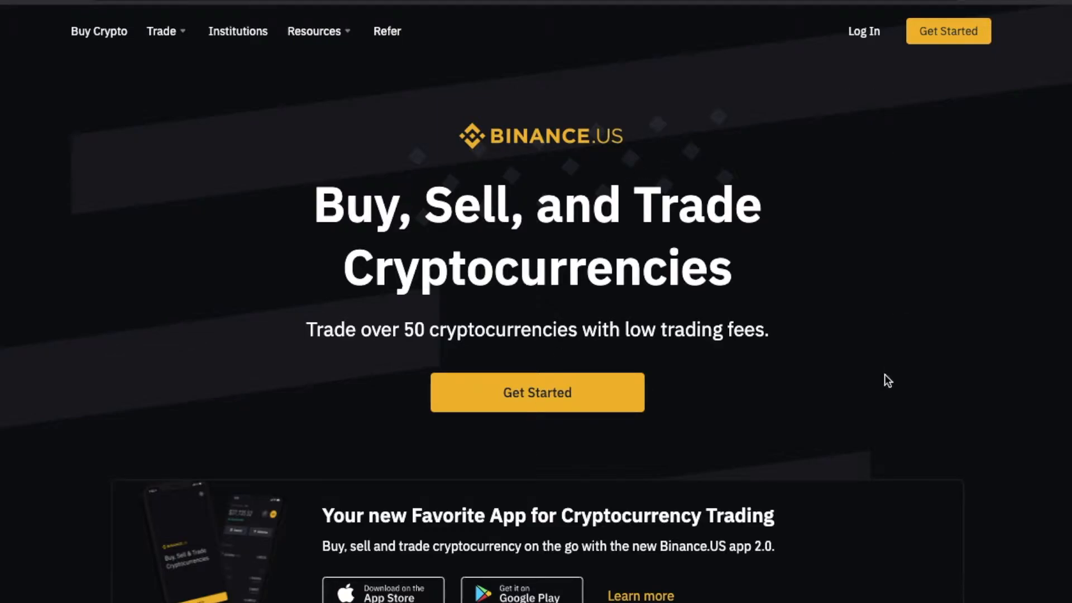
{"action": "mouse_move", "coordinate": [914, 27]}
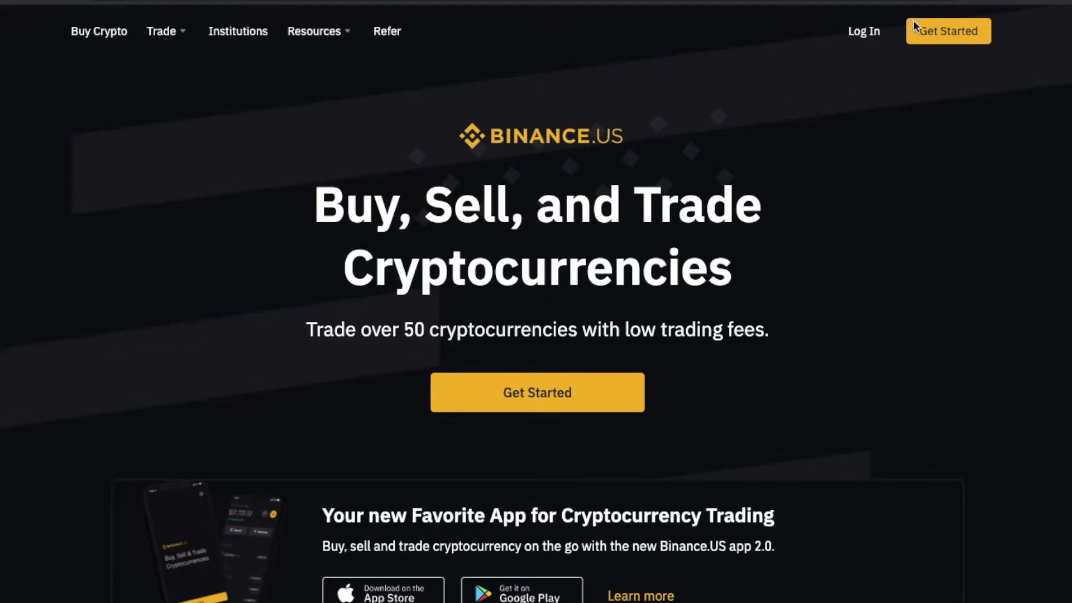
{"action": "mouse_move", "coordinate": [938, 40]}
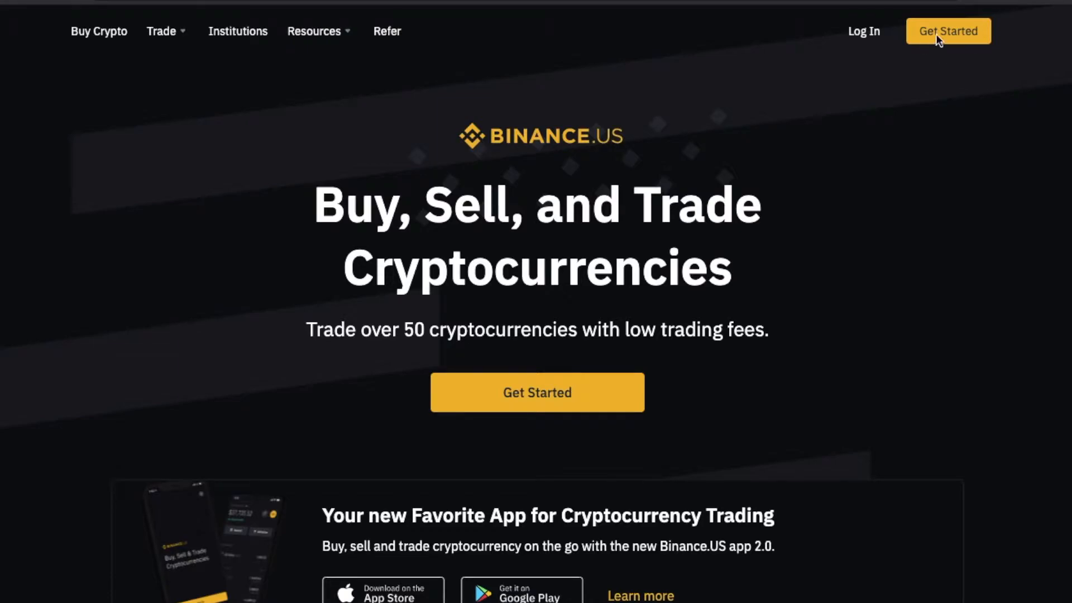
Fill in the sign-up form's email and password, agree to the terms, and create the account.
{"action": "left_click", "coordinate": [948, 31]}
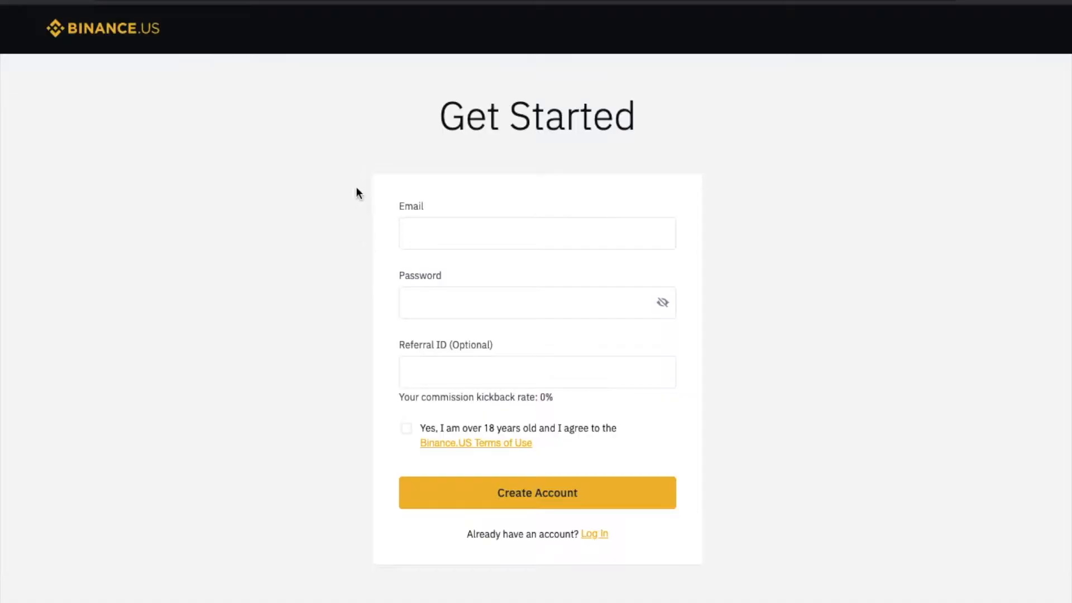
{"action": "left_click", "coordinate": [537, 302]}
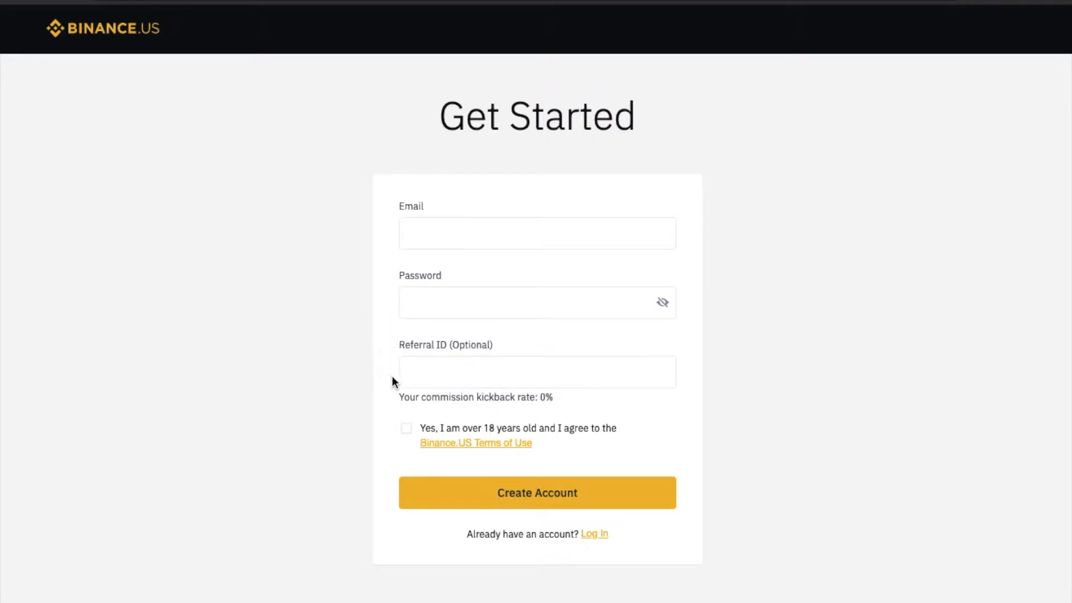
{"action": "mouse_move", "coordinate": [36, 71]}
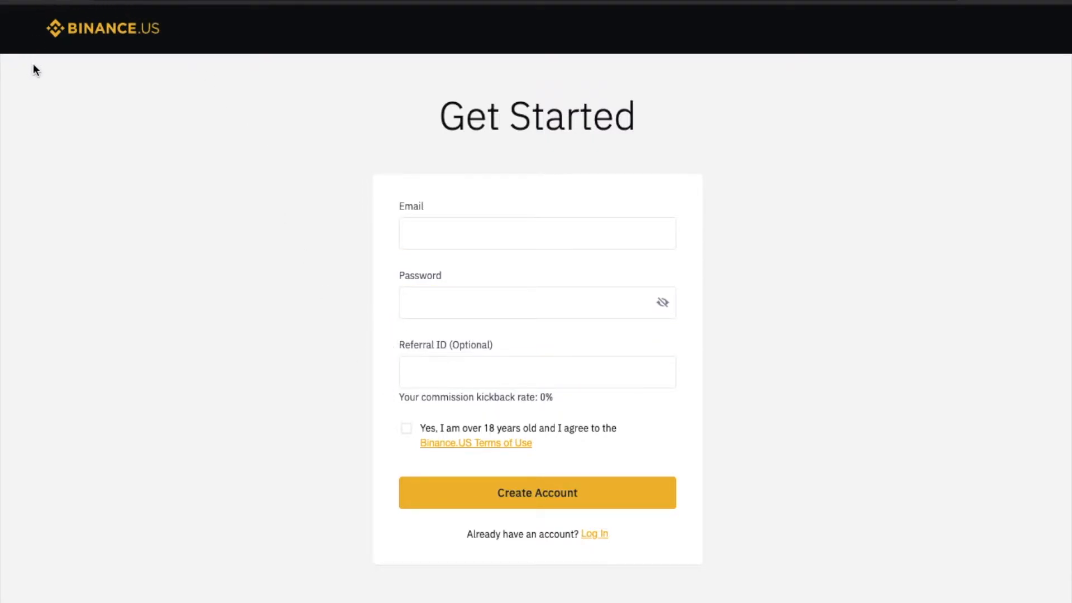
{"action": "mouse_move", "coordinate": [216, 131]}
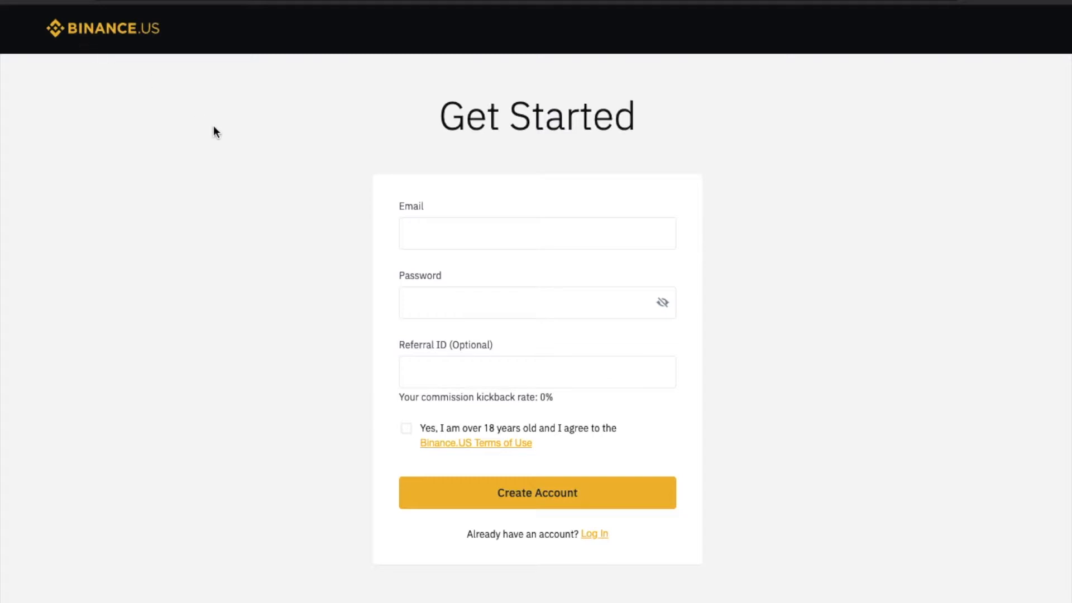
{"action": "left_click", "coordinate": [537, 371]}
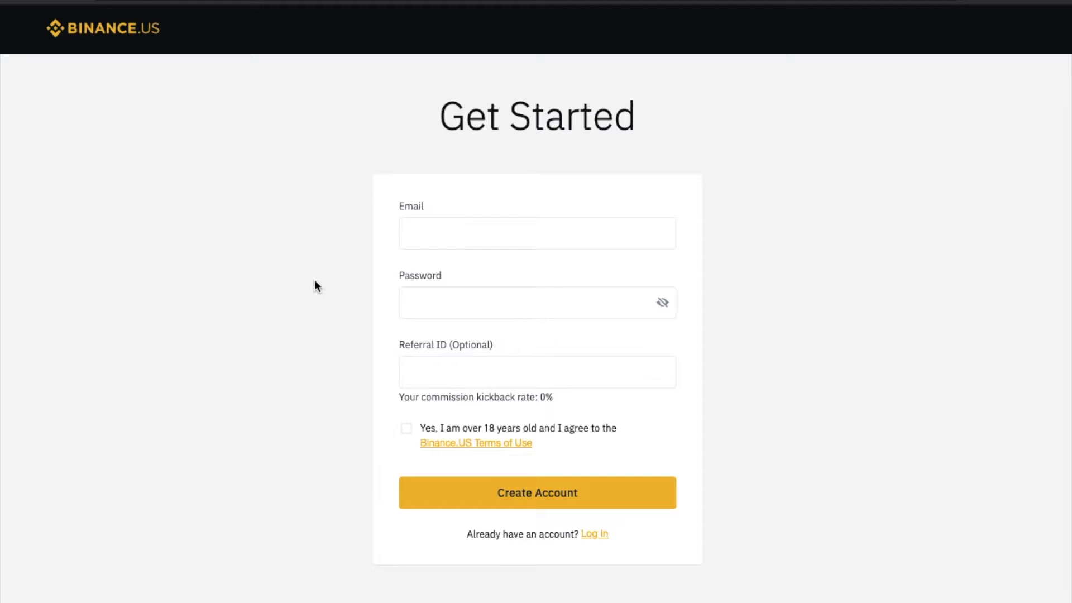
{"action": "left_click", "coordinate": [536, 302]}
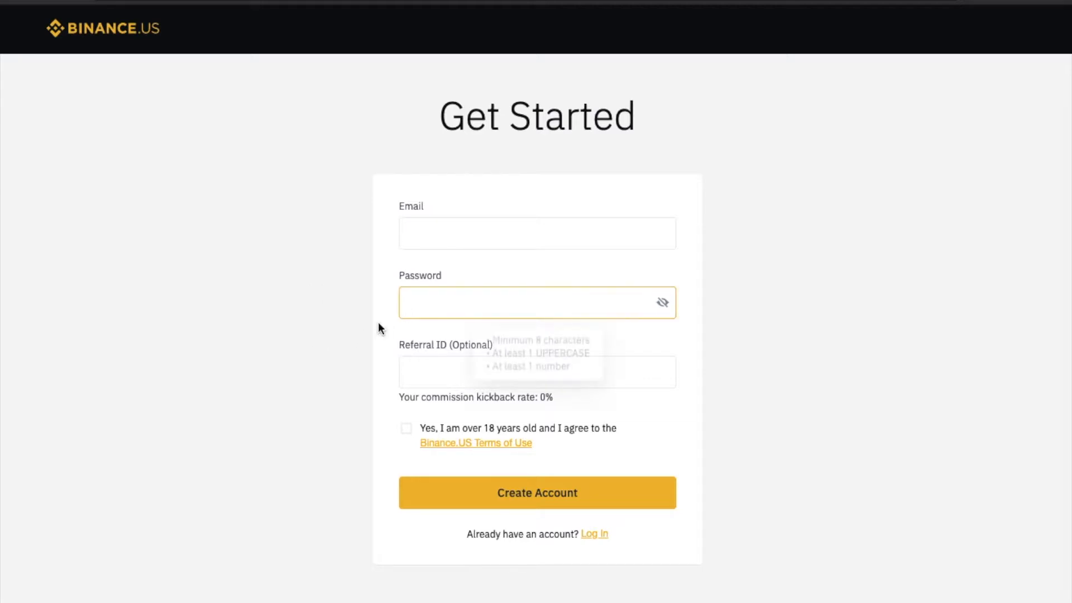
{"action": "left_click", "coordinate": [537, 493]}
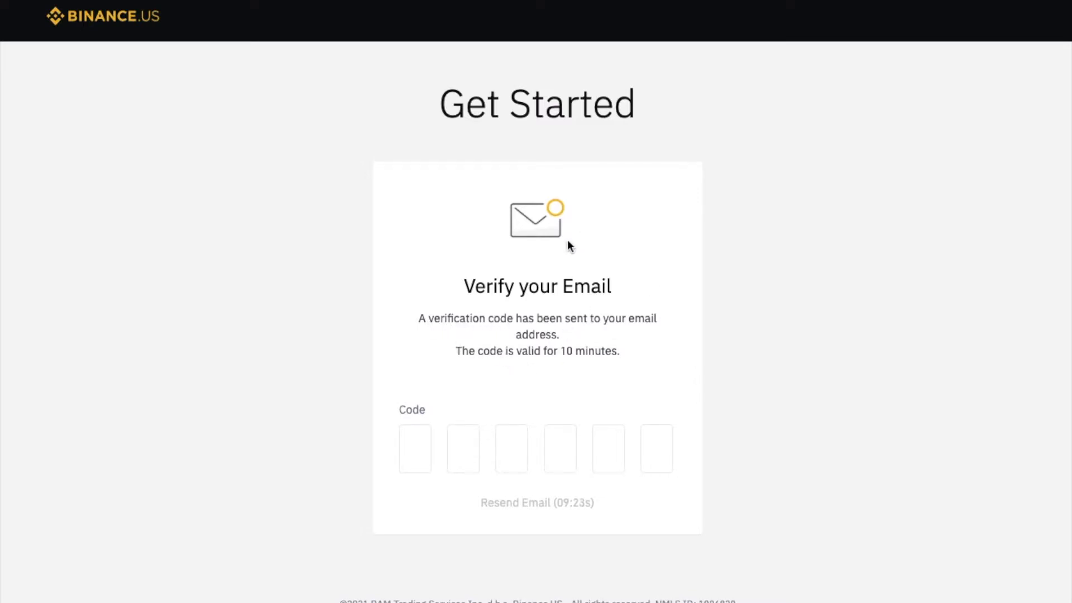
{"action": "mouse_move", "coordinate": [469, 301]}
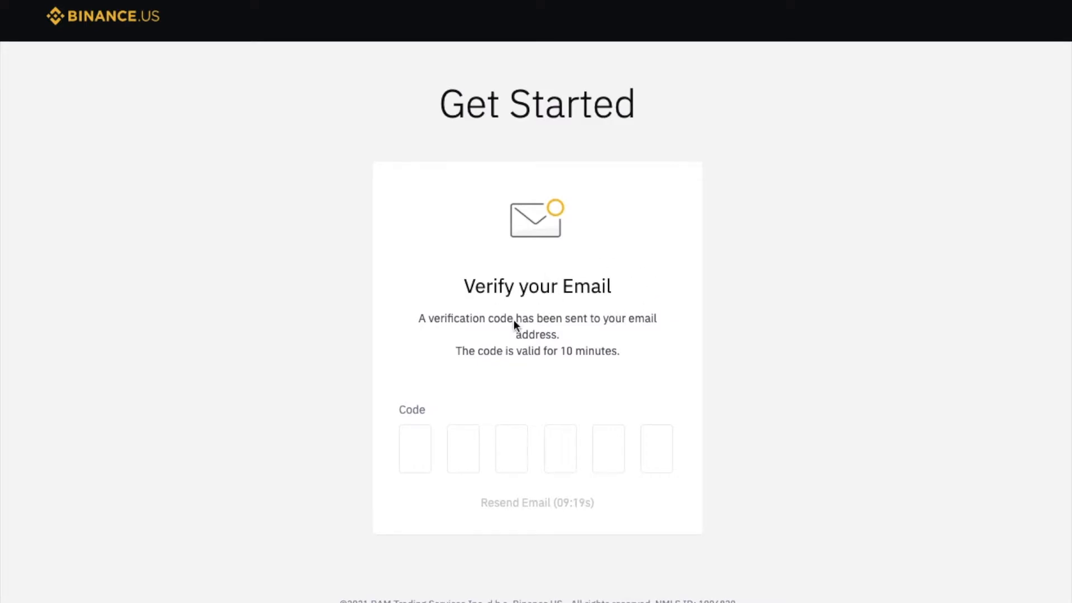
{"action": "mouse_move", "coordinate": [532, 458]}
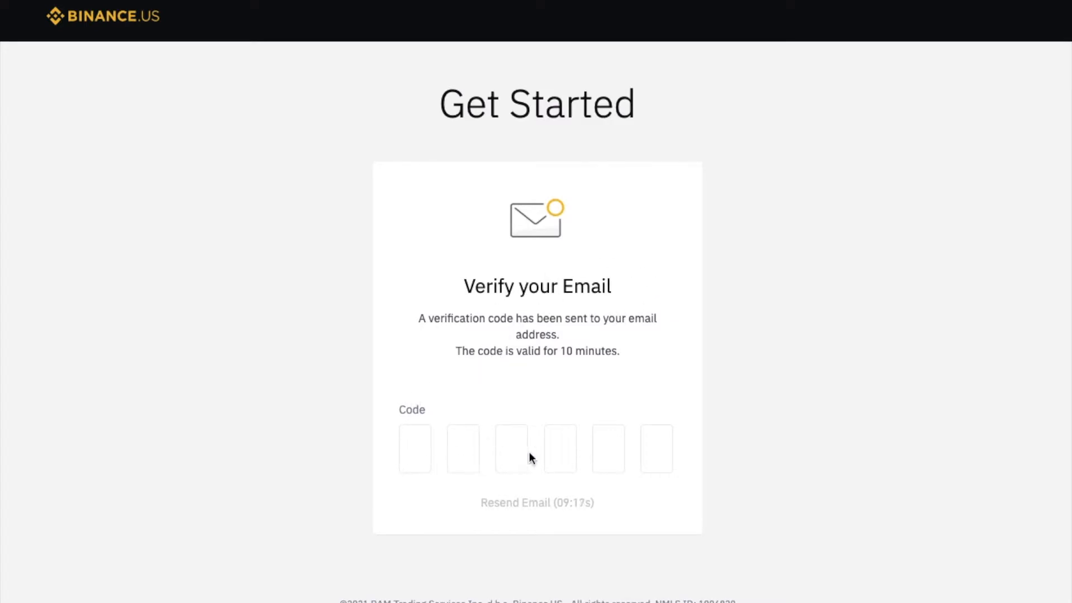
Enter the six-digit verification code from the email into the Code boxes.
{"action": "left_click", "coordinate": [414, 449]}
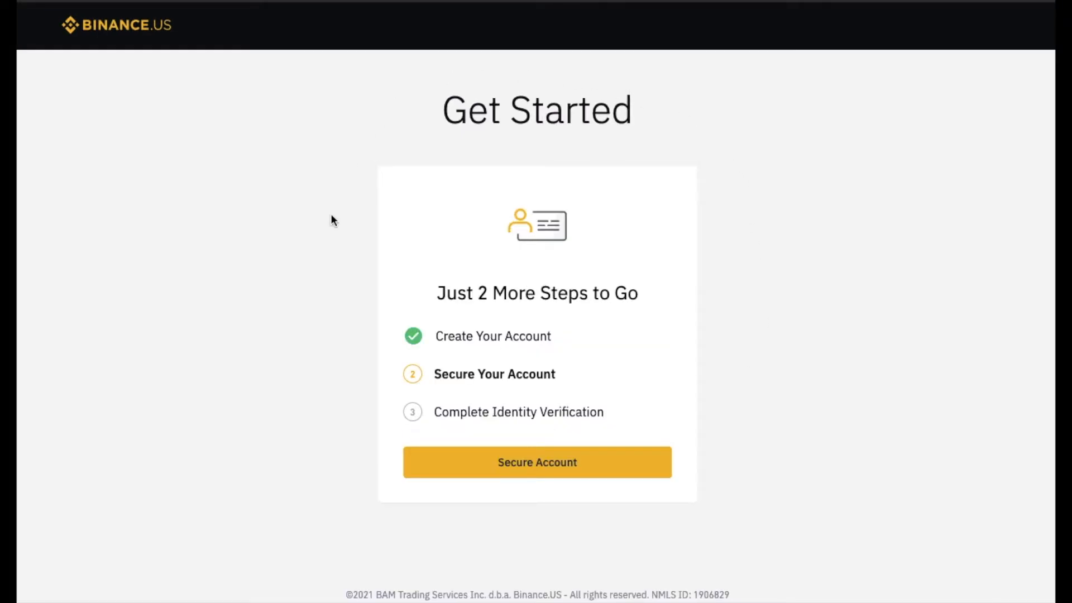
{"action": "mouse_move", "coordinate": [591, 162]}
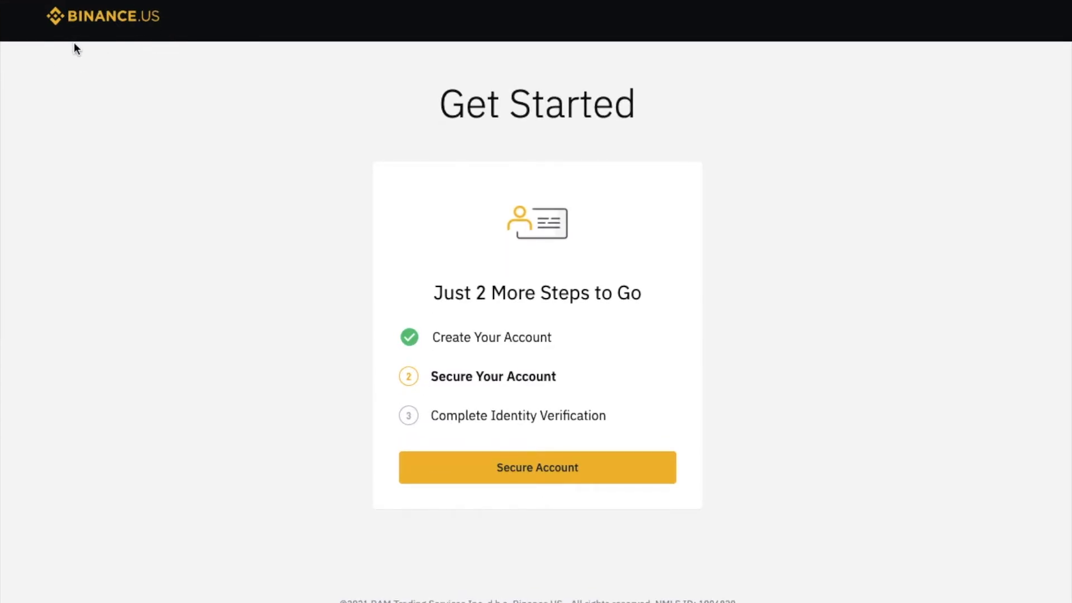
{"action": "mouse_move", "coordinate": [259, 241]}
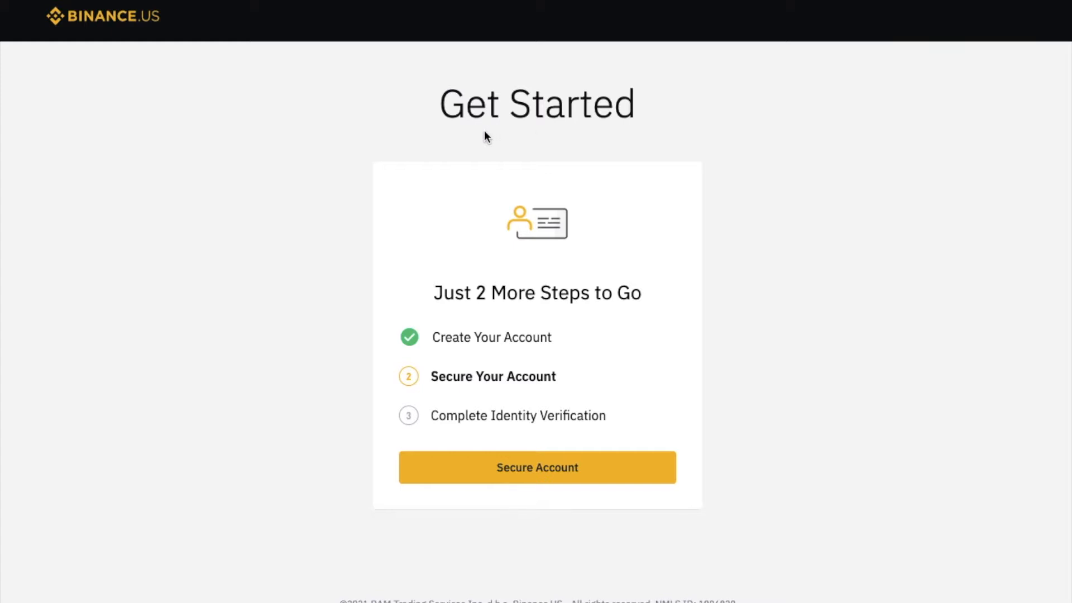
{"action": "mouse_move", "coordinate": [417, 253]}
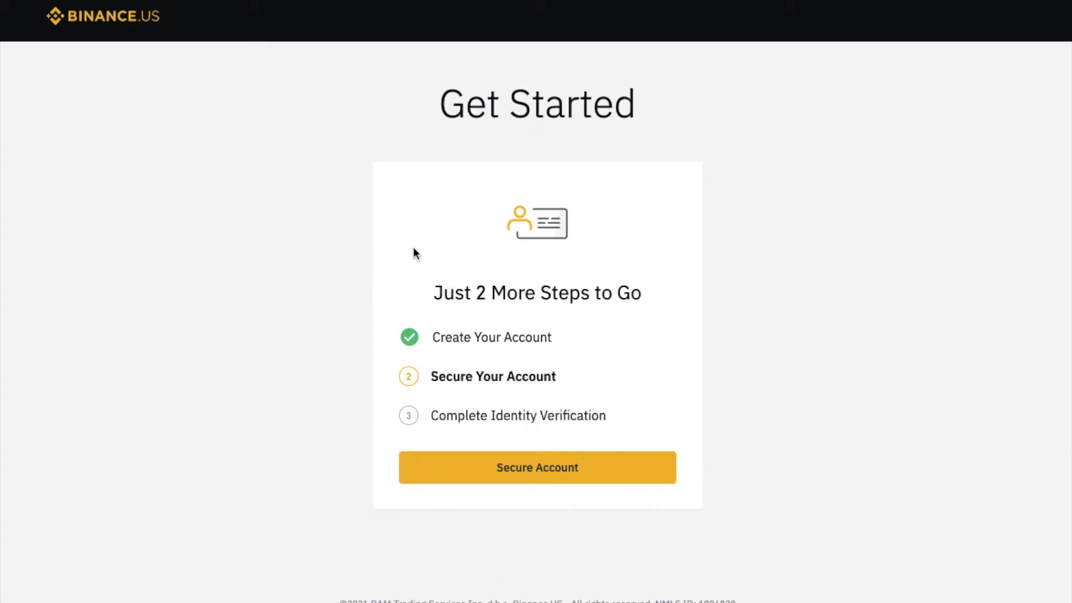
{"action": "mouse_move", "coordinate": [524, 234]}
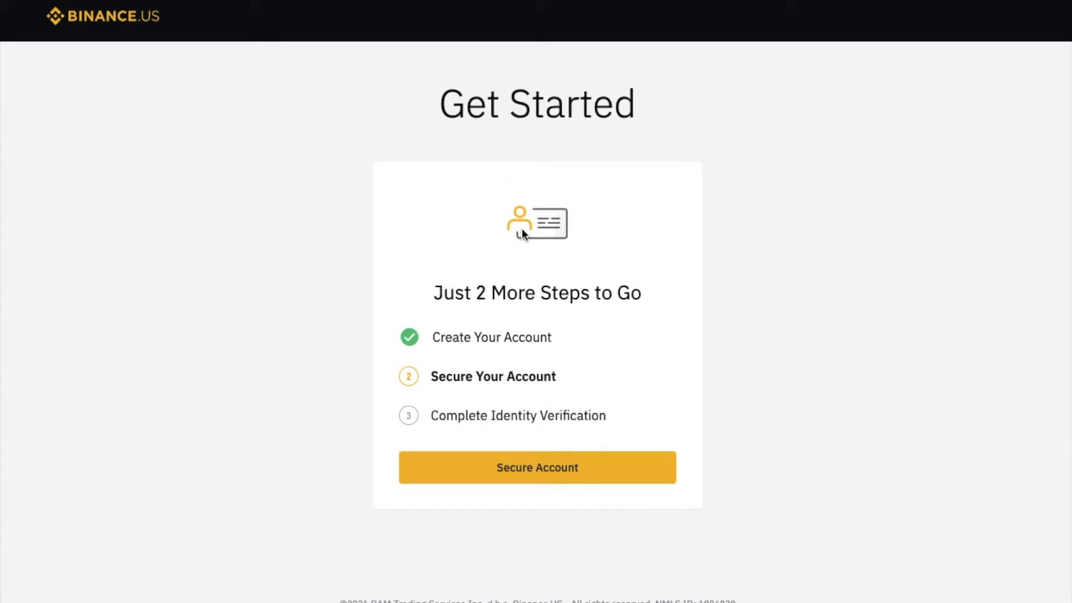
{"action": "mouse_move", "coordinate": [509, 385]}
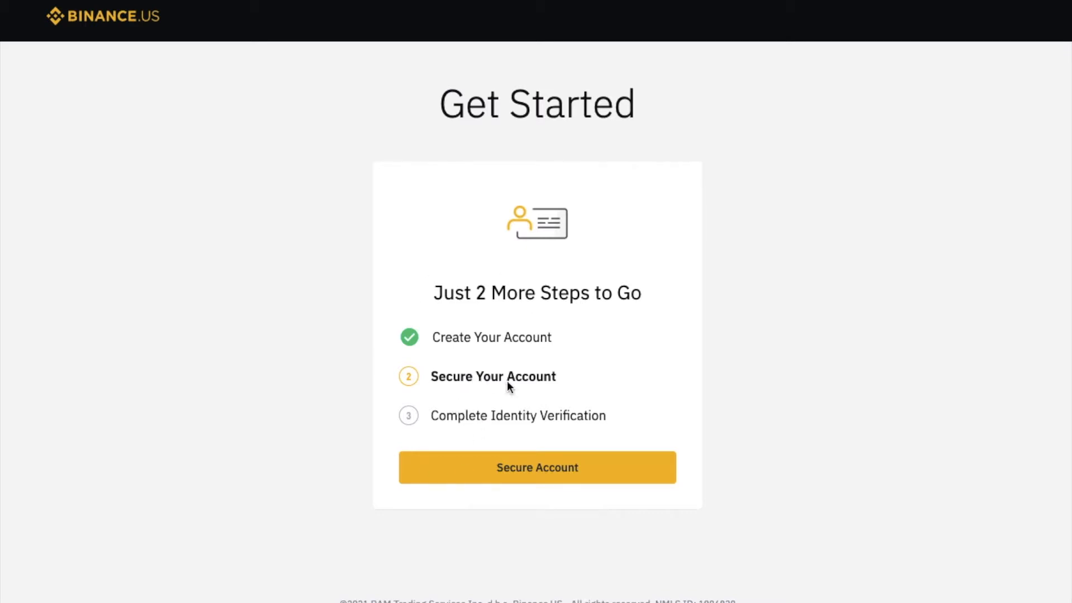
Start Secure Account and begin entering a phone number for SMS two-factor authentication.
{"action": "left_click", "coordinate": [536, 467]}
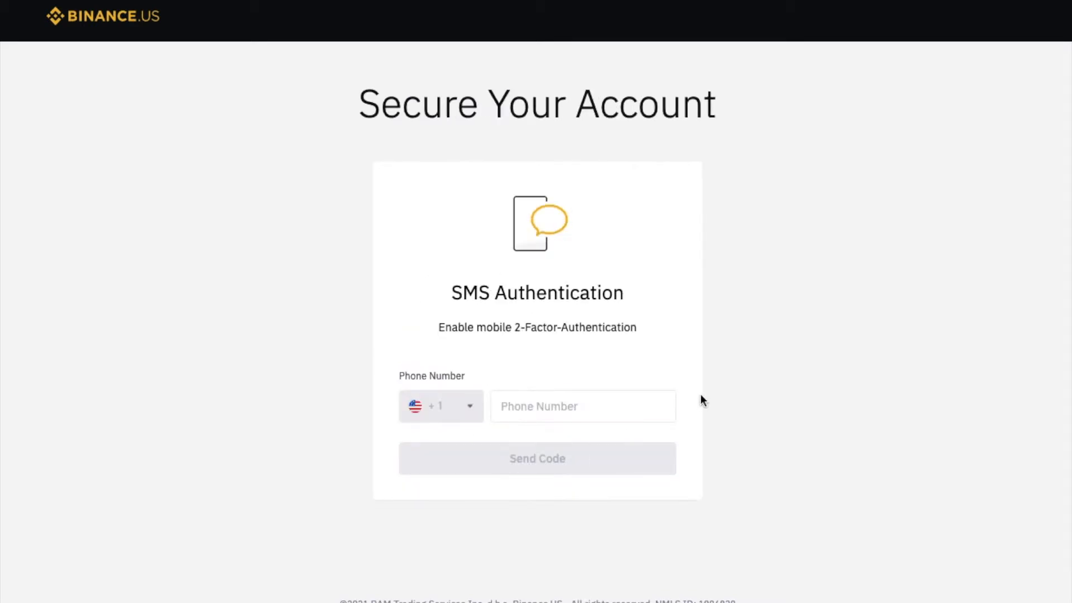
{"action": "mouse_move", "coordinate": [573, 367]}
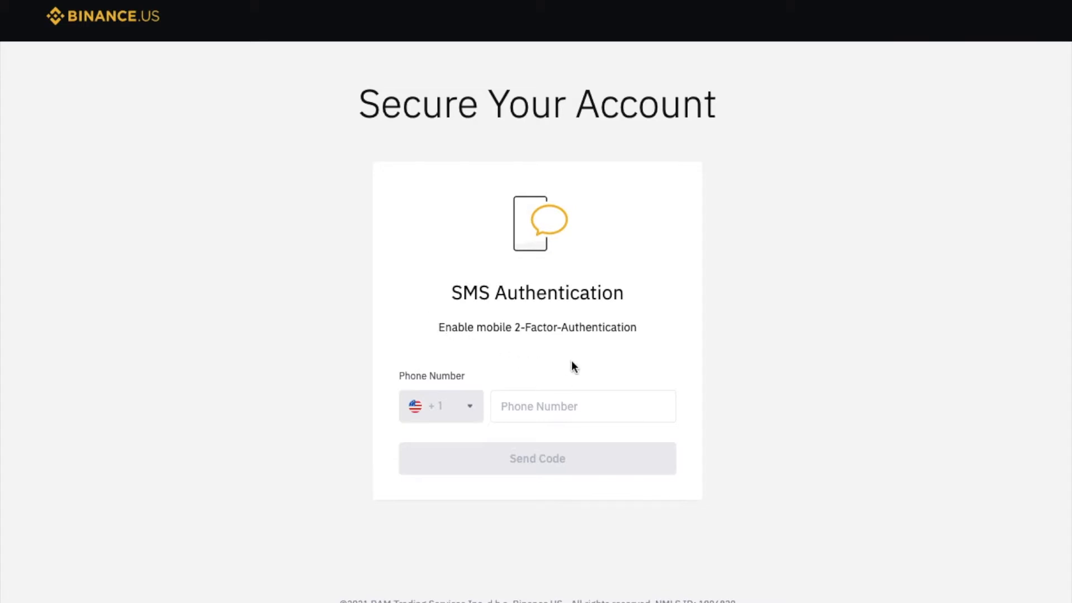
{"action": "mouse_move", "coordinate": [740, 243]}
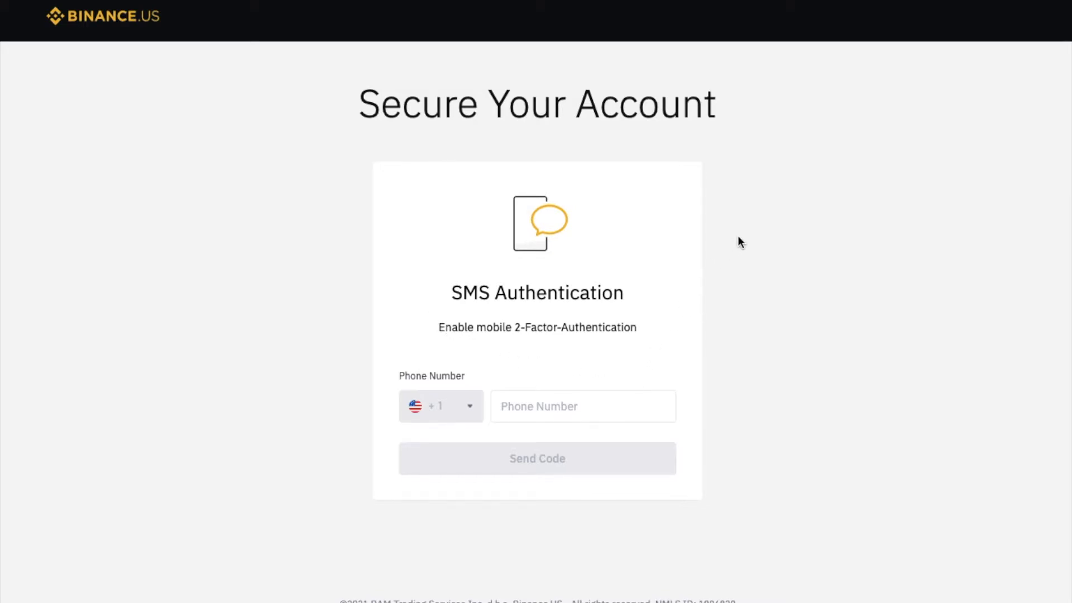
{"action": "mouse_move", "coordinate": [406, 302]}
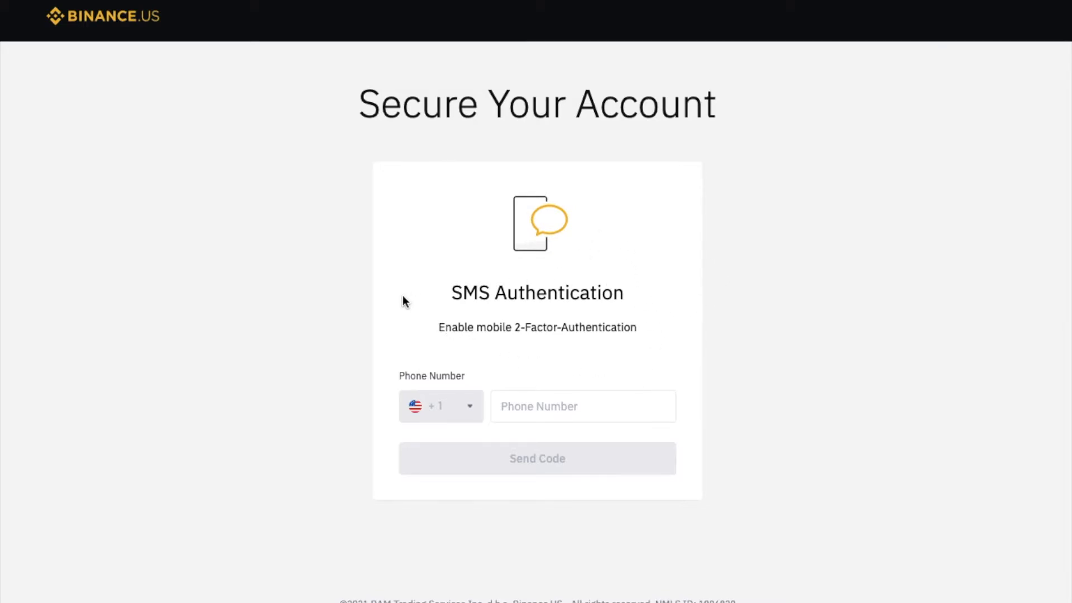
{"action": "left_click", "coordinate": [582, 406]}
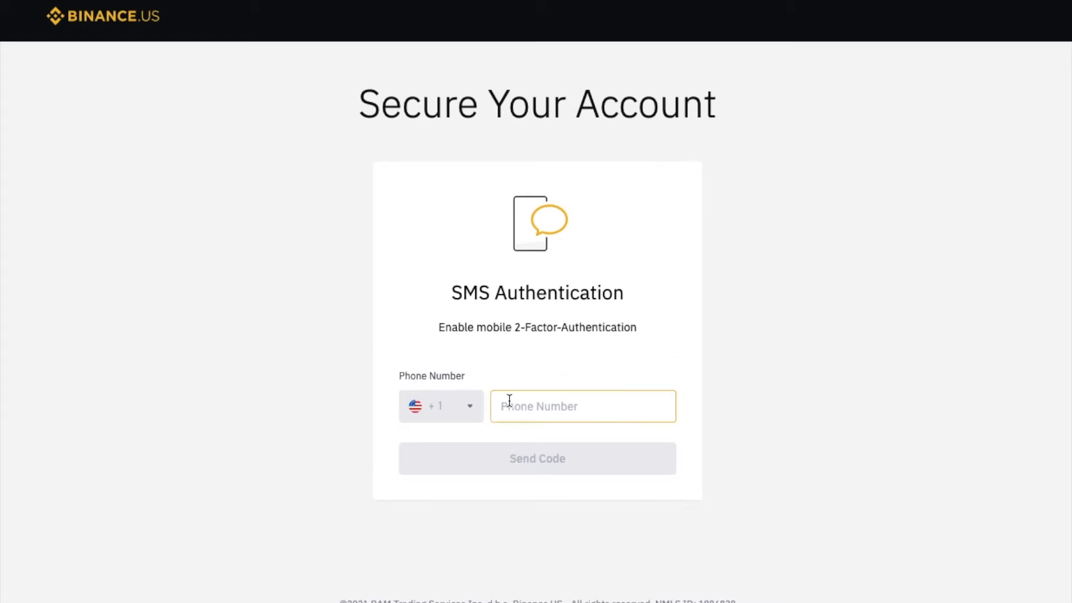
{"action": "mouse_move", "coordinate": [560, 410]}
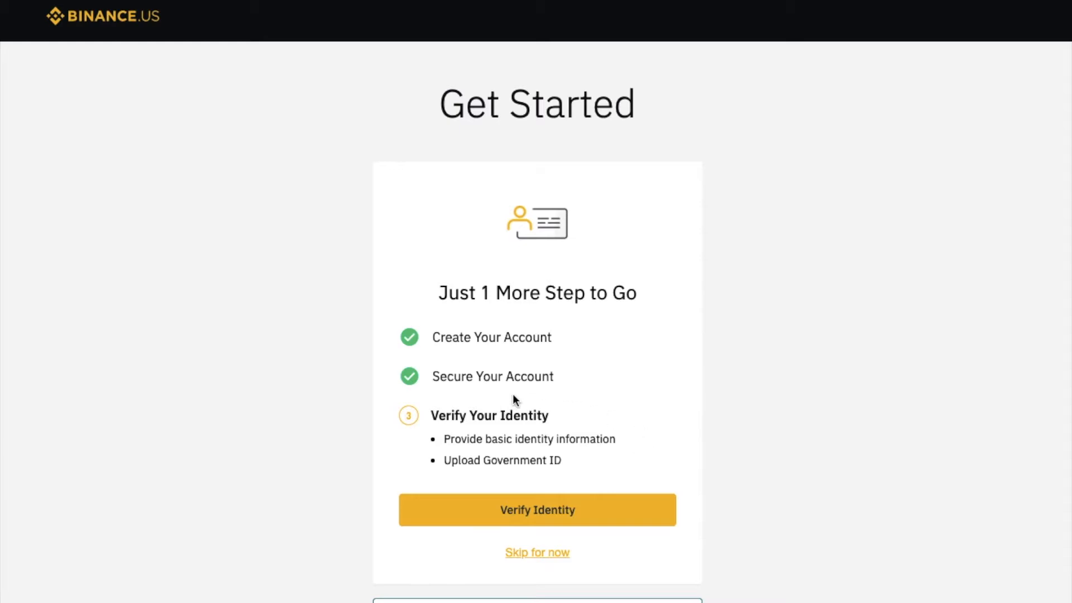
{"action": "mouse_move", "coordinate": [435, 443]}
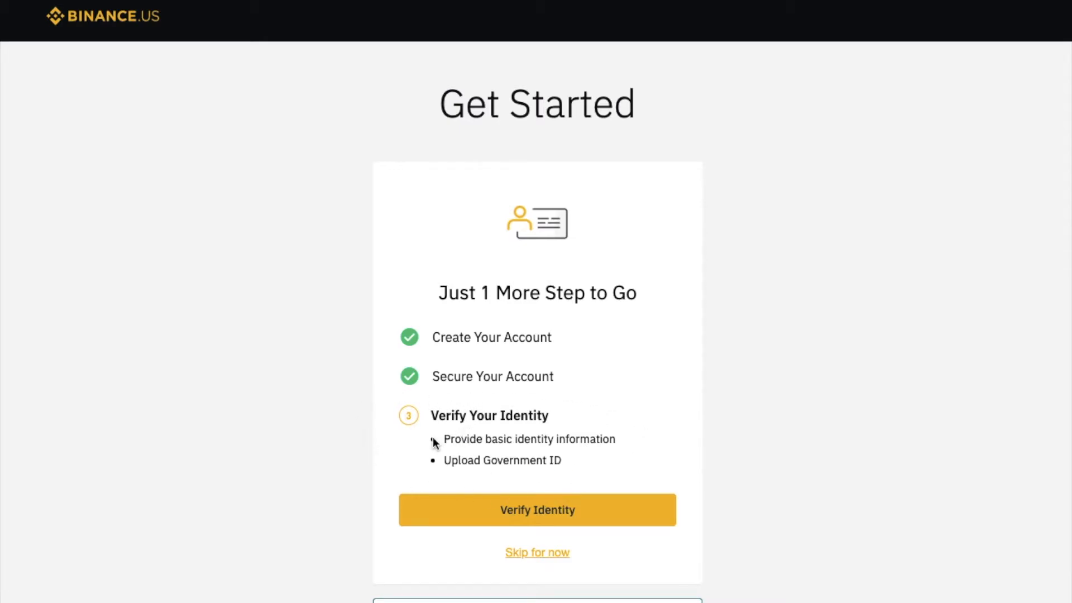
{"action": "mouse_move", "coordinate": [613, 487]}
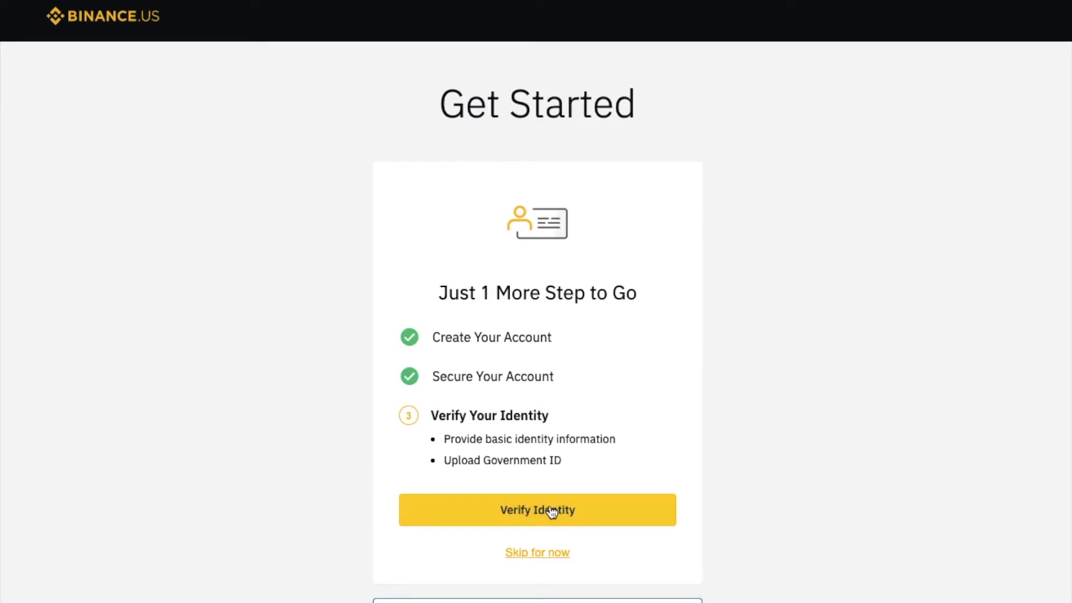
Launch Verify Identity from the Get Started page.
{"action": "left_click", "coordinate": [536, 509]}
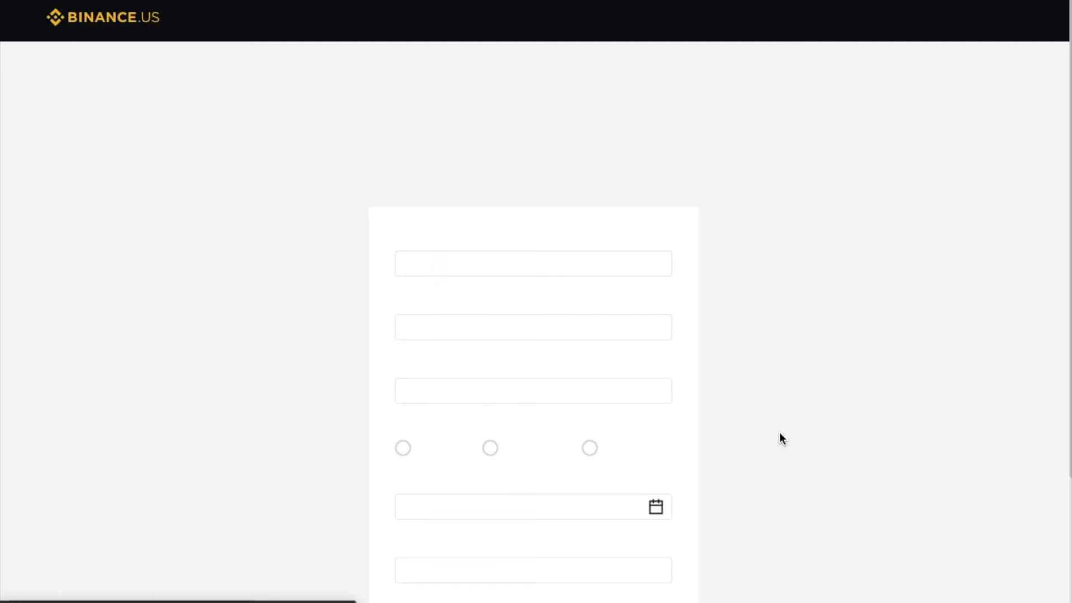
Fill in first name, Tax ID/SSN and other personal details on the identity form.
{"action": "left_click", "coordinate": [533, 264]}
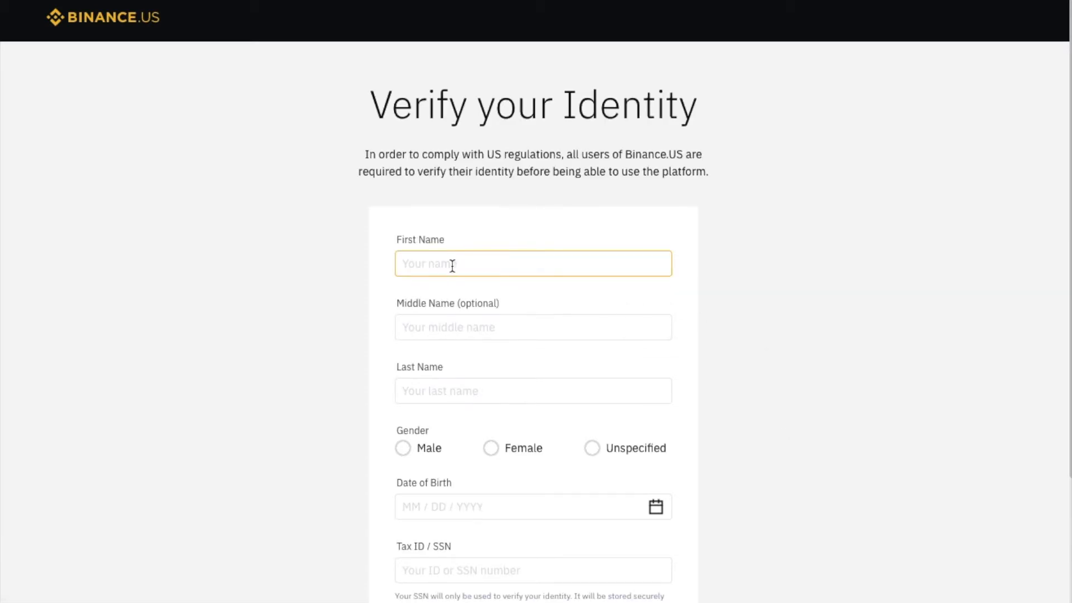
{"action": "scroll", "scroll_direction": "down", "scroll_amount": 3}
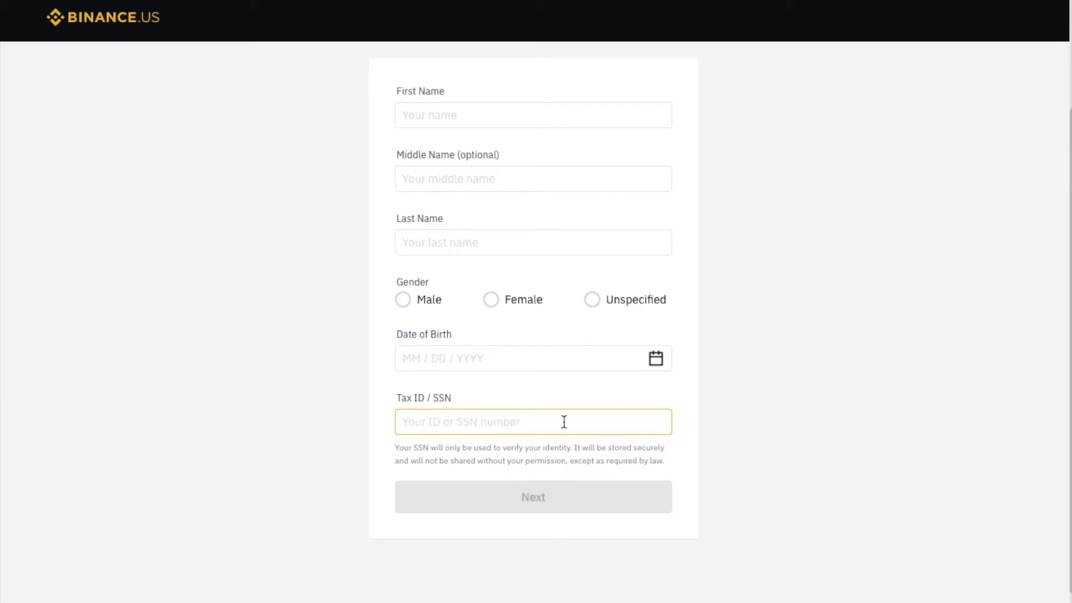
{"action": "left_click", "coordinate": [762, 437]}
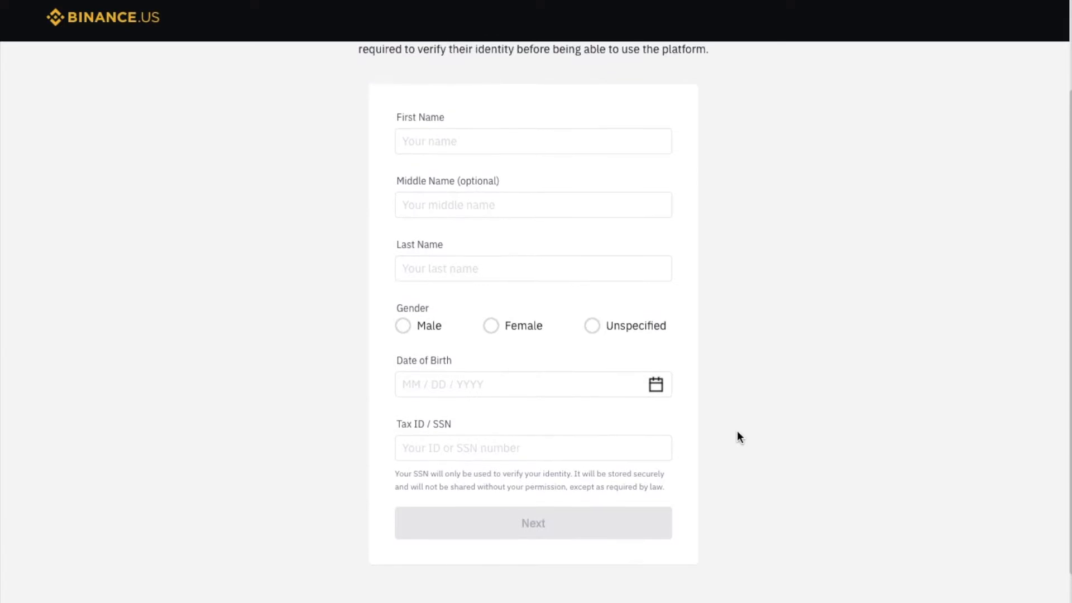
{"action": "scroll", "scroll_direction": "up", "scroll_amount": 3}
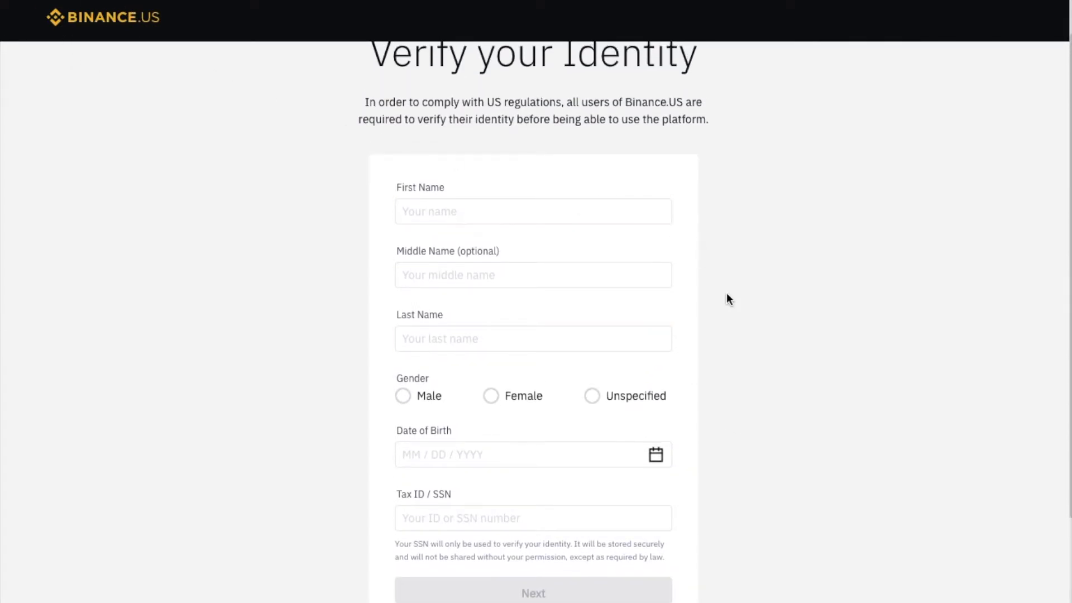
{"action": "scroll", "scroll_direction": "up", "scroll_amount": 3}
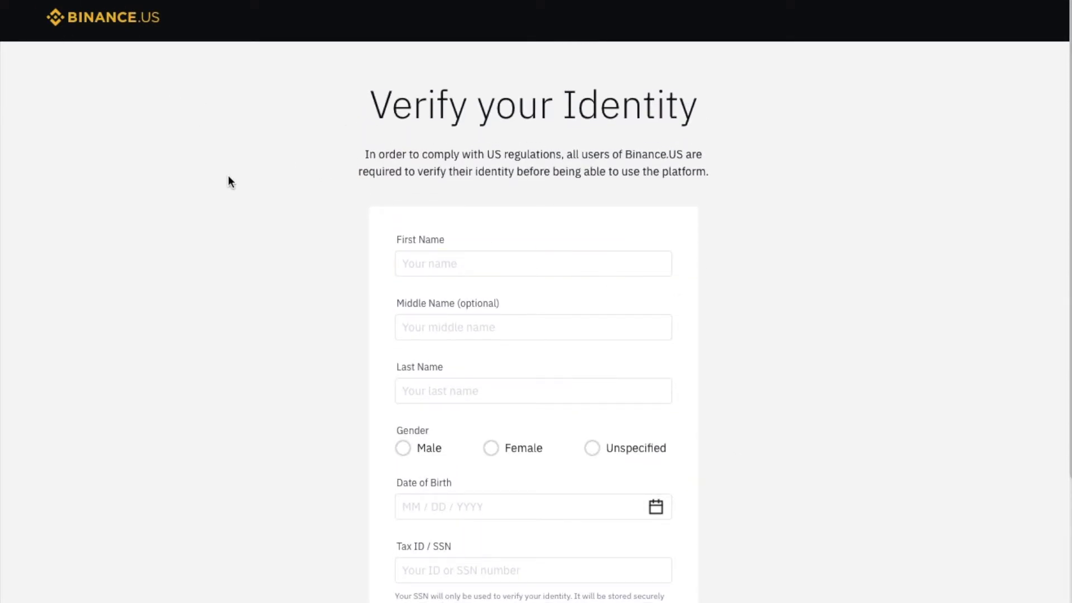
{"action": "mouse_move", "coordinate": [105, 101]}
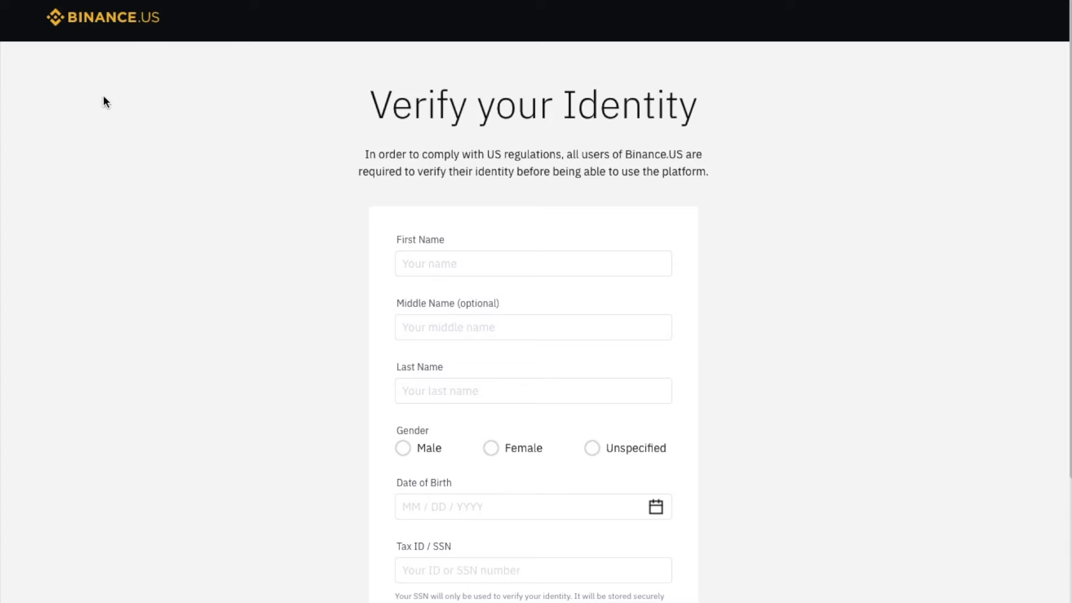
{"action": "mouse_move", "coordinate": [294, 248]}
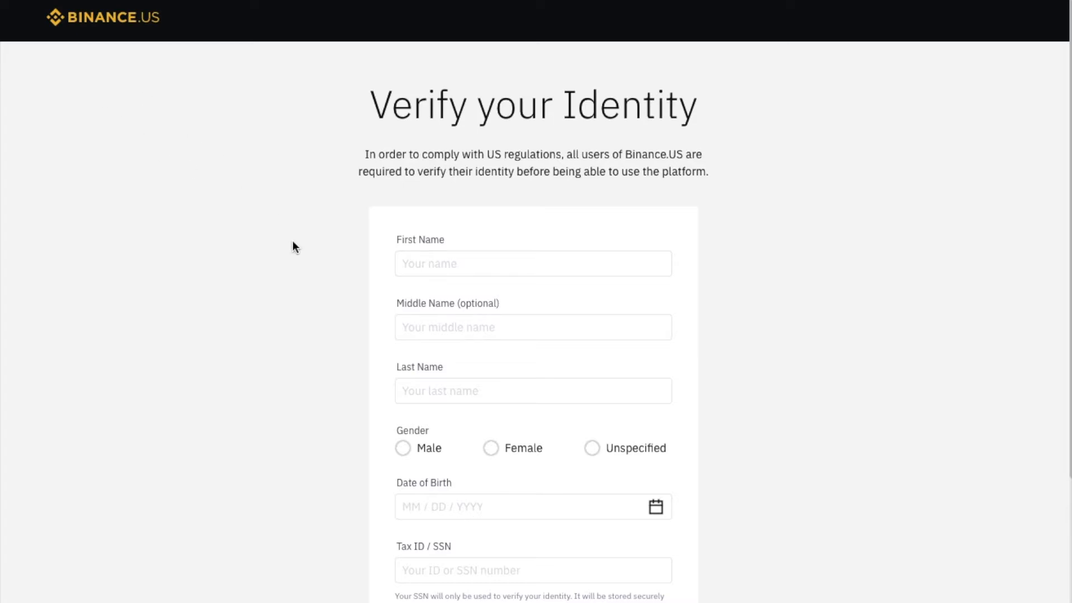
{"action": "mouse_move", "coordinate": [374, 353]}
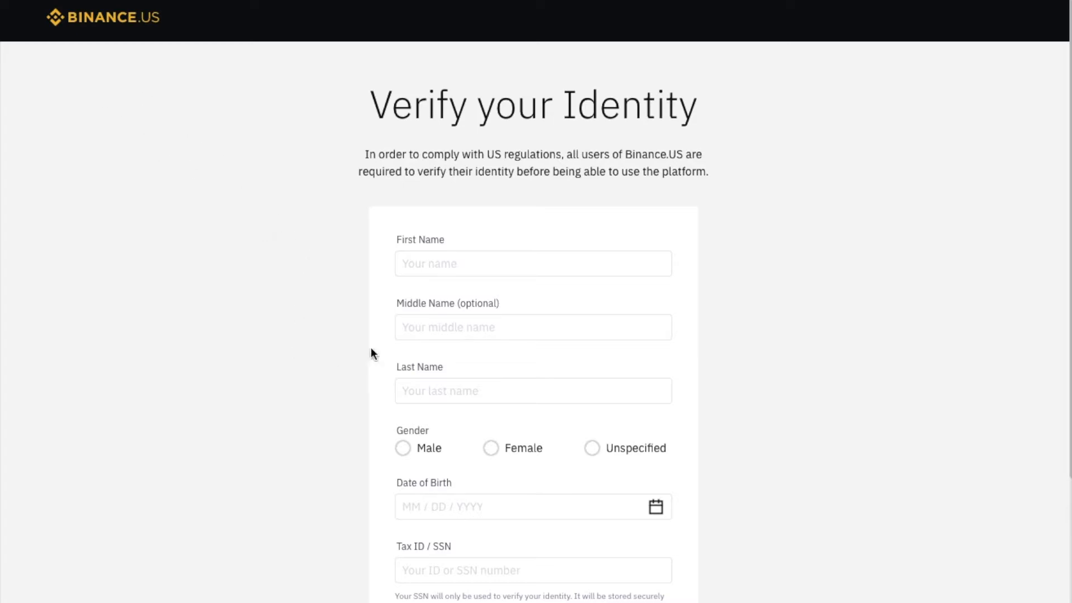
{"action": "mouse_move", "coordinate": [795, 295]}
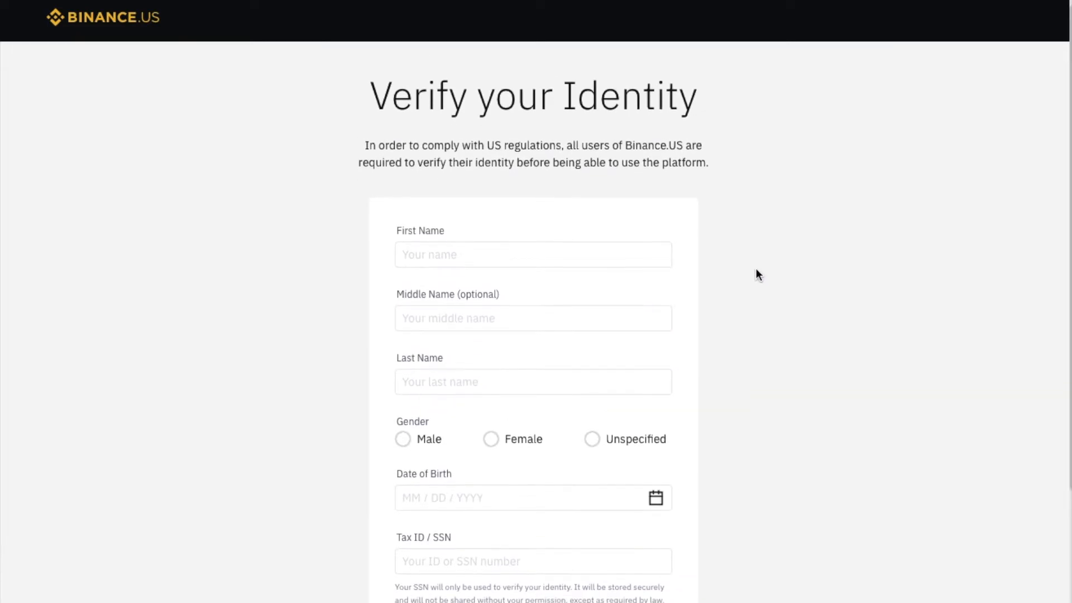
{"action": "scroll", "scroll_direction": "down", "scroll_amount": 3}
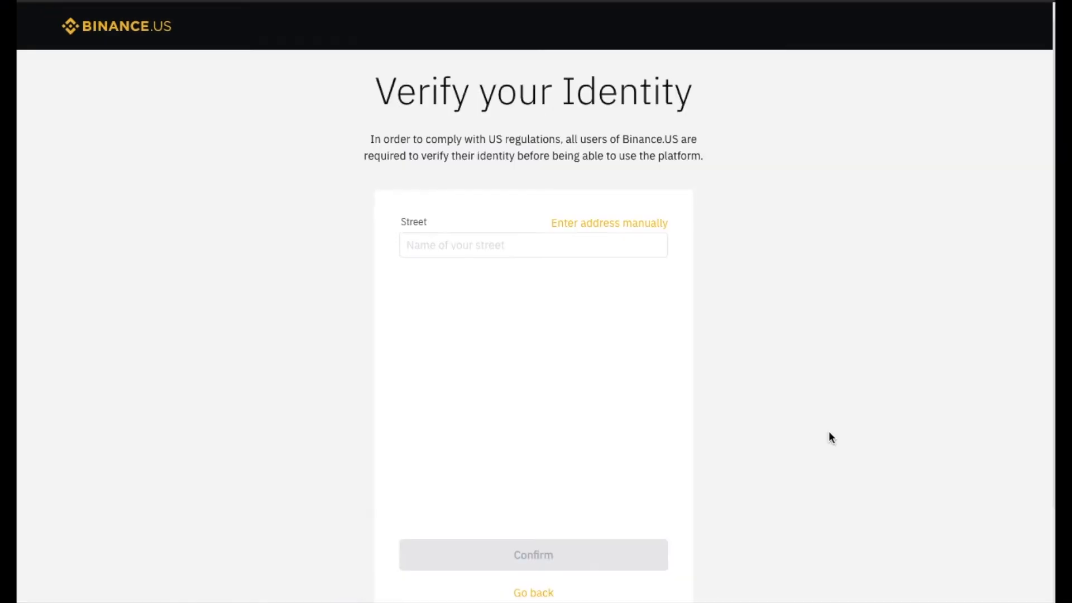
{"action": "mouse_move", "coordinate": [355, 235]}
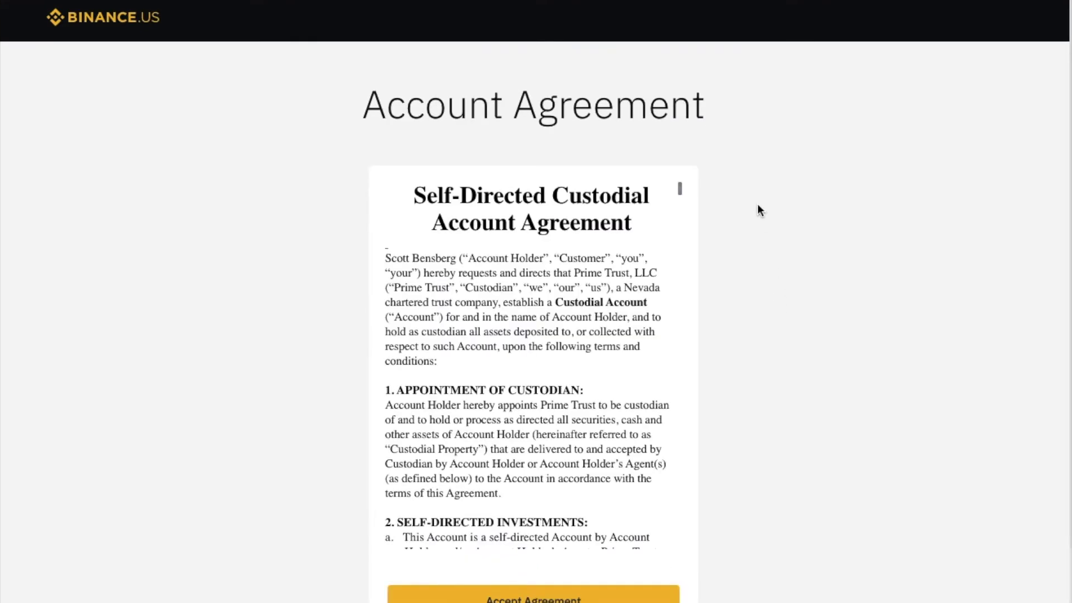
{"action": "mouse_move", "coordinate": [745, 169]}
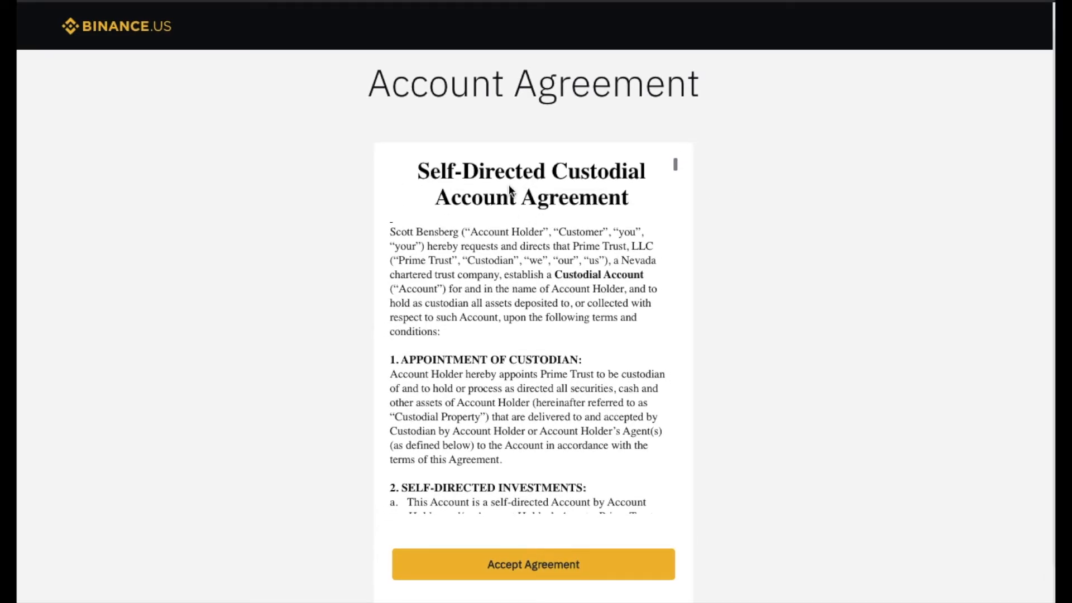
Scroll to the end of the custodial account agreement and accept it.
{"action": "scroll", "scroll_direction": "down", "scroll_amount": 3}
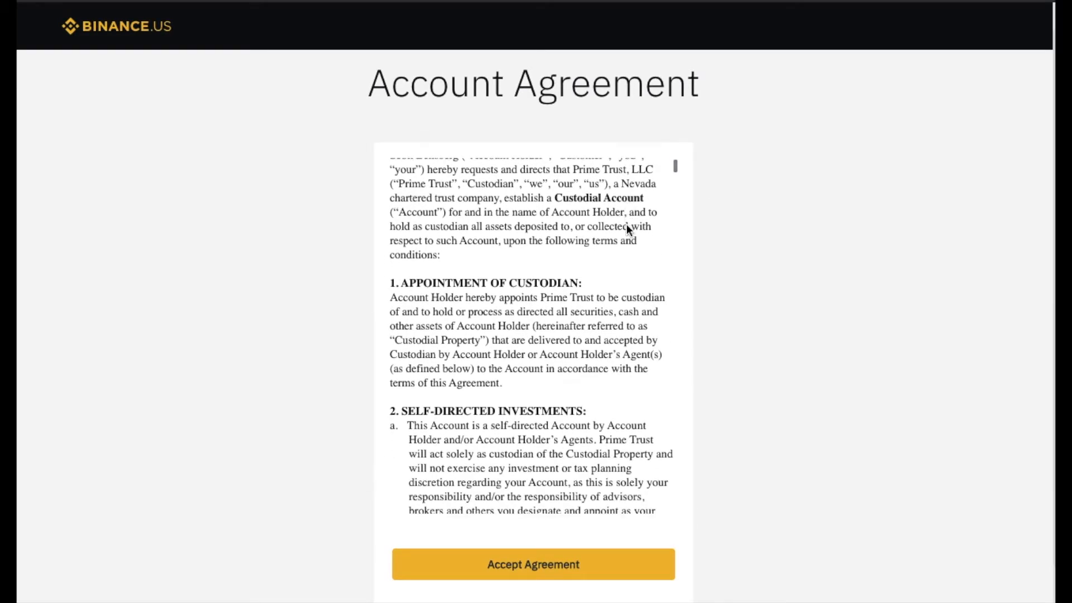
{"action": "scroll", "scroll_direction": "down", "scroll_amount": 3}
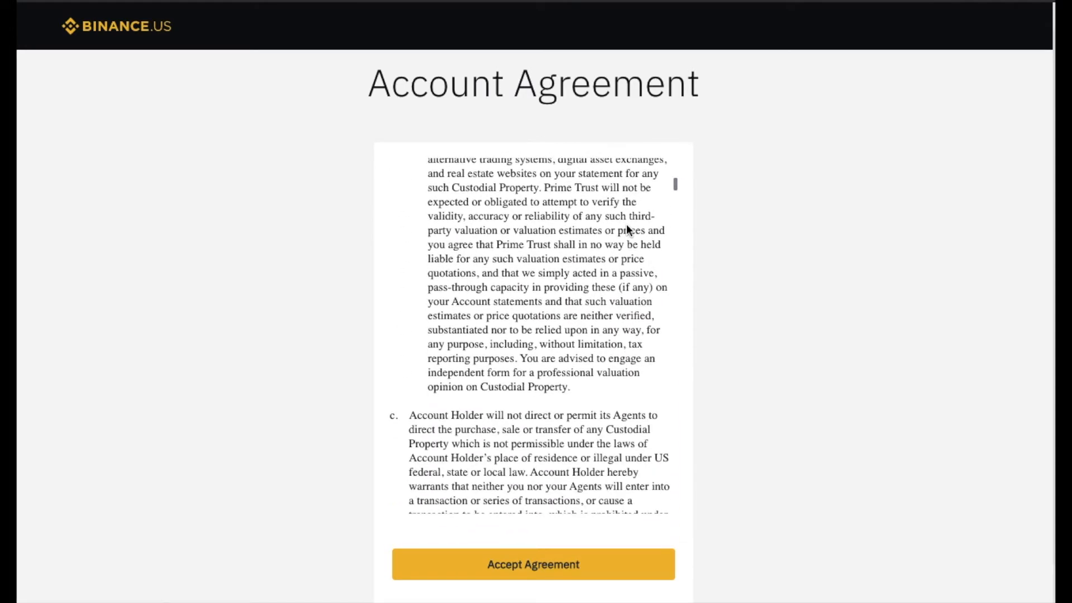
{"action": "scroll", "scroll_direction": "down", "scroll_amount": 3}
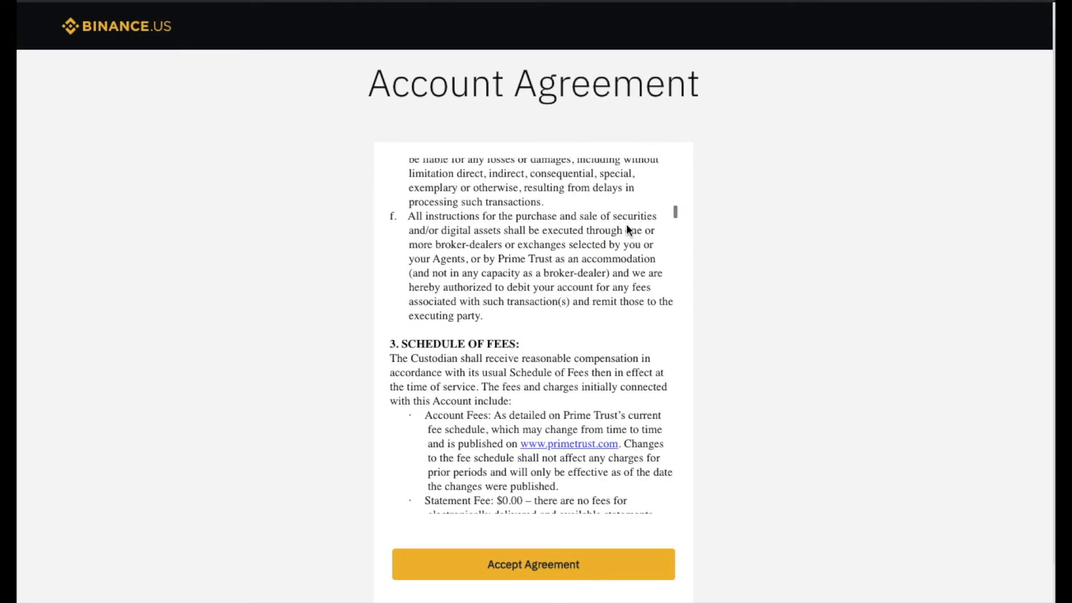
{"action": "scroll", "scroll_direction": "down", "scroll_amount": 3}
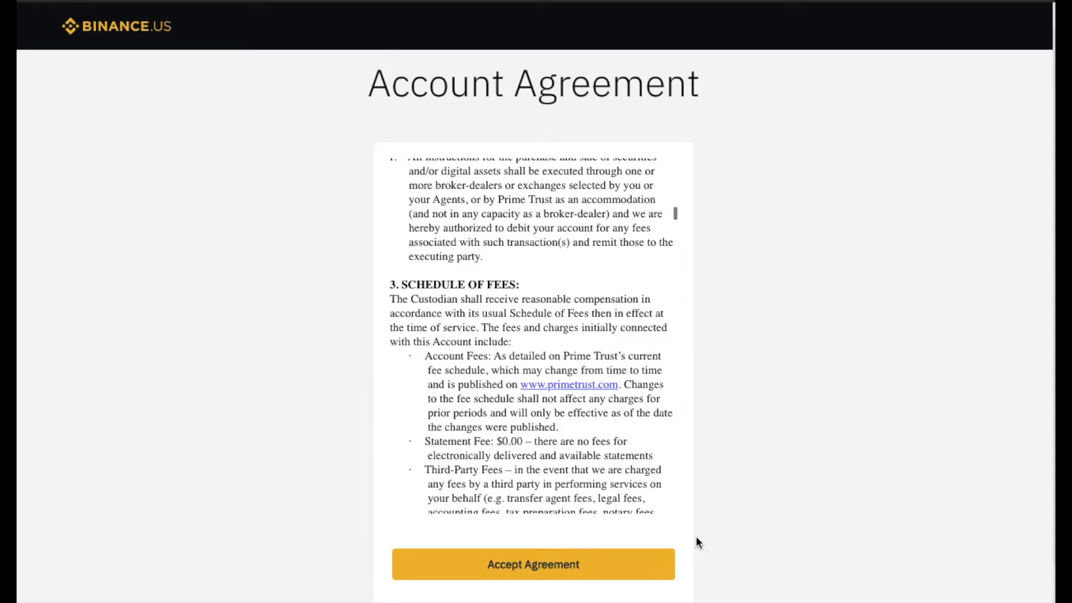
{"action": "left_click", "coordinate": [533, 564]}
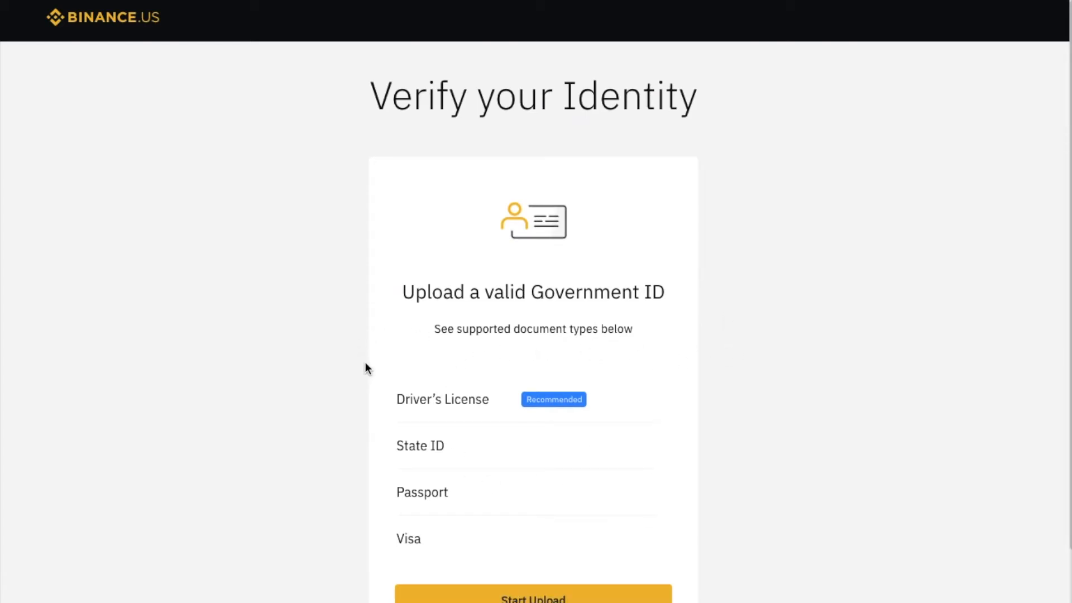
{"action": "mouse_move", "coordinate": [579, 424]}
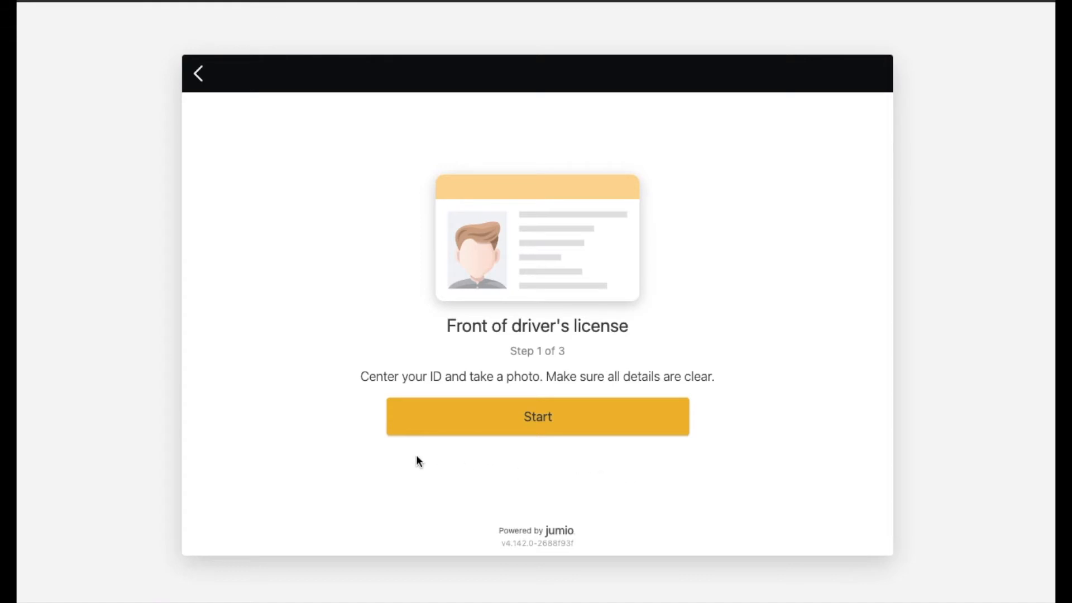
{"action": "mouse_move", "coordinate": [628, 479]}
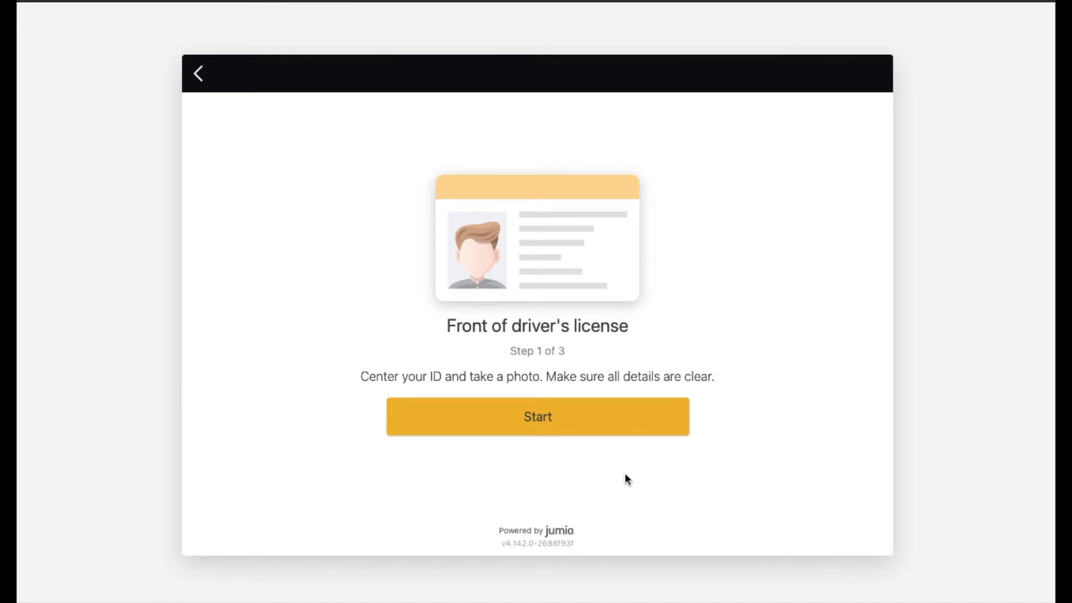
{"action": "mouse_move", "coordinate": [597, 474]}
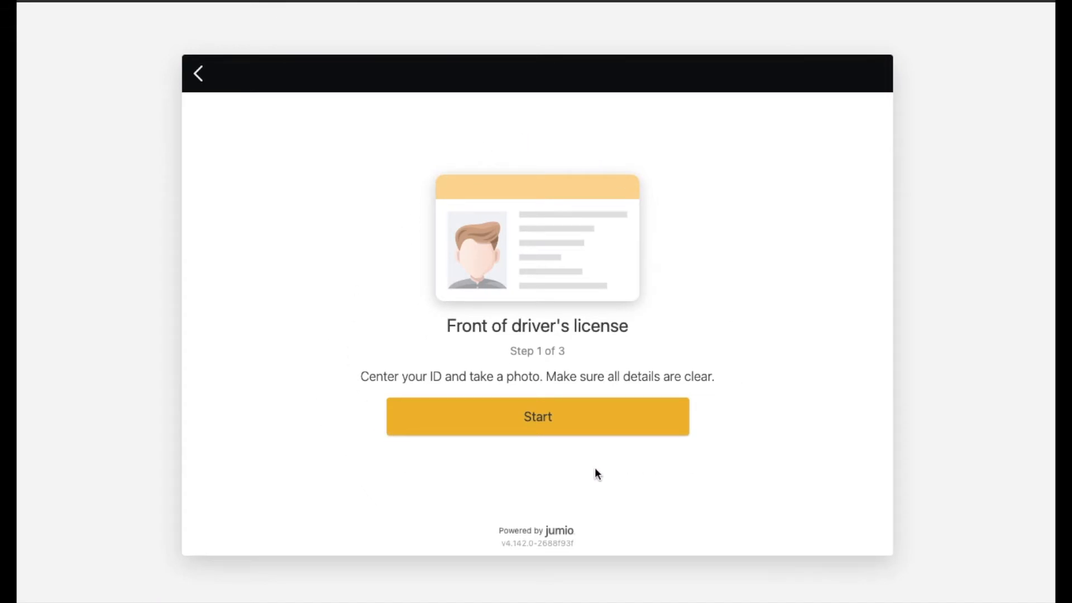
{"action": "mouse_move", "coordinate": [546, 456]}
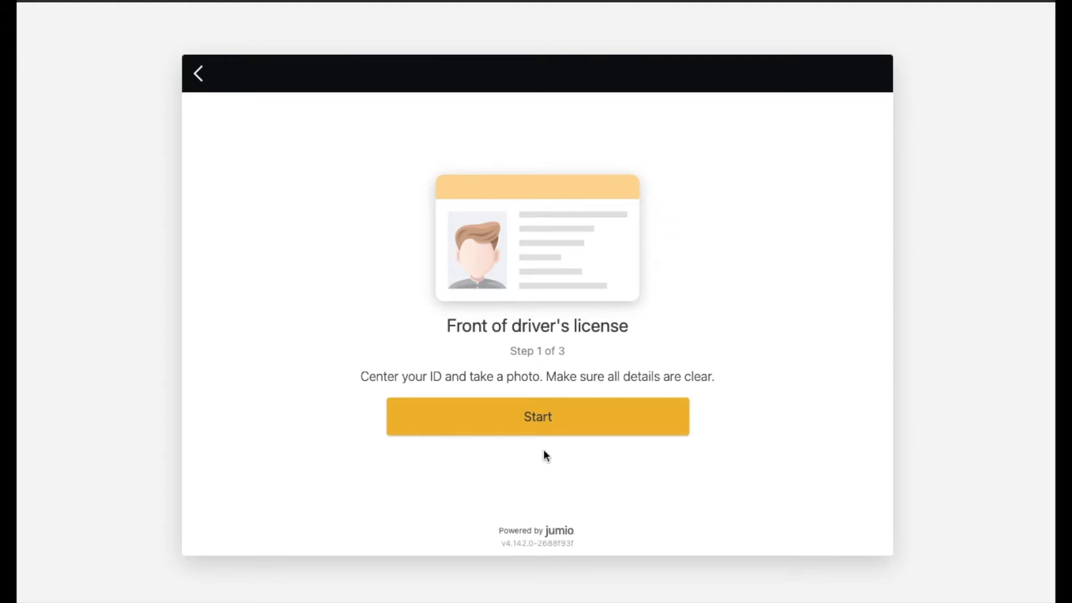
{"action": "mouse_move", "coordinate": [545, 418]}
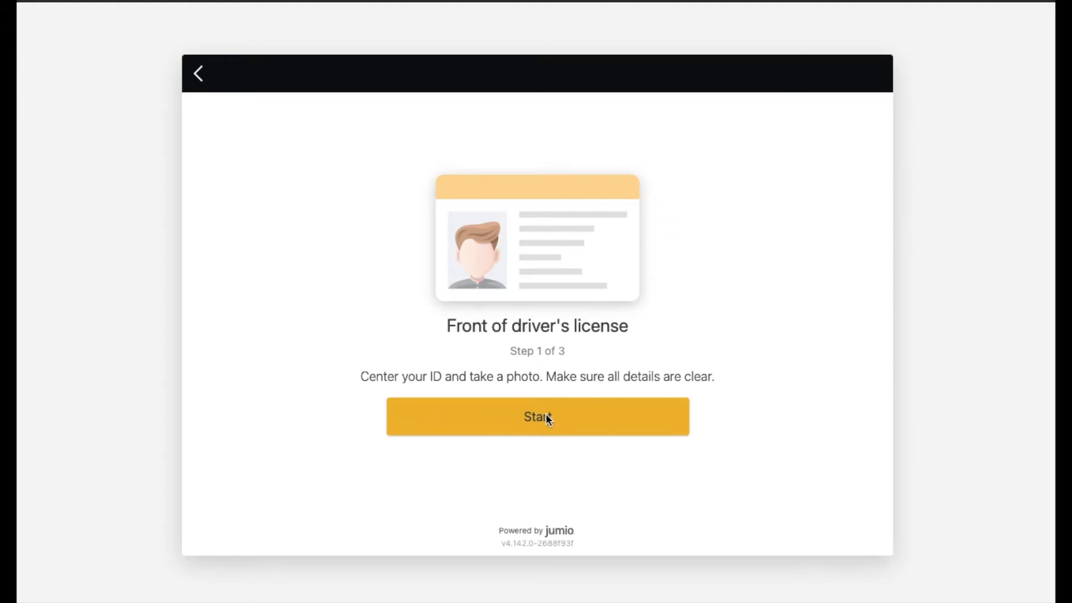
{"action": "mouse_move", "coordinate": [583, 378]}
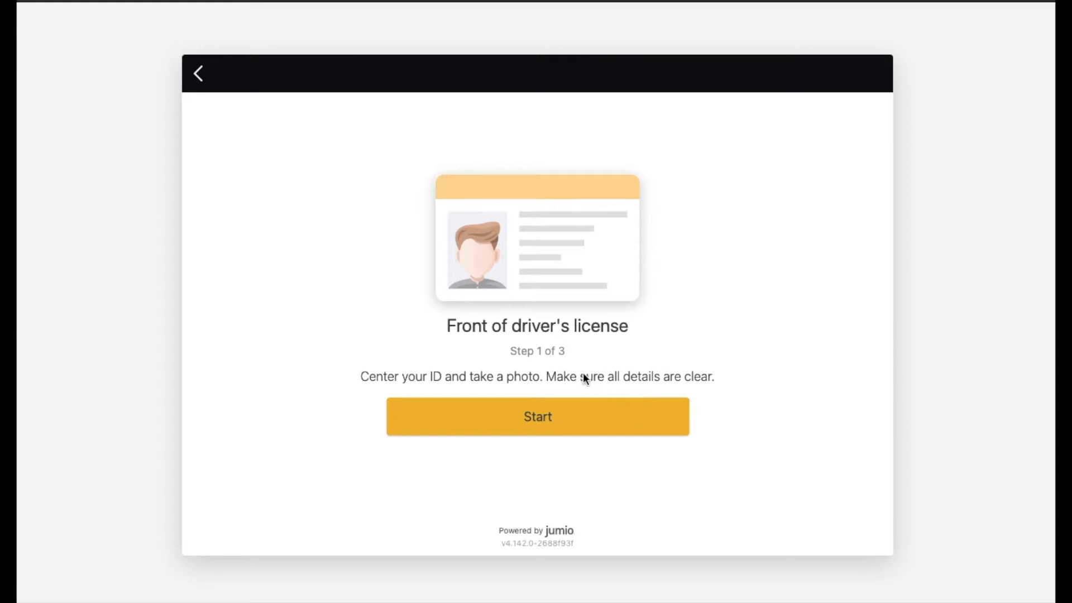
{"action": "mouse_move", "coordinate": [423, 280]}
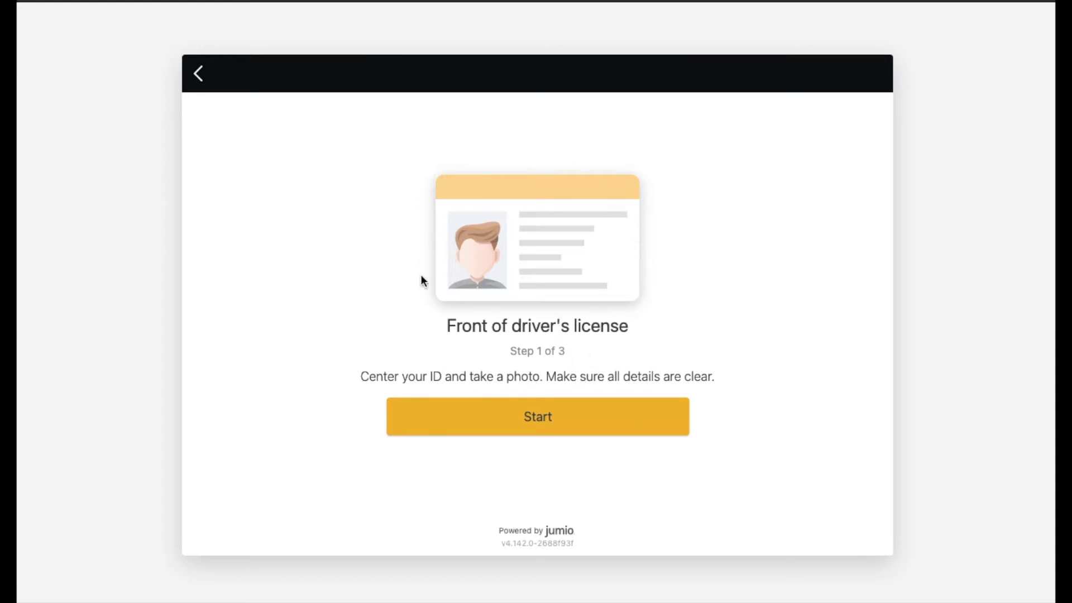
Move past the license photo capture to Face verification, step 3 of 3.
{"action": "left_click", "coordinate": [538, 416]}
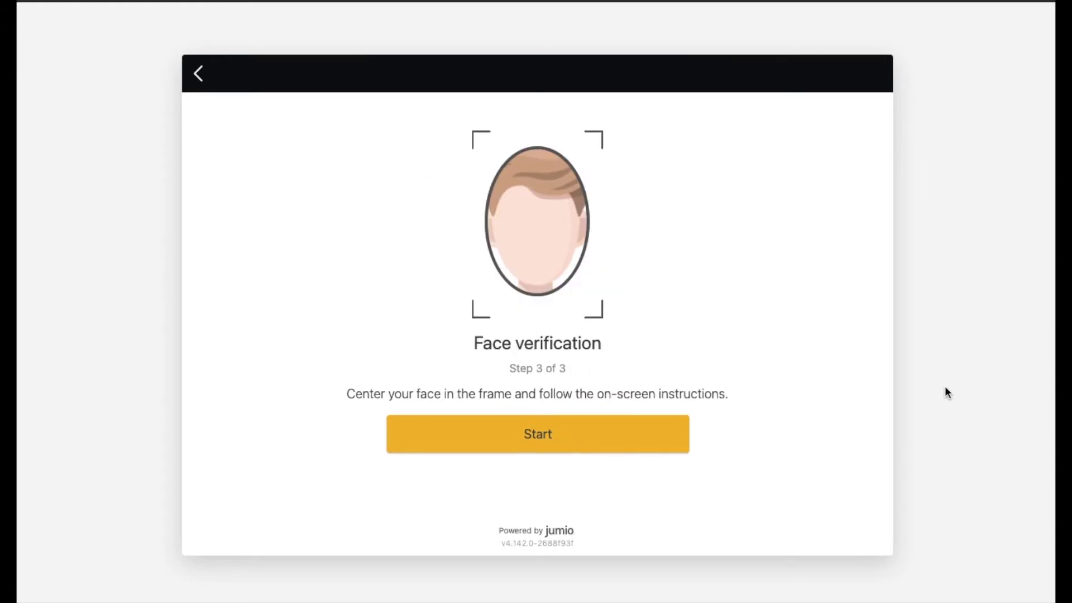
{"action": "mouse_move", "coordinate": [893, 313]}
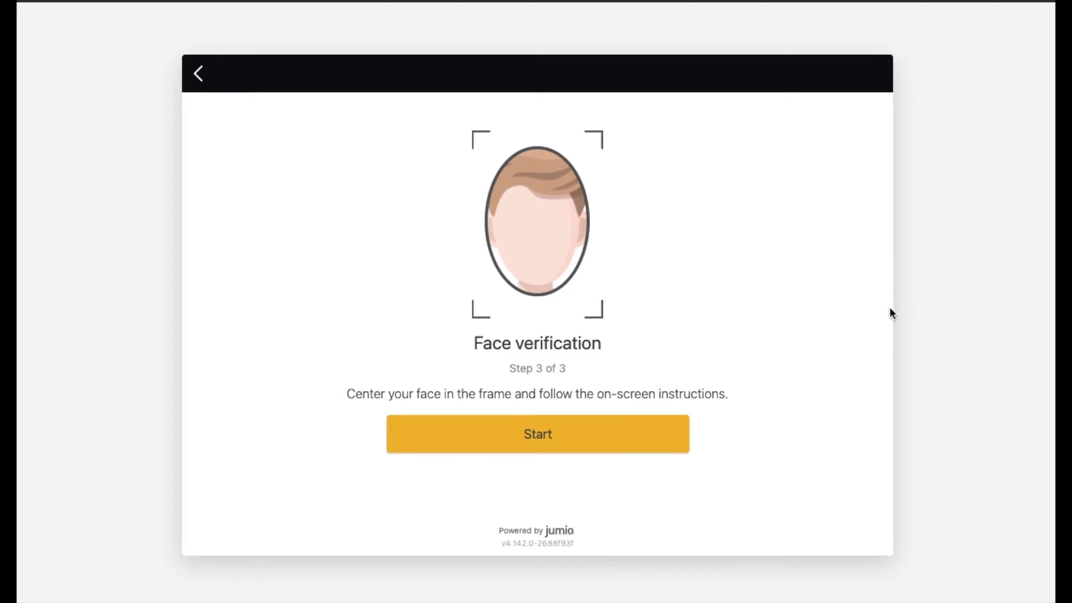
{"action": "mouse_move", "coordinate": [651, 226]}
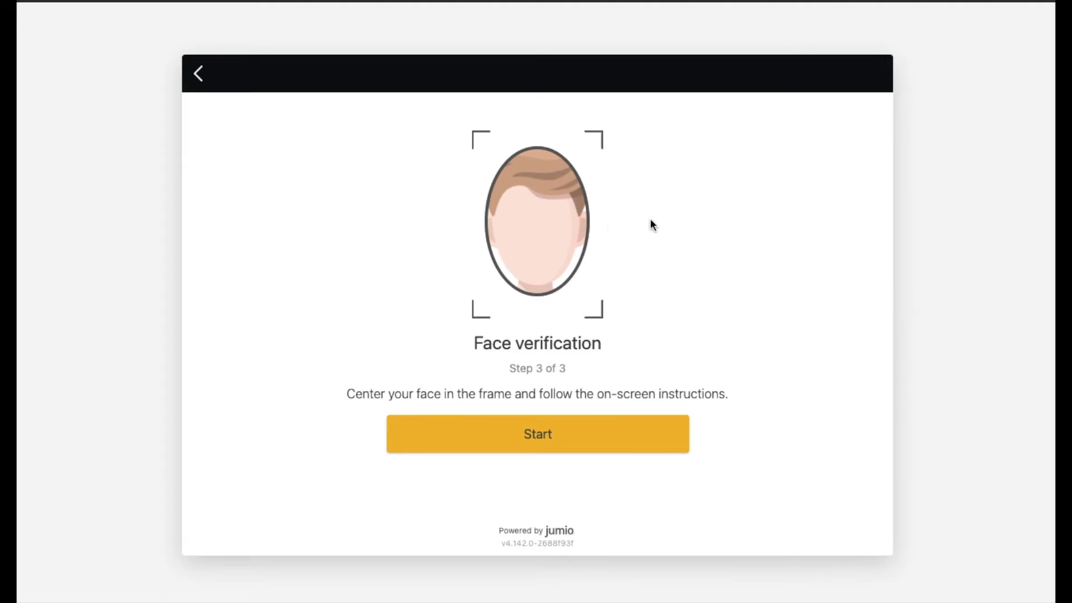
{"action": "mouse_move", "coordinate": [384, 278]}
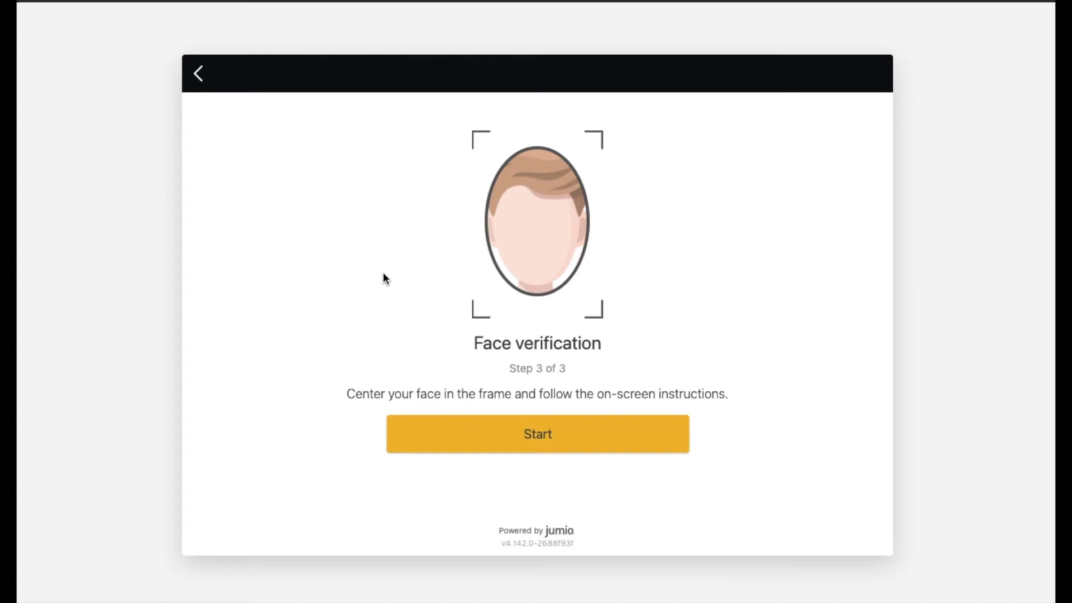
{"action": "mouse_move", "coordinate": [751, 378]}
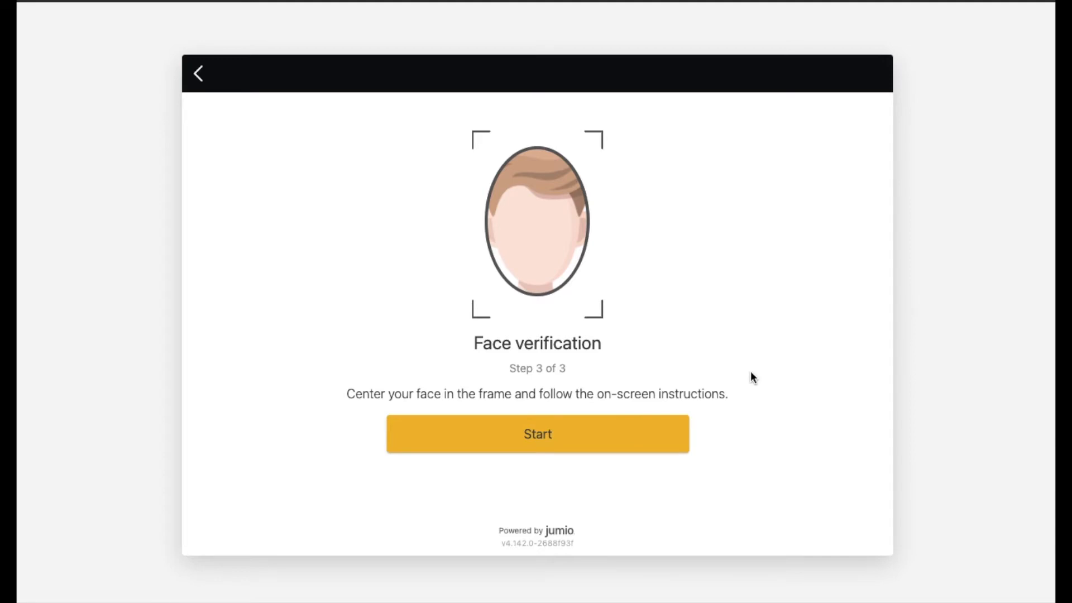
Complete the selfie face check and submit the documents for review.
{"action": "left_click", "coordinate": [537, 434]}
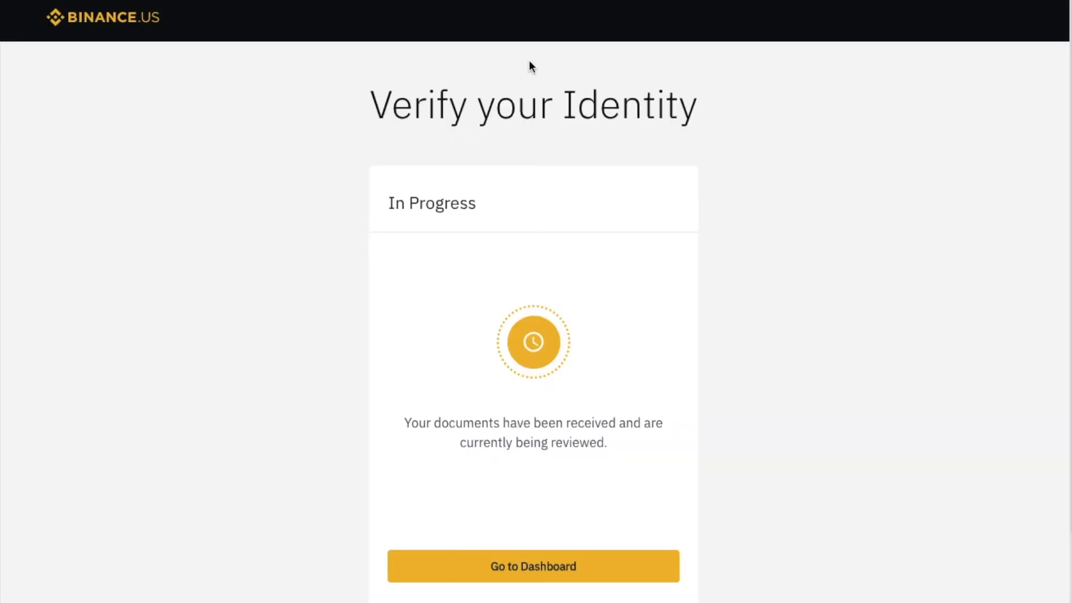
{"action": "mouse_move", "coordinate": [470, 222]}
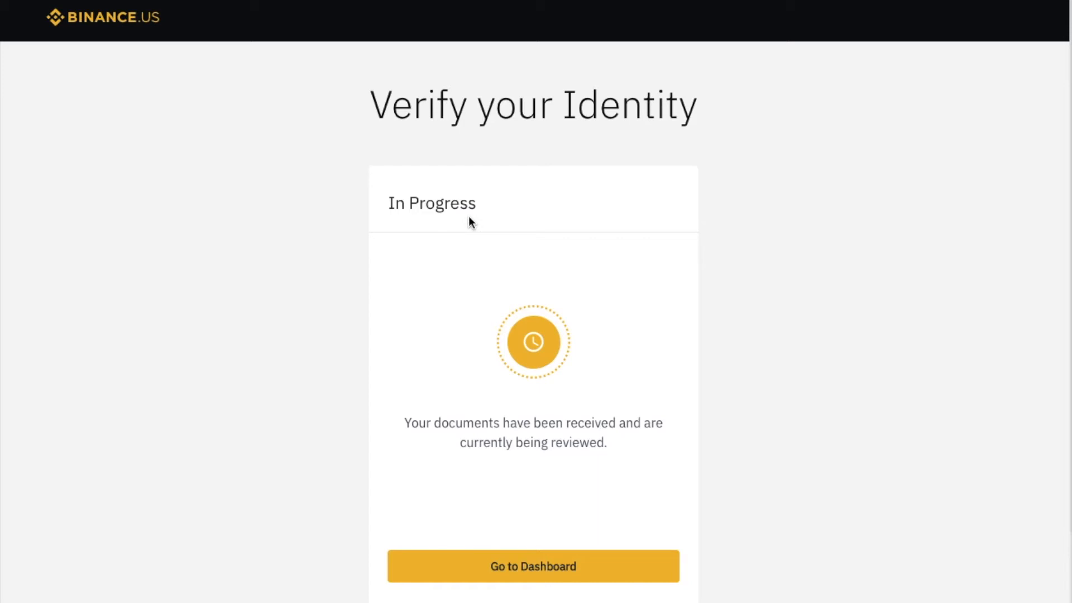
{"action": "mouse_move", "coordinate": [399, 397]}
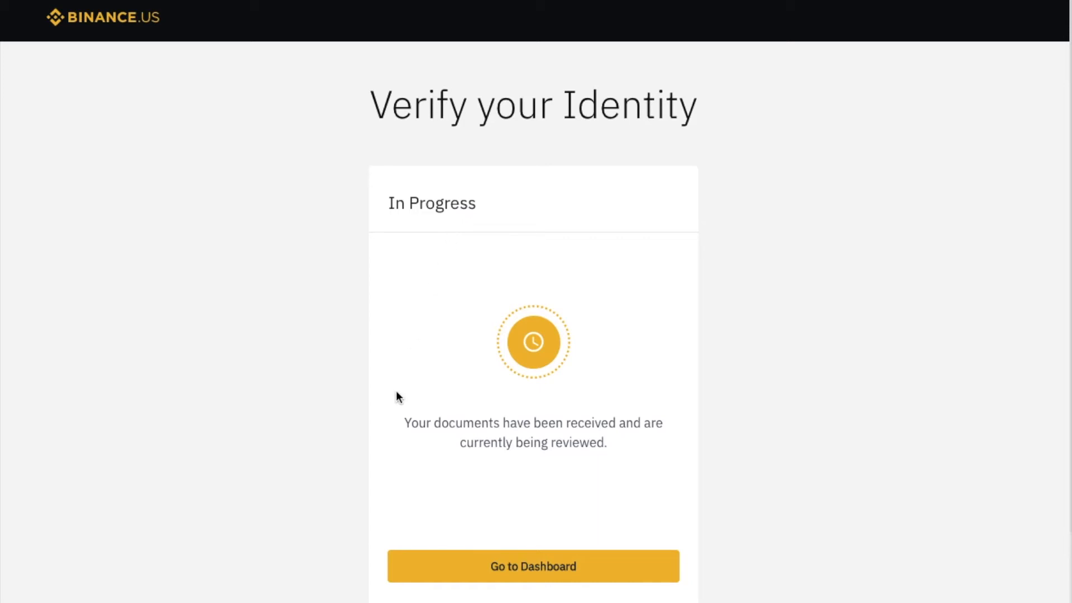
{"action": "mouse_move", "coordinate": [572, 481]}
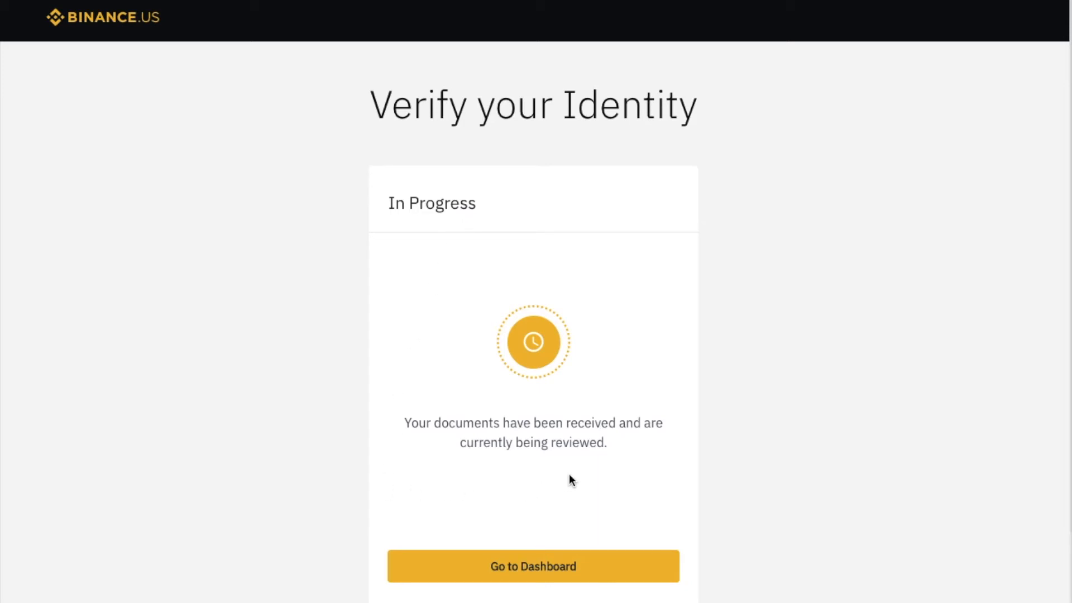
{"action": "mouse_move", "coordinate": [453, 421]}
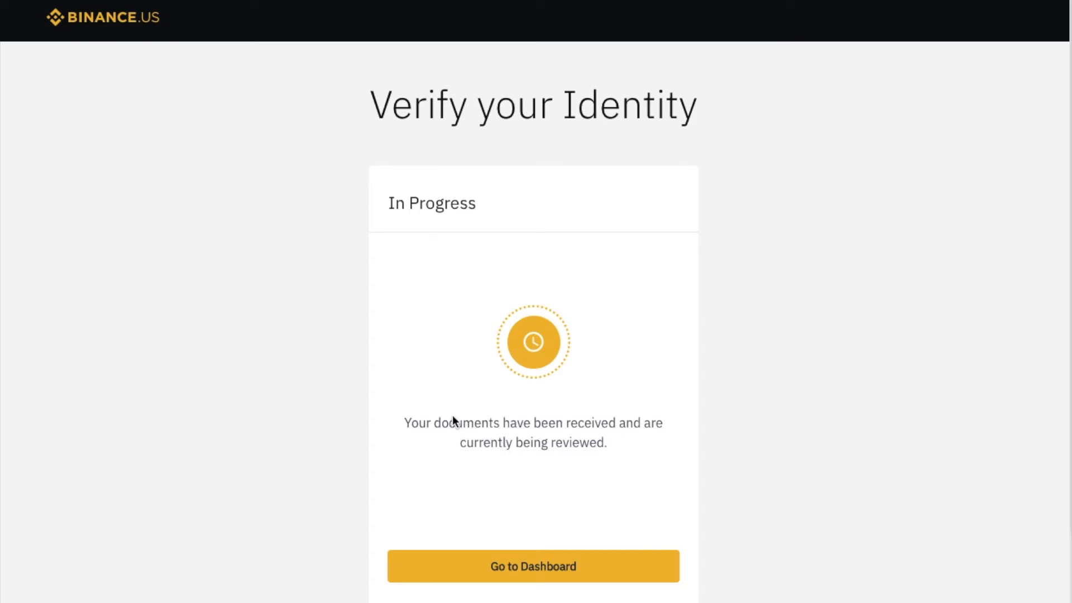
{"action": "mouse_move", "coordinate": [701, 406]}
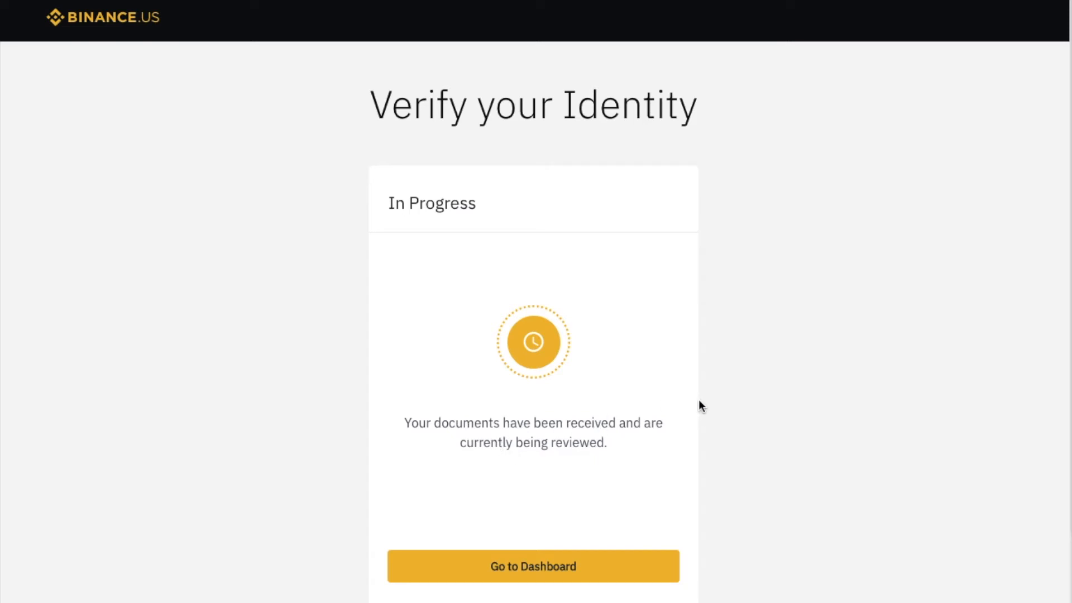
{"action": "mouse_move", "coordinate": [479, 379]}
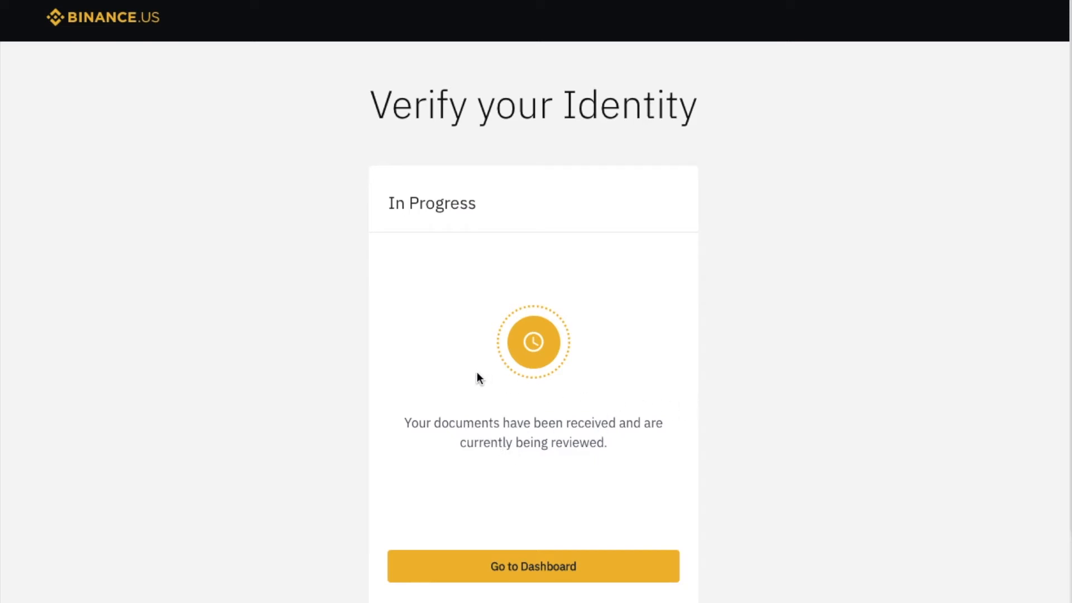
{"action": "mouse_move", "coordinate": [229, 307]}
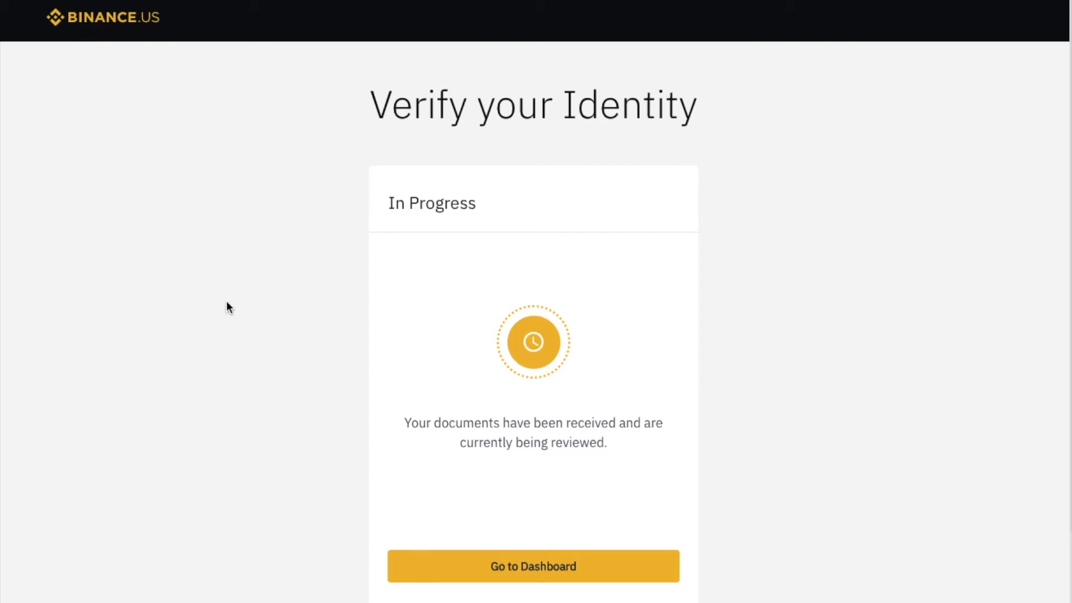
{"action": "left_click", "coordinate": [533, 566]}
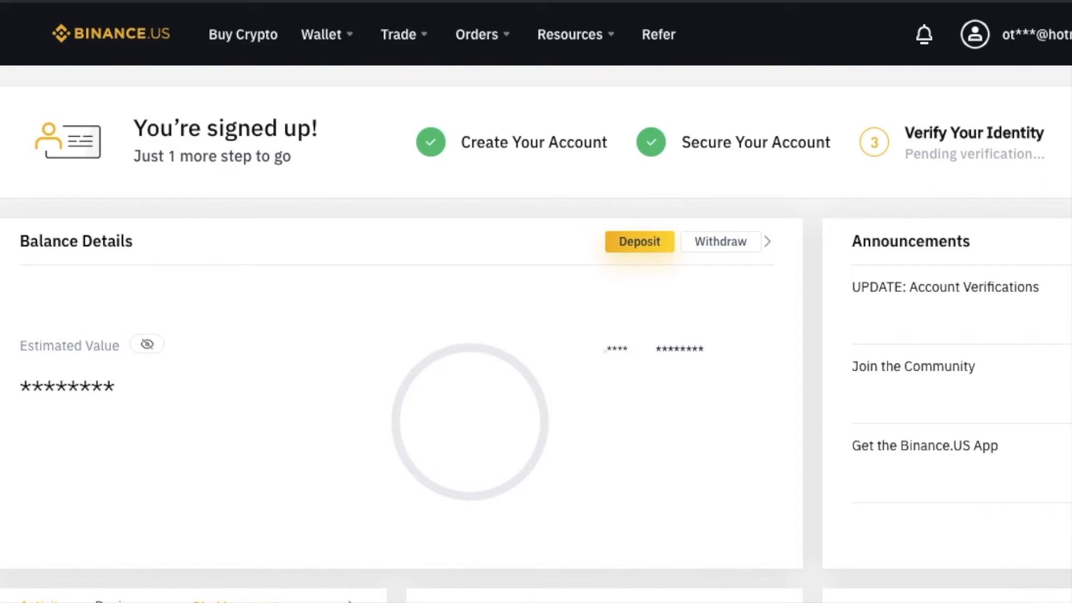
{"action": "mouse_move", "coordinate": [809, 208]}
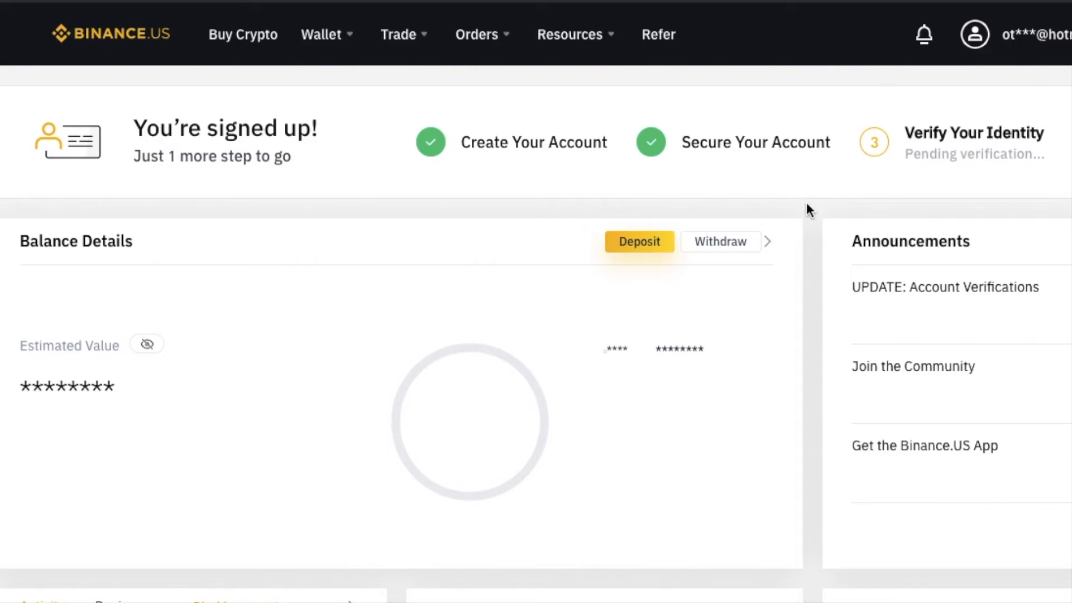
{"action": "mouse_move", "coordinate": [806, 258]}
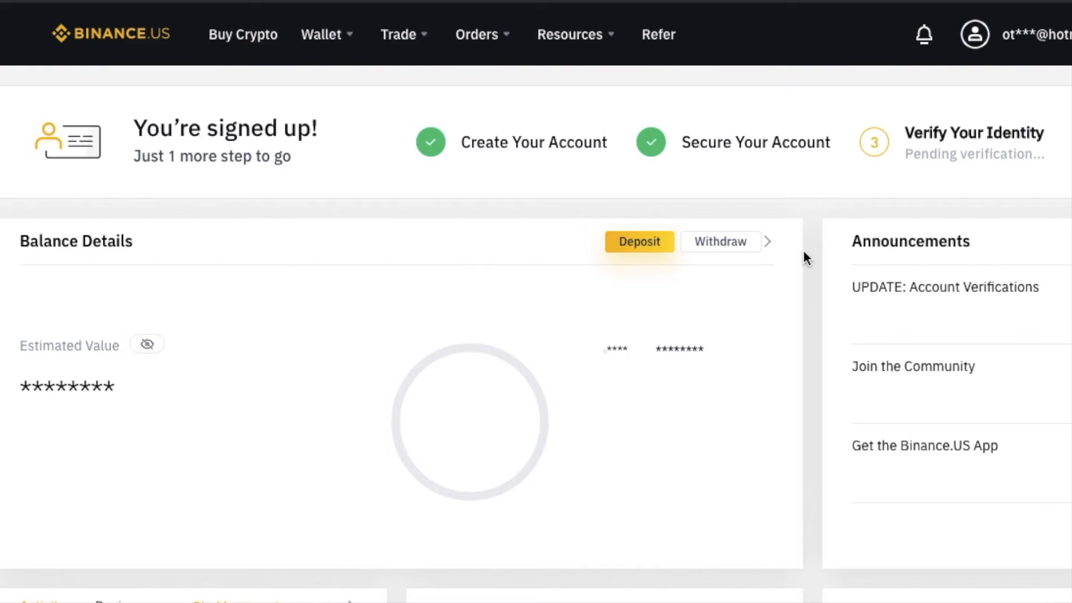
{"action": "mouse_move", "coordinate": [812, 297]}
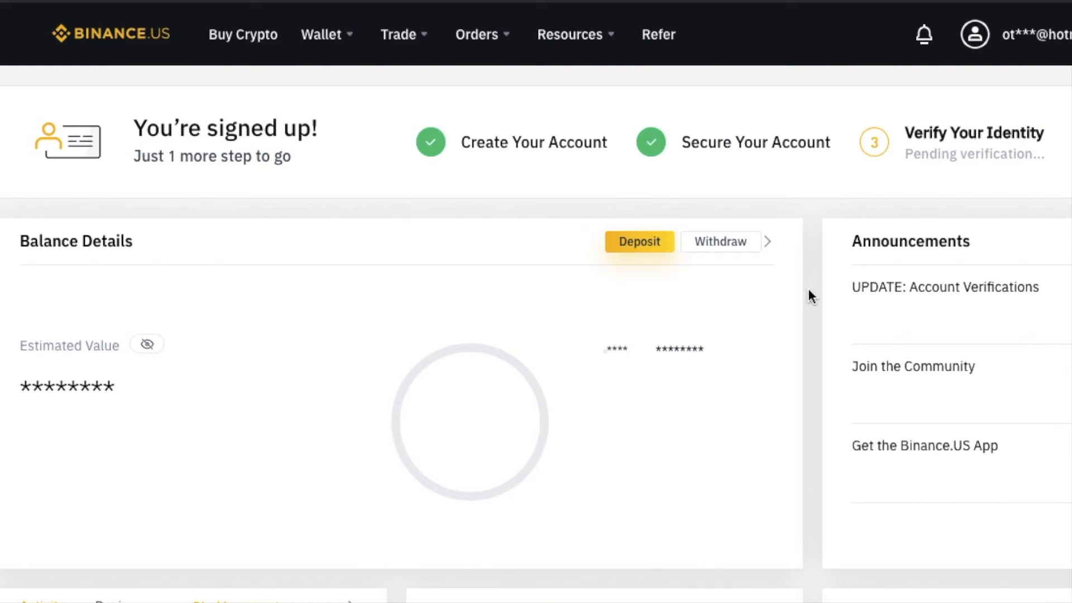
{"action": "mouse_move", "coordinate": [814, 327]}
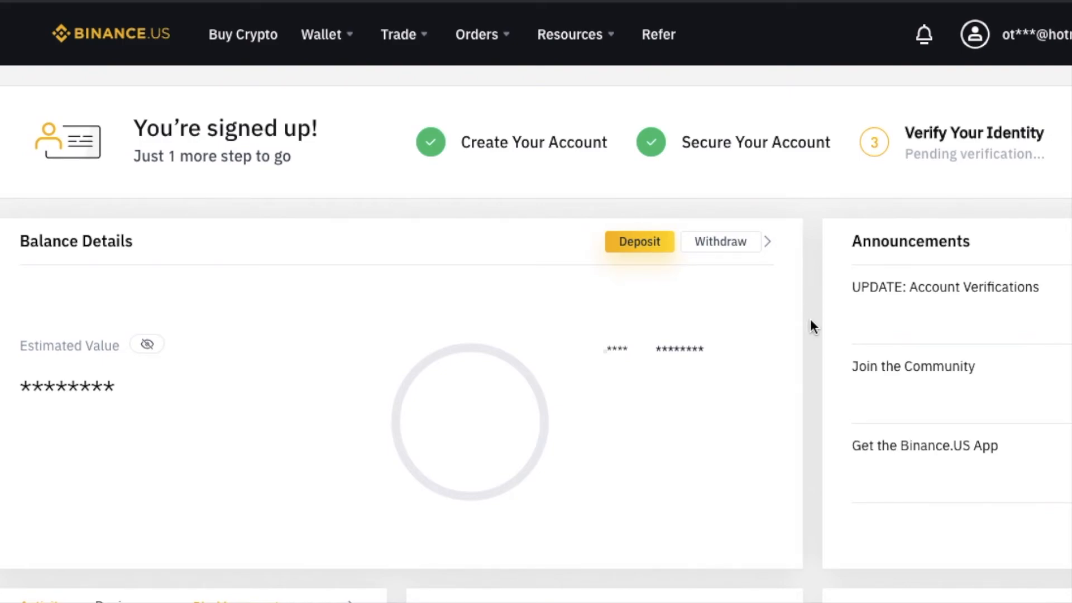
{"action": "mouse_move", "coordinate": [891, 192]}
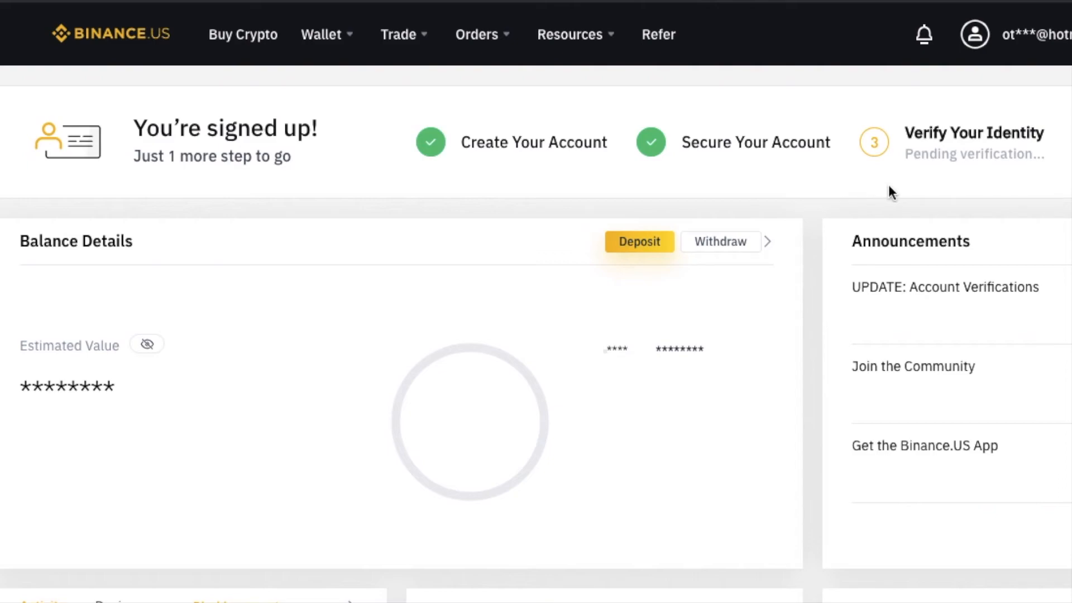
{"action": "mouse_move", "coordinate": [895, 204]}
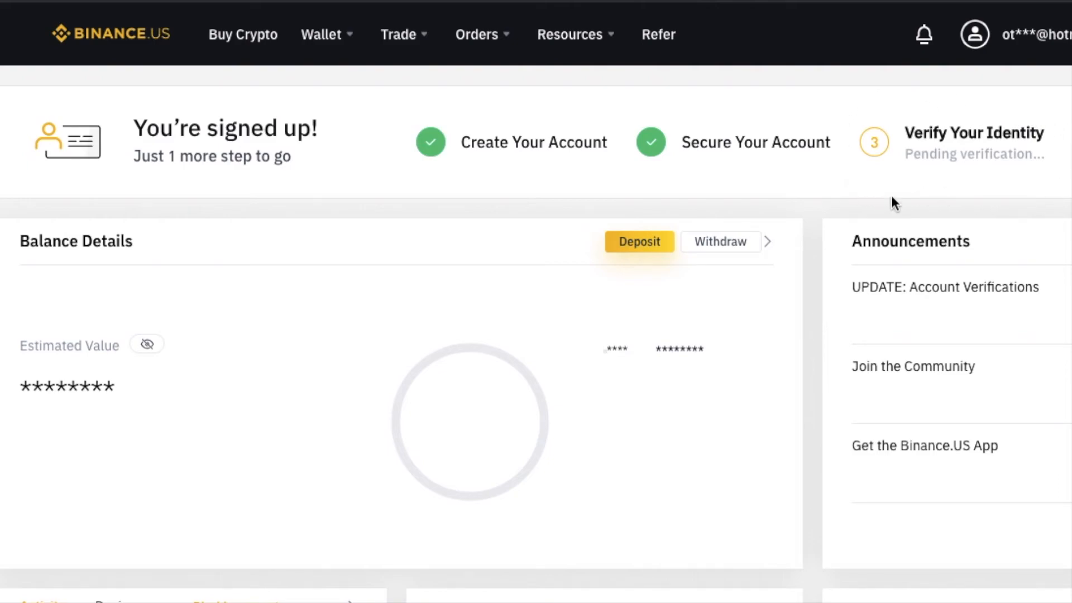
{"action": "mouse_move", "coordinate": [1015, 190]}
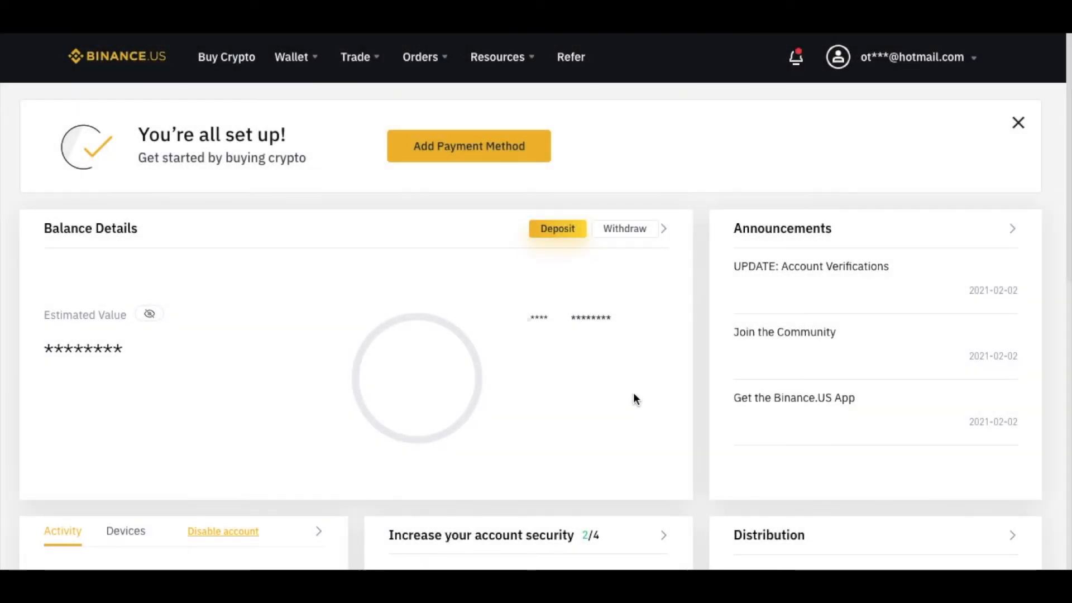
{"action": "mouse_move", "coordinate": [543, 387]}
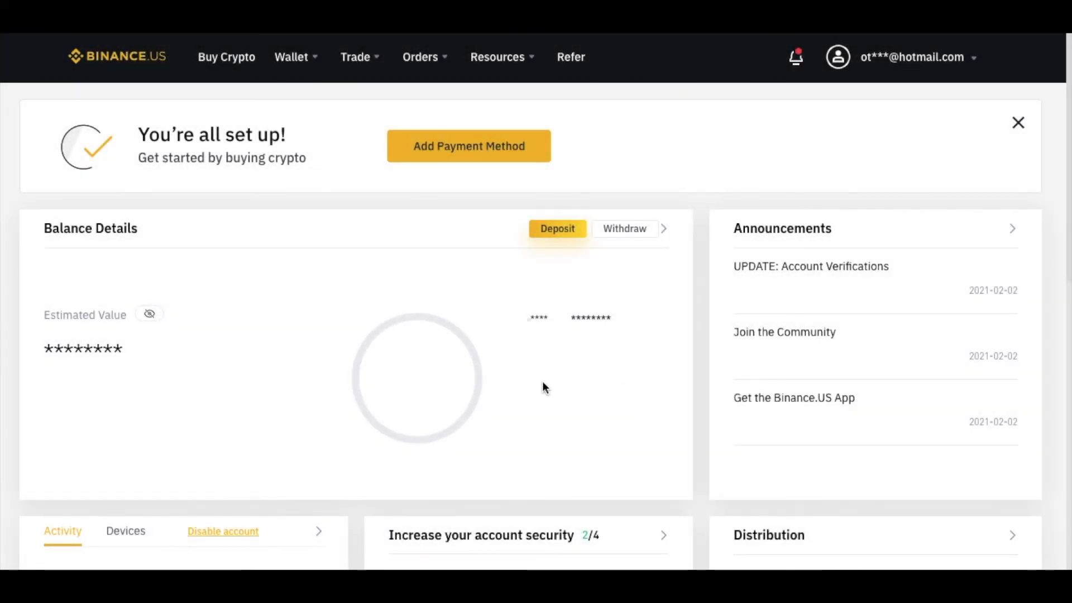
{"action": "mouse_move", "coordinate": [444, 307]}
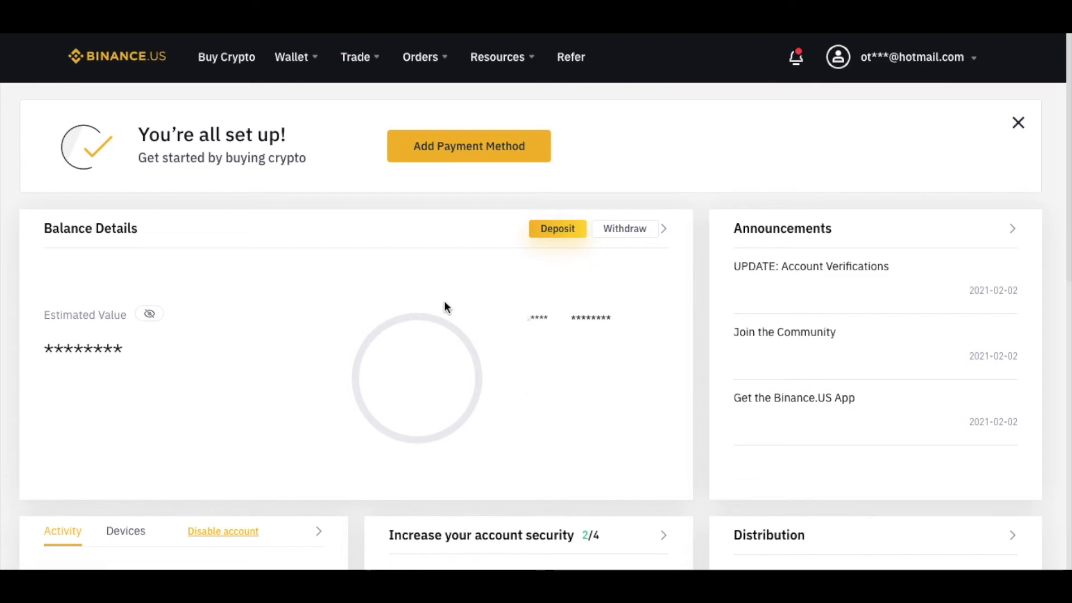
{"action": "mouse_move", "coordinate": [333, 280]}
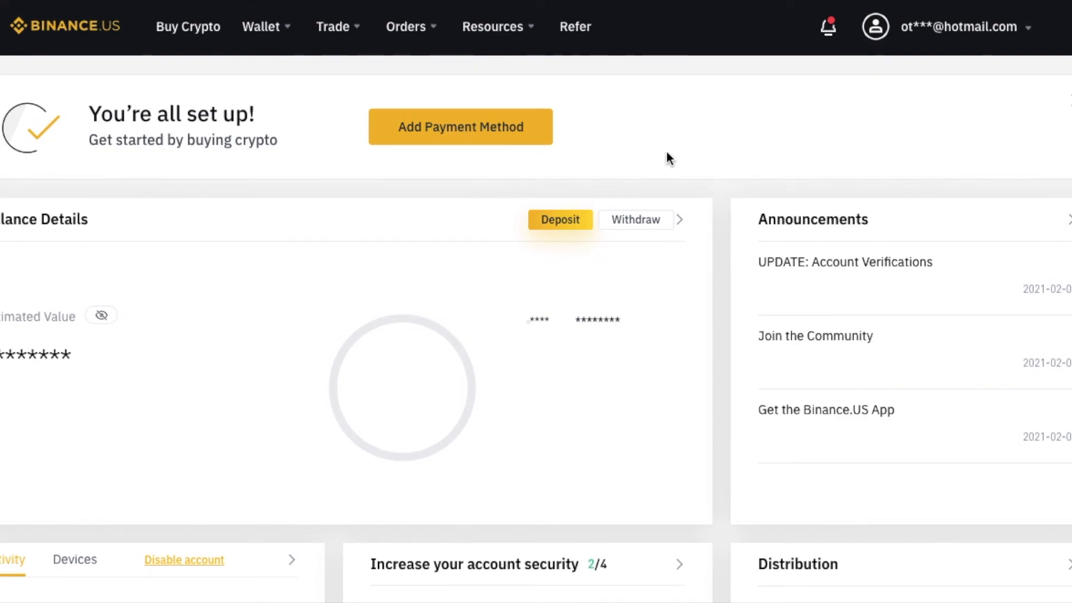
{"action": "mouse_move", "coordinate": [84, 144]}
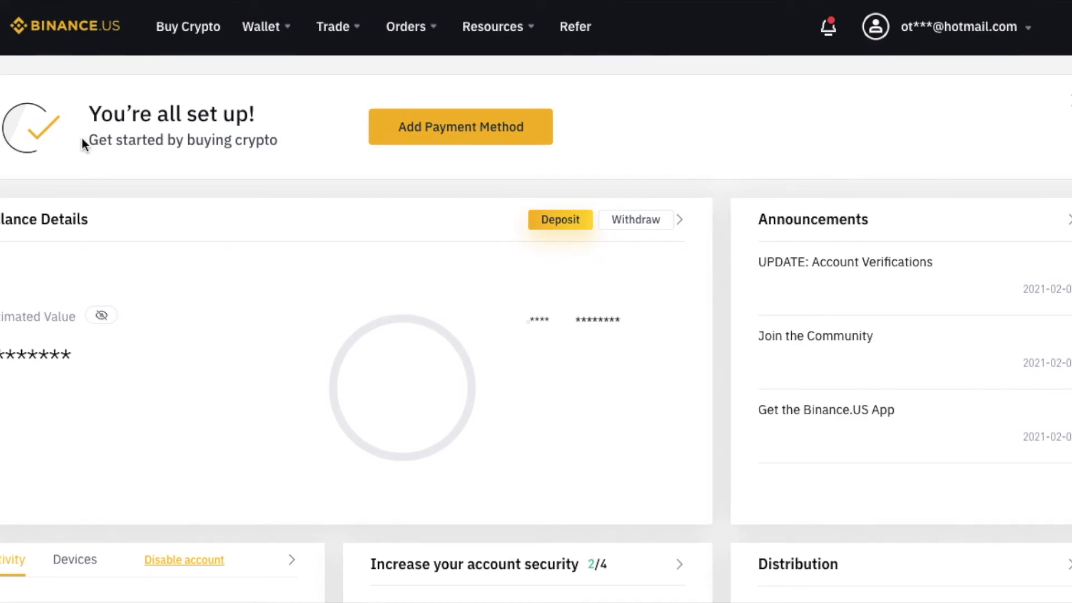
{"action": "mouse_move", "coordinate": [87, 154]}
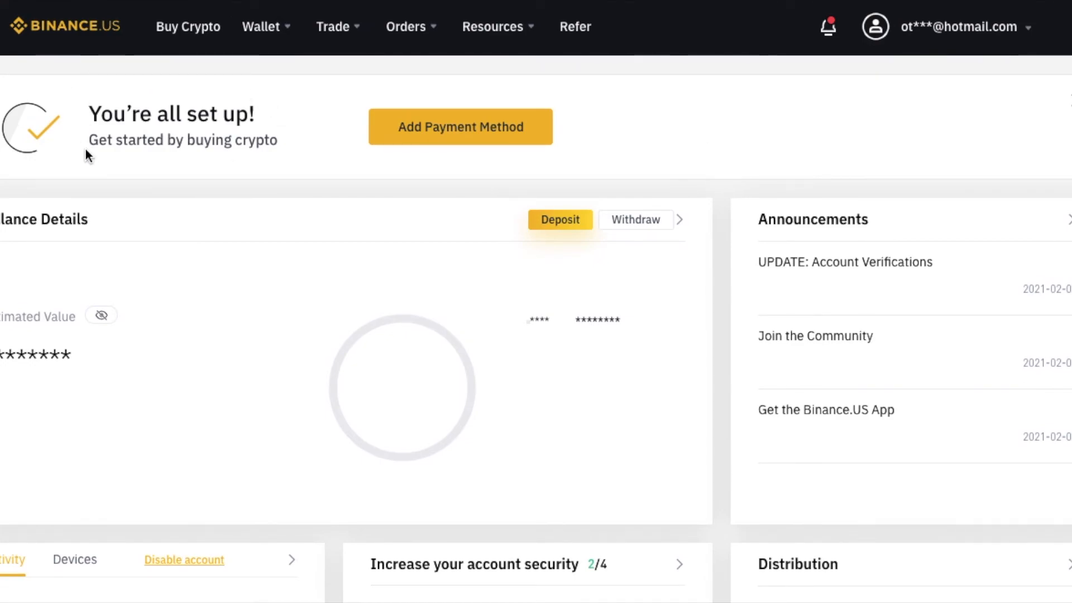
{"action": "mouse_move", "coordinate": [375, 160]}
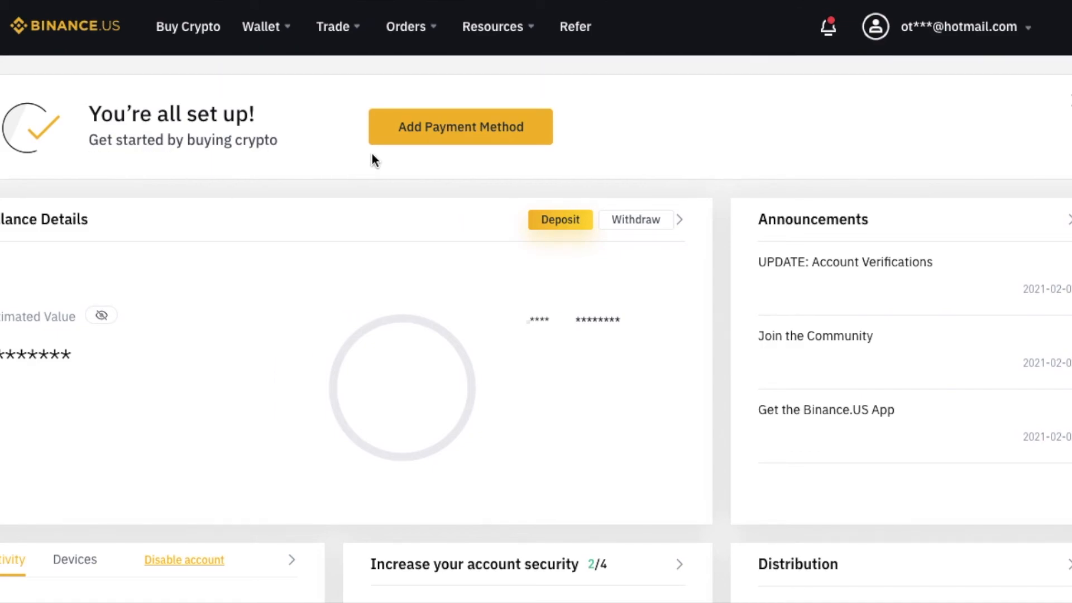
{"action": "mouse_move", "coordinate": [252, 177]}
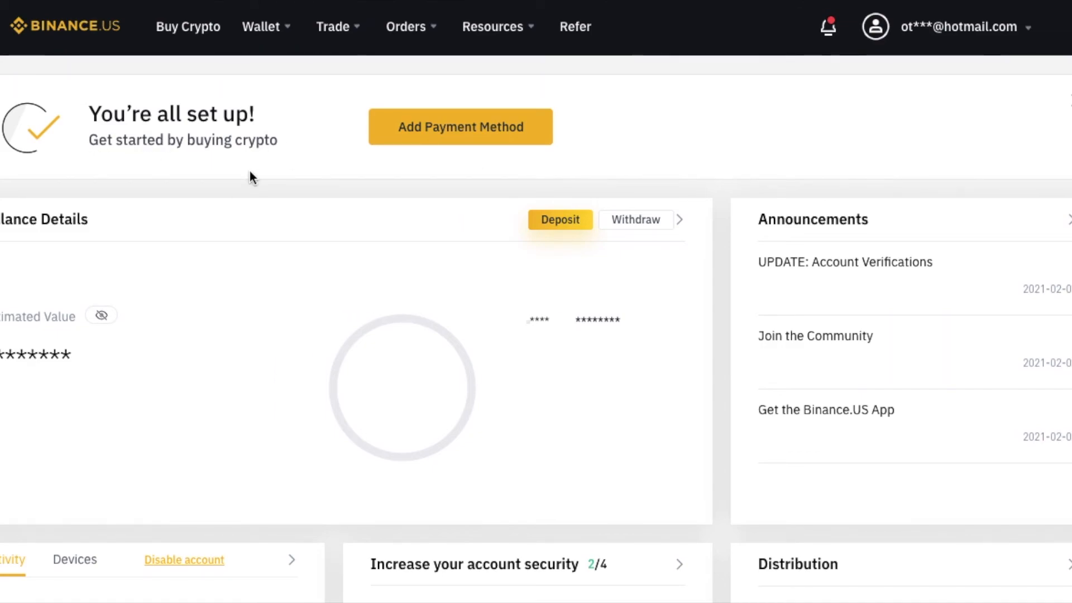
{"action": "mouse_move", "coordinate": [330, 169]}
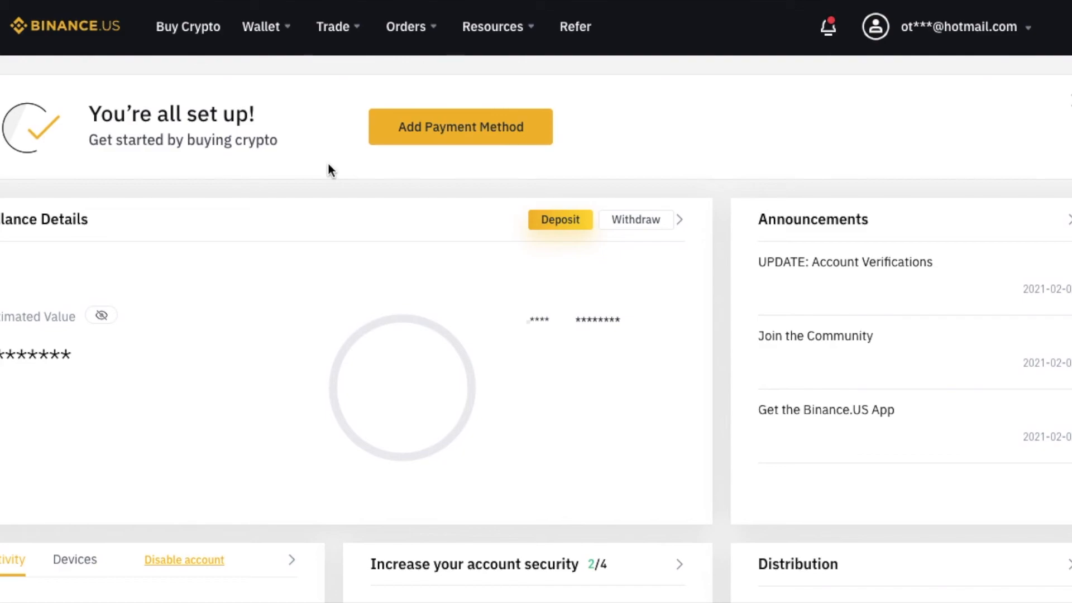
{"action": "mouse_move", "coordinate": [323, 182]}
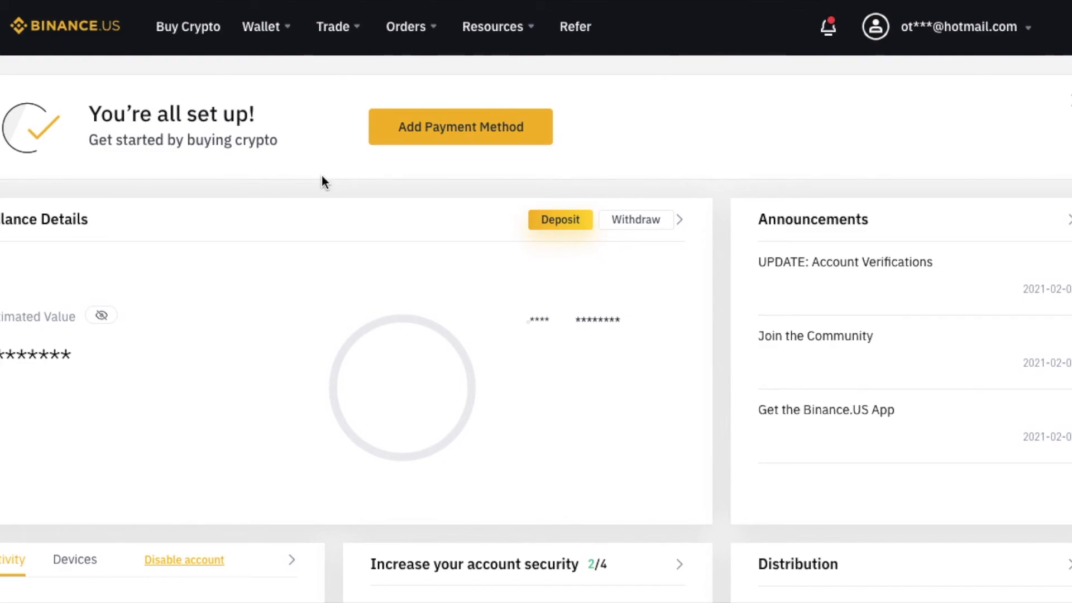
{"action": "mouse_move", "coordinate": [328, 192]}
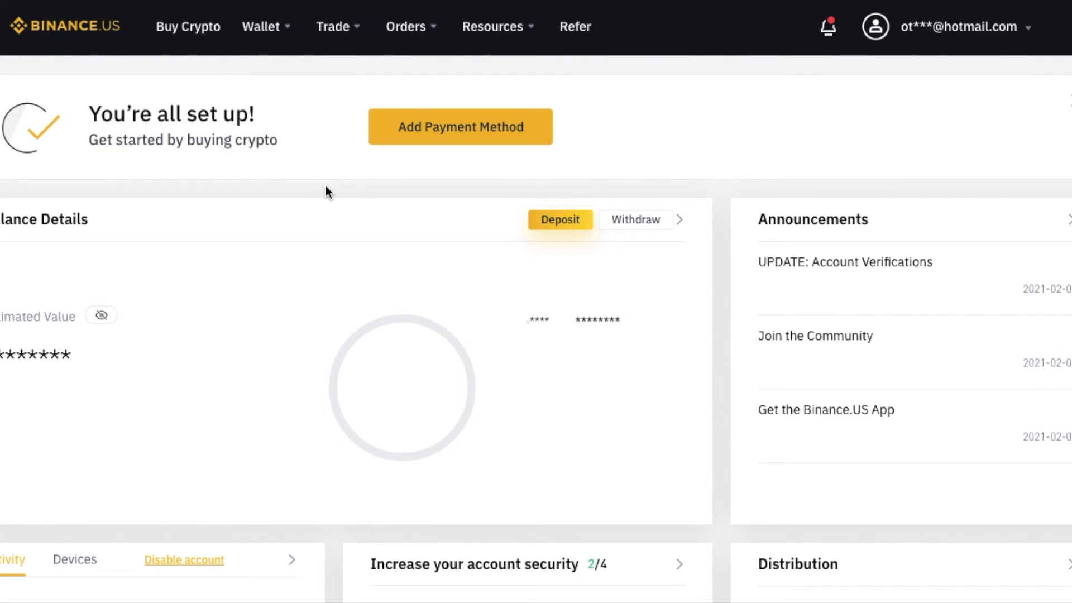
{"action": "mouse_move", "coordinate": [426, 90]}
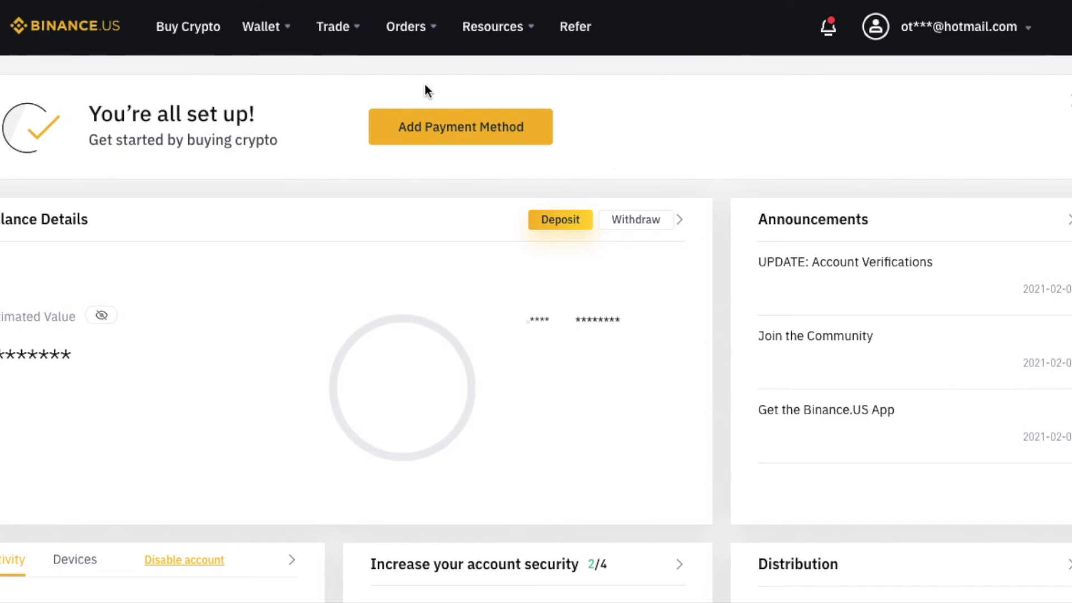
{"action": "mouse_move", "coordinate": [484, 158]}
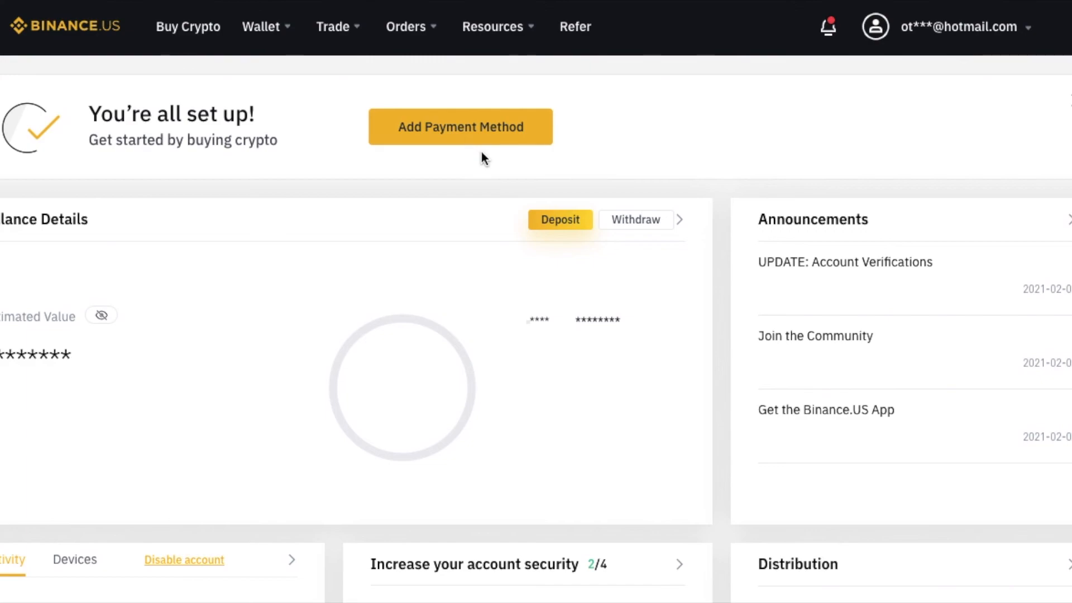
{"action": "mouse_move", "coordinate": [441, 171]}
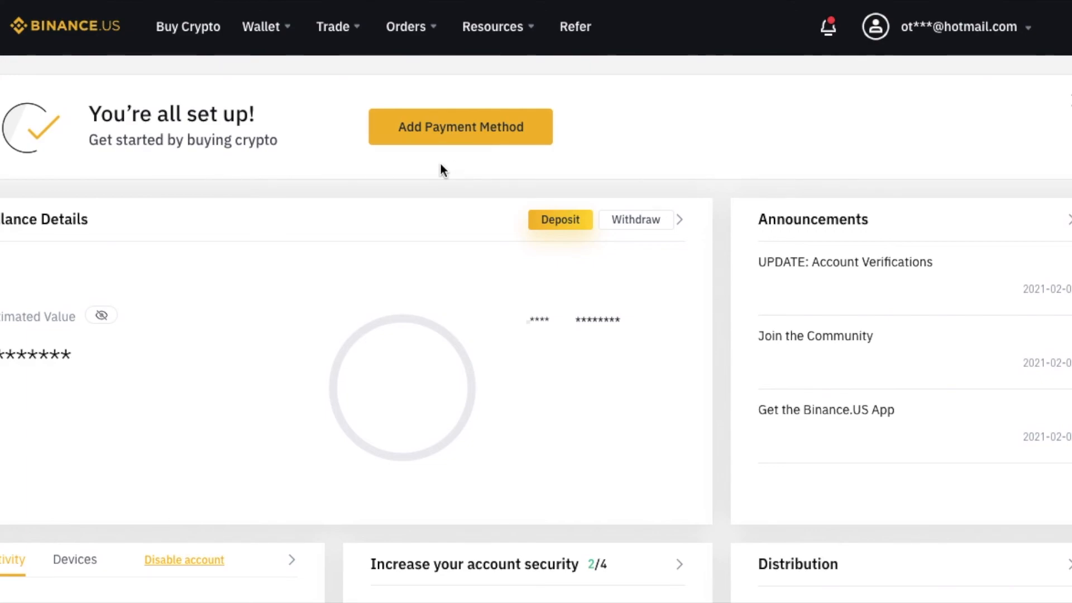
{"action": "mouse_move", "coordinate": [417, 172]}
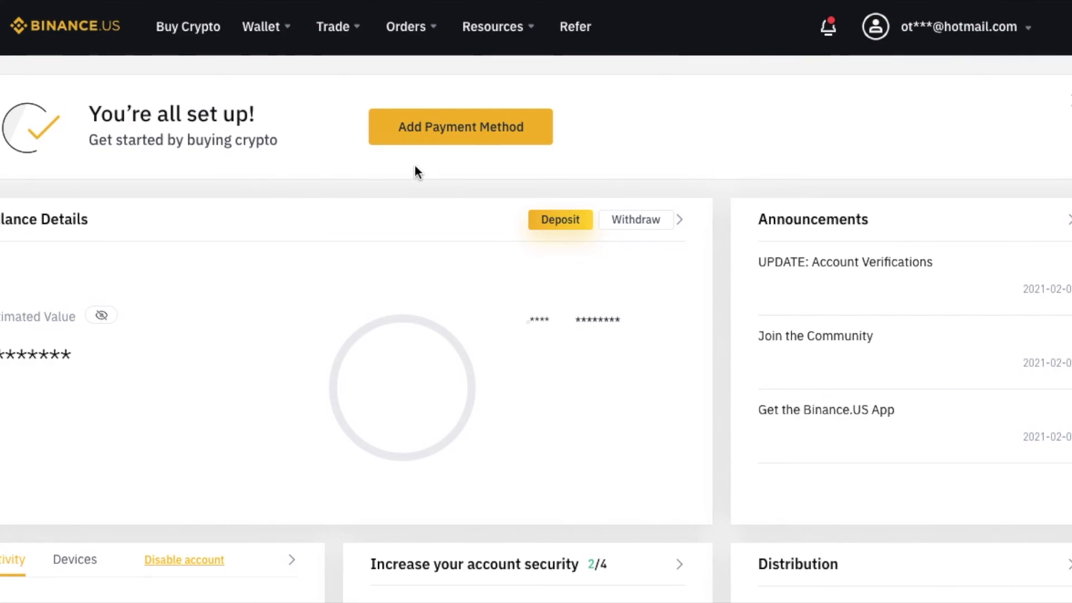
{"action": "mouse_move", "coordinate": [392, 196]}
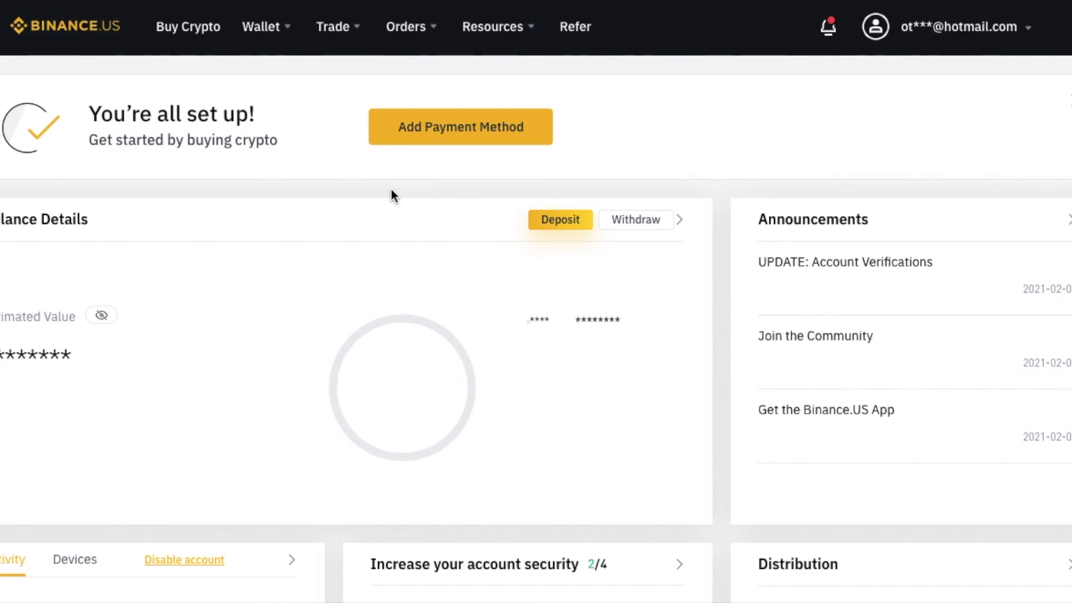
{"action": "mouse_move", "coordinate": [301, 203]}
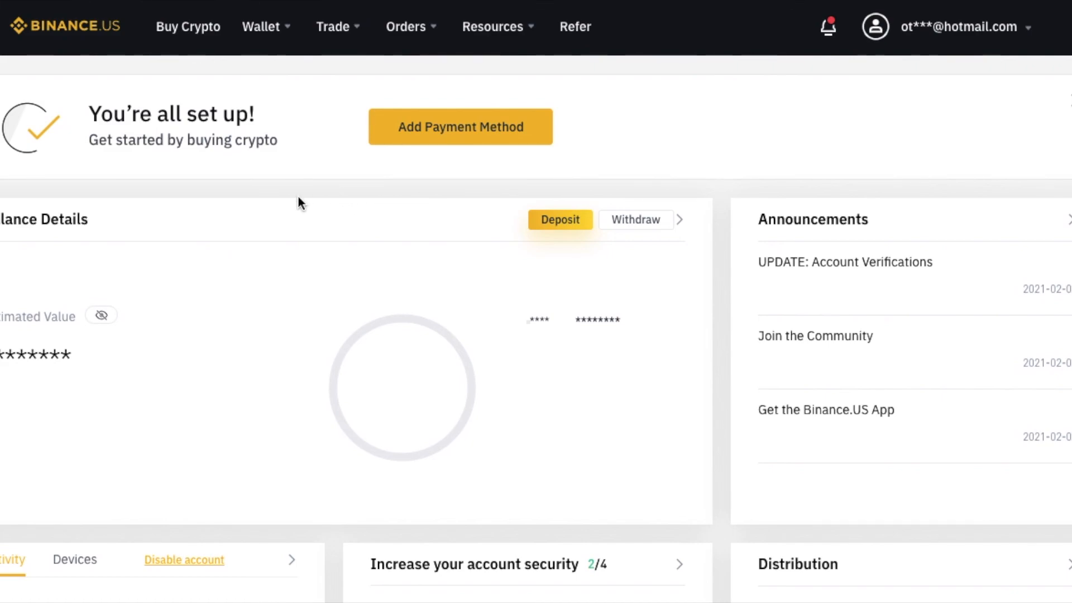
{"action": "mouse_move", "coordinate": [279, 197]}
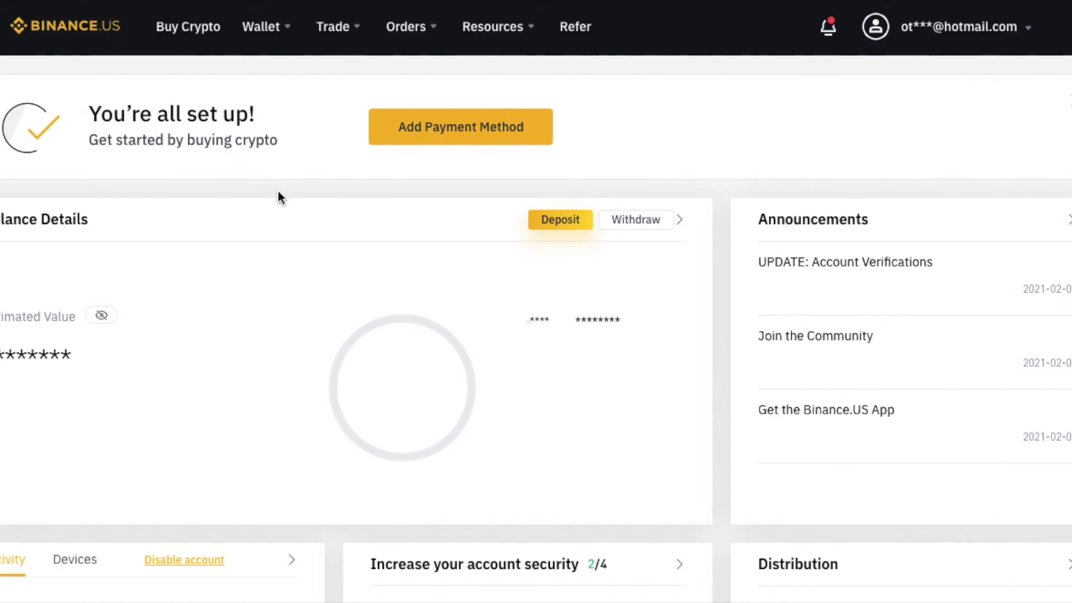
{"action": "mouse_move", "coordinate": [314, 223]}
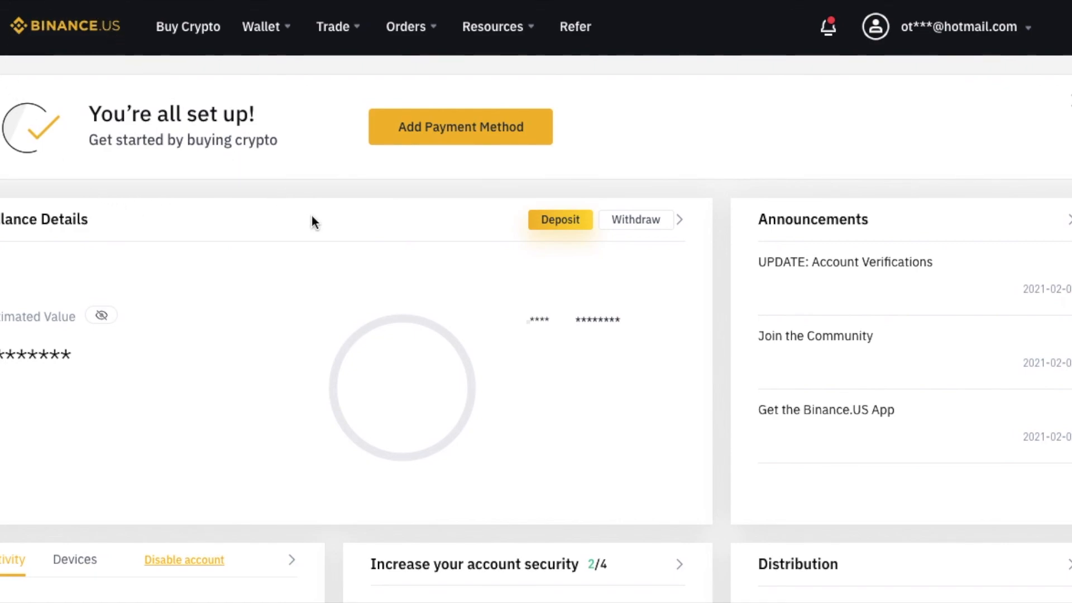
{"action": "mouse_move", "coordinate": [336, 220]}
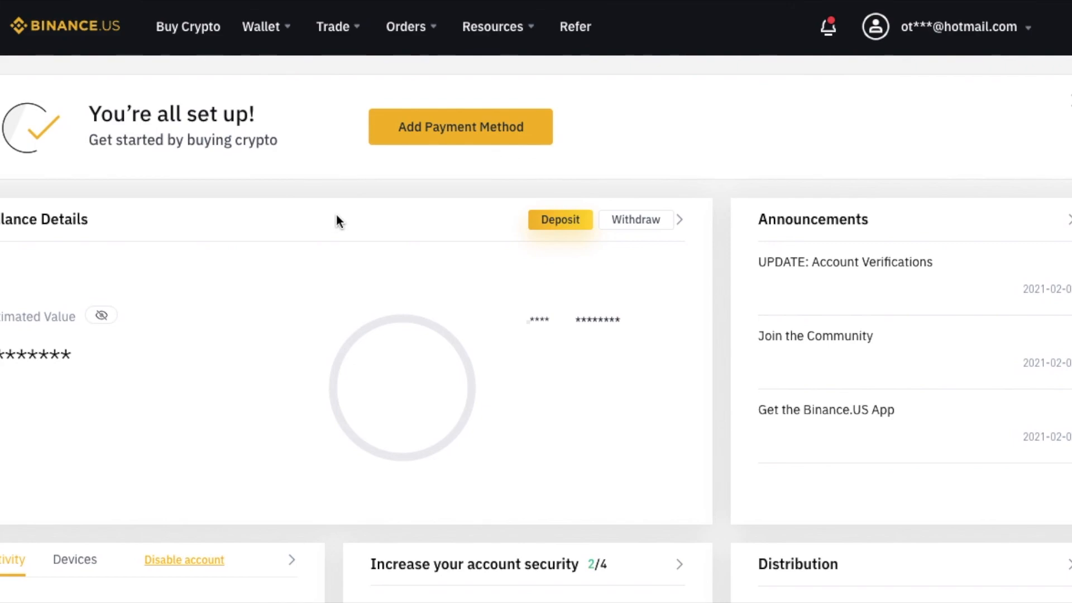